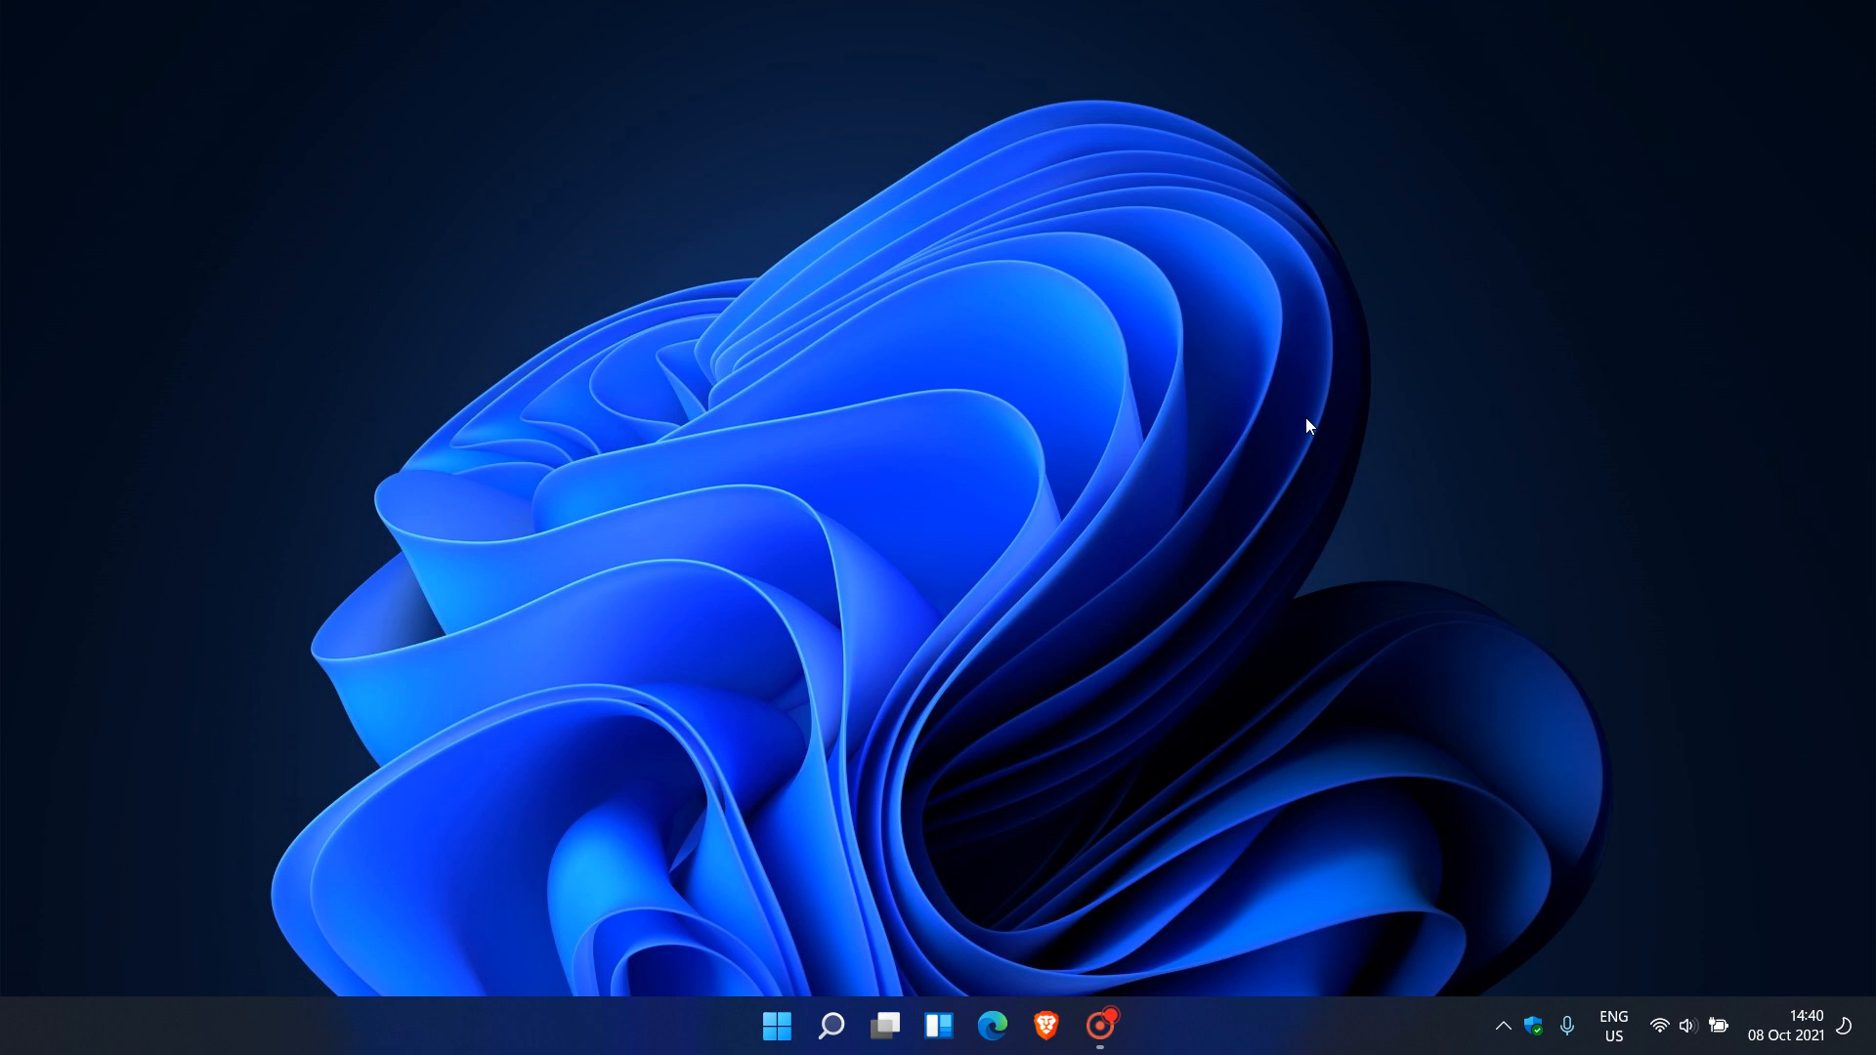
mouse_move(1156, 448)
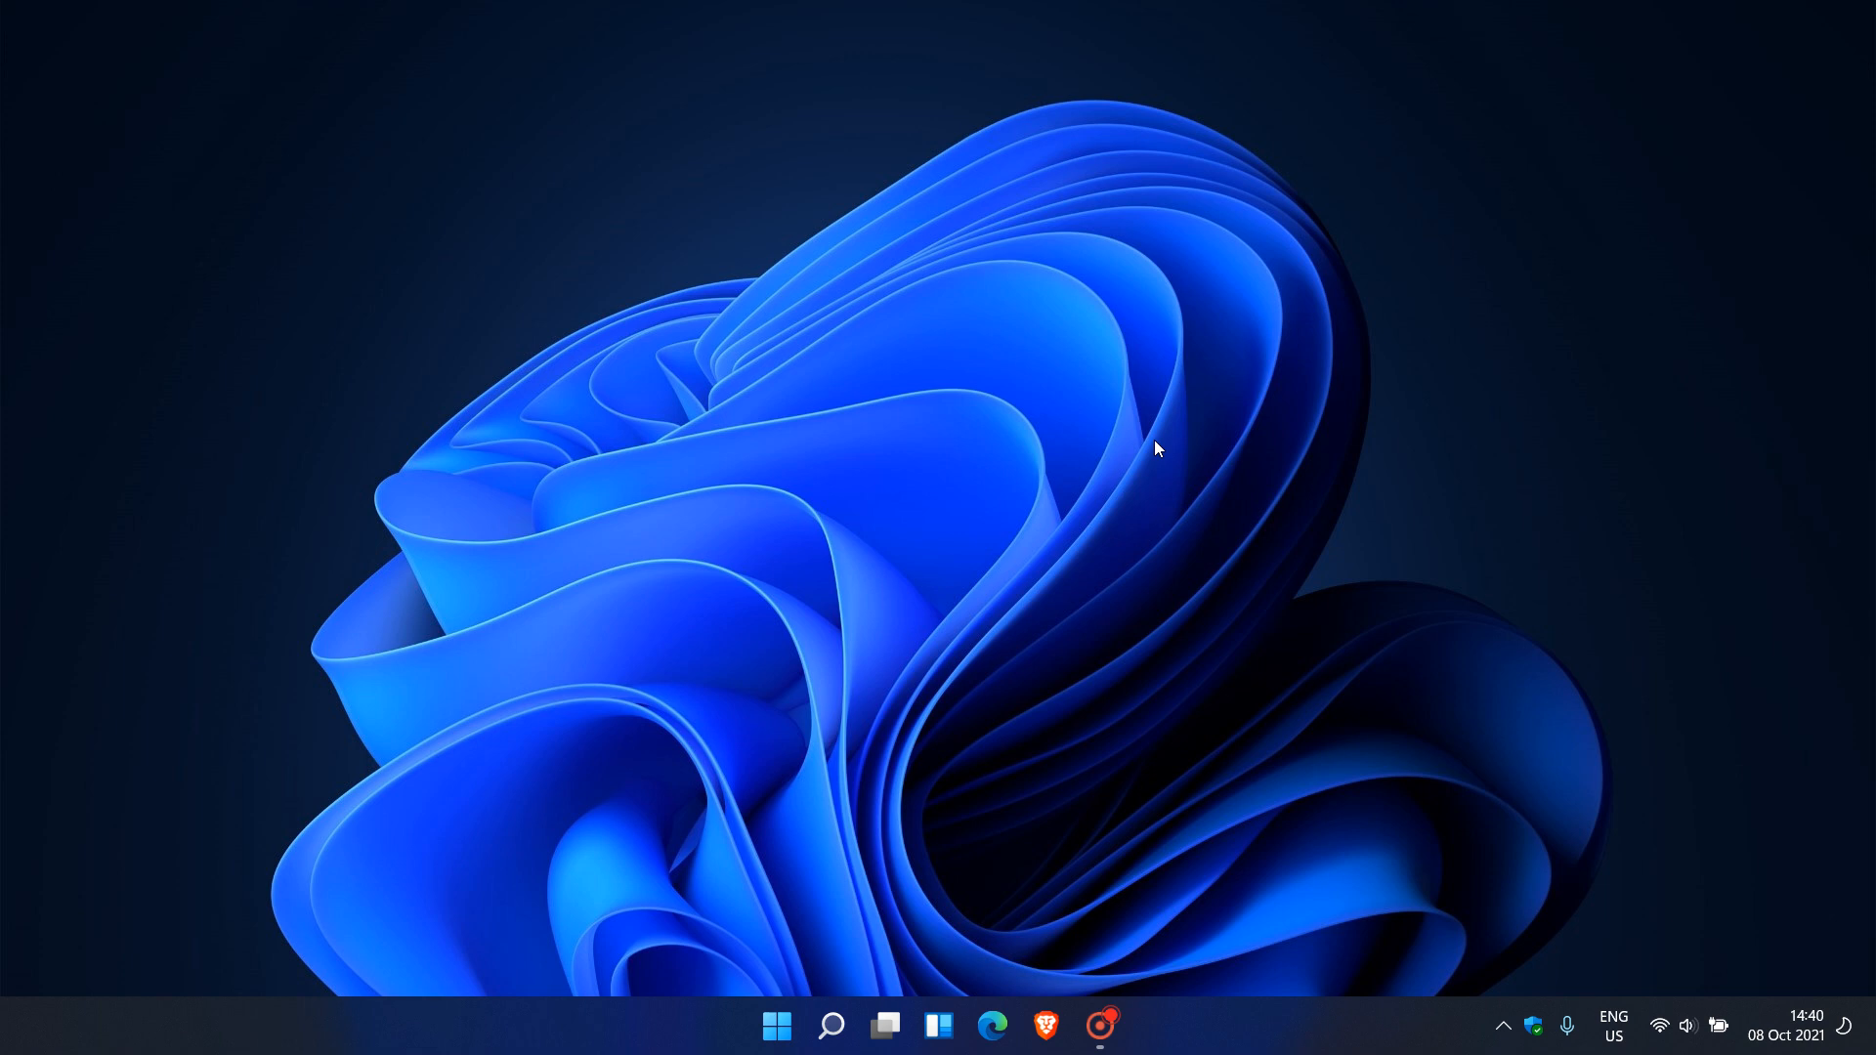
mouse_move(1244, 464)
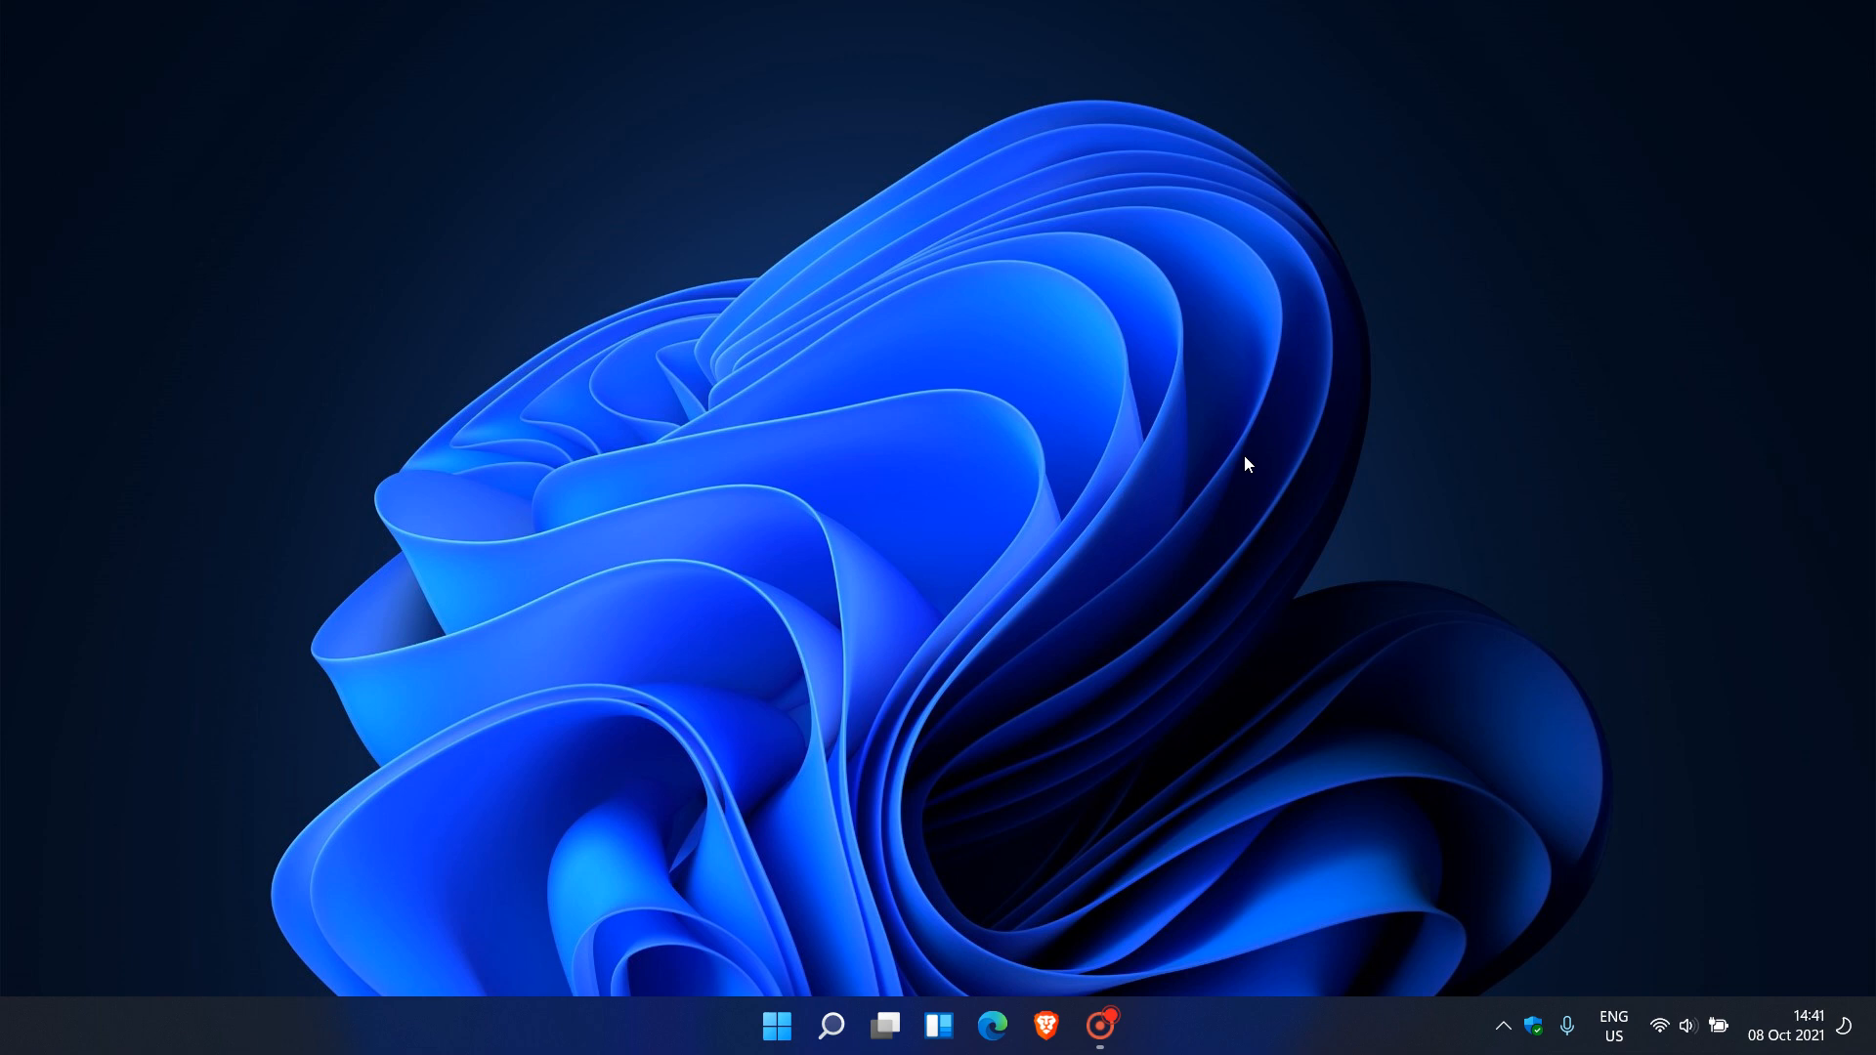
mouse_move(1244, 448)
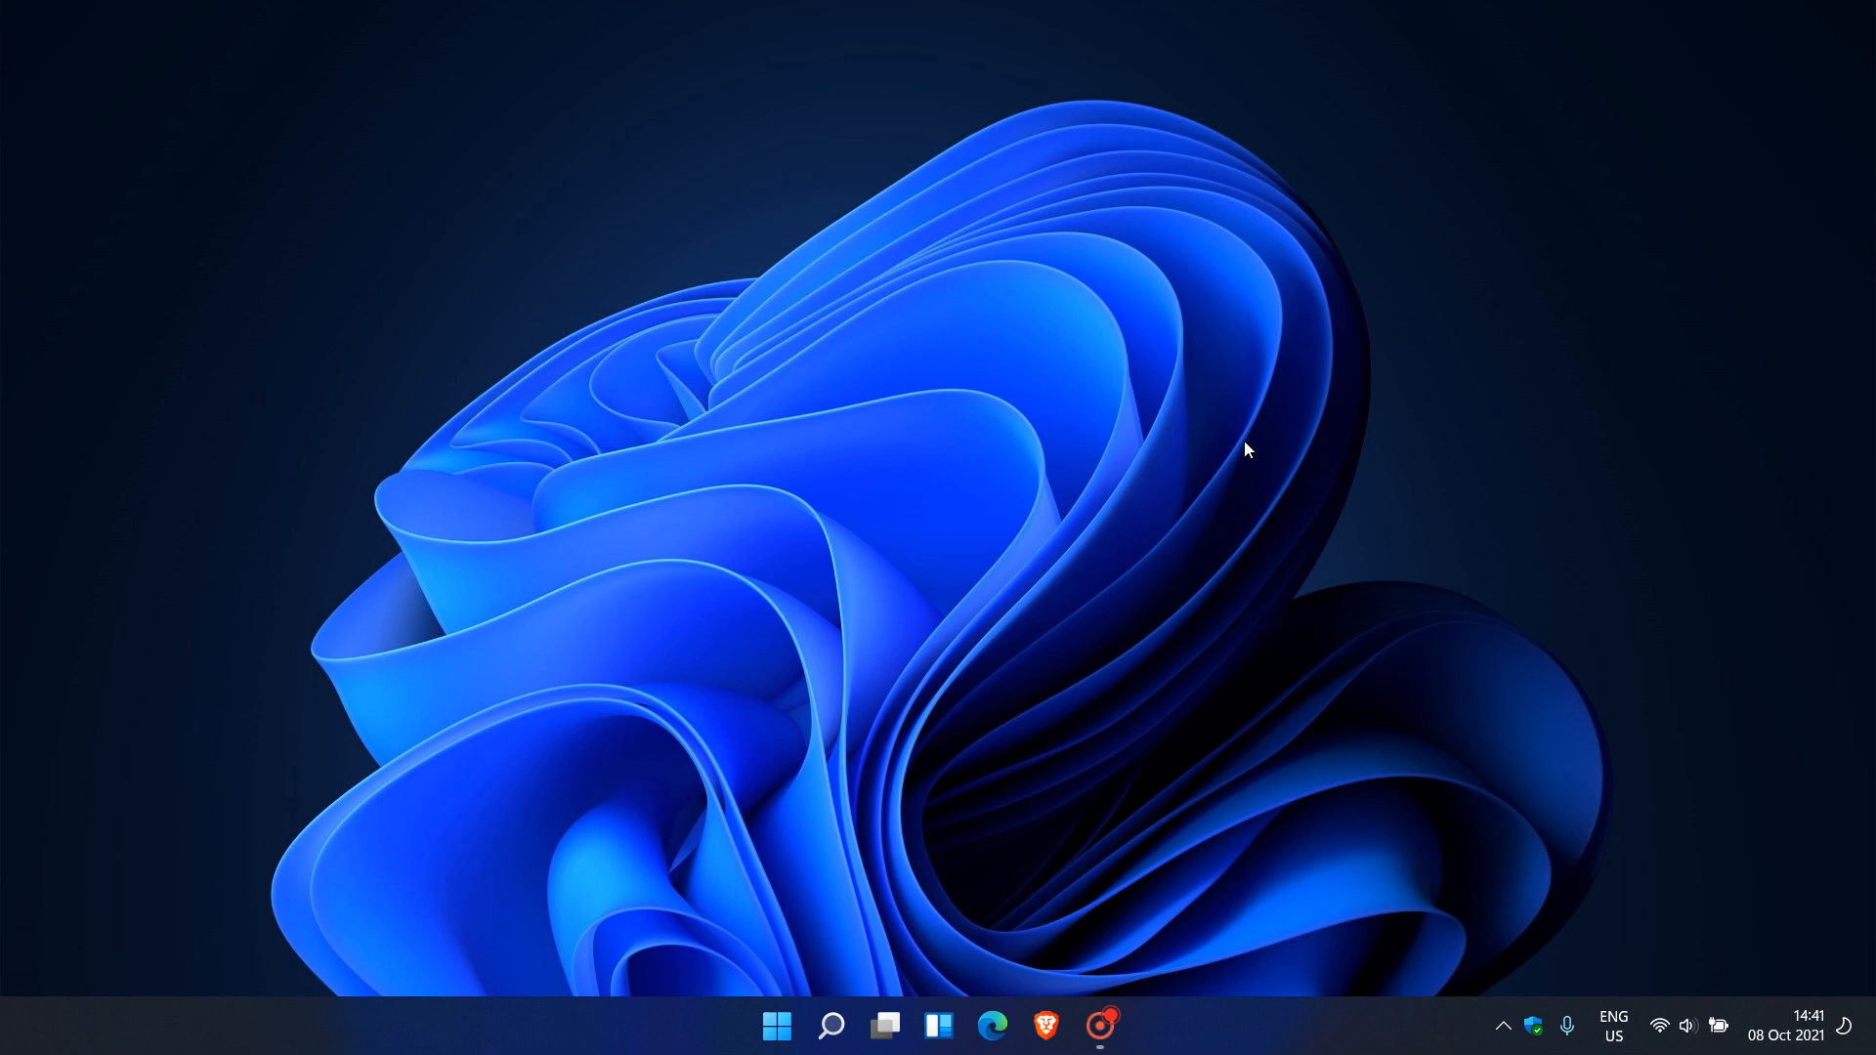
mouse_move(1168, 433)
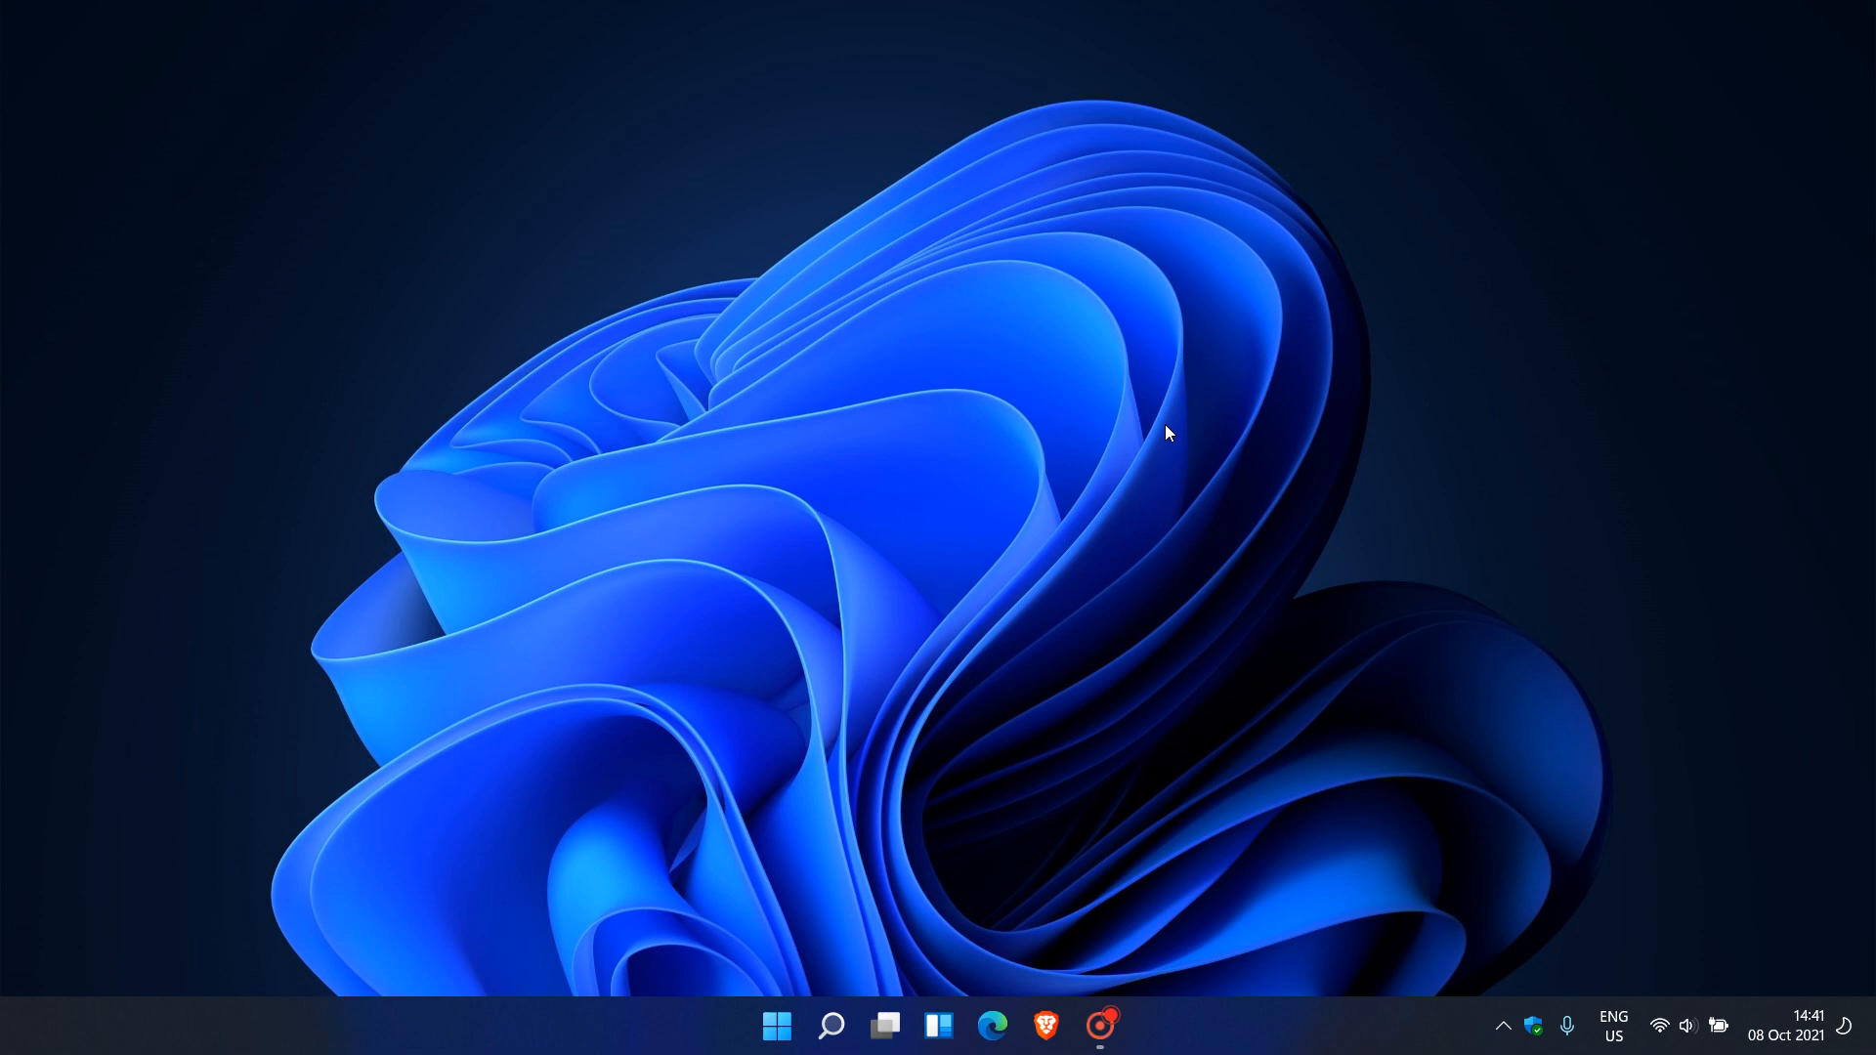
mouse_move(1194, 428)
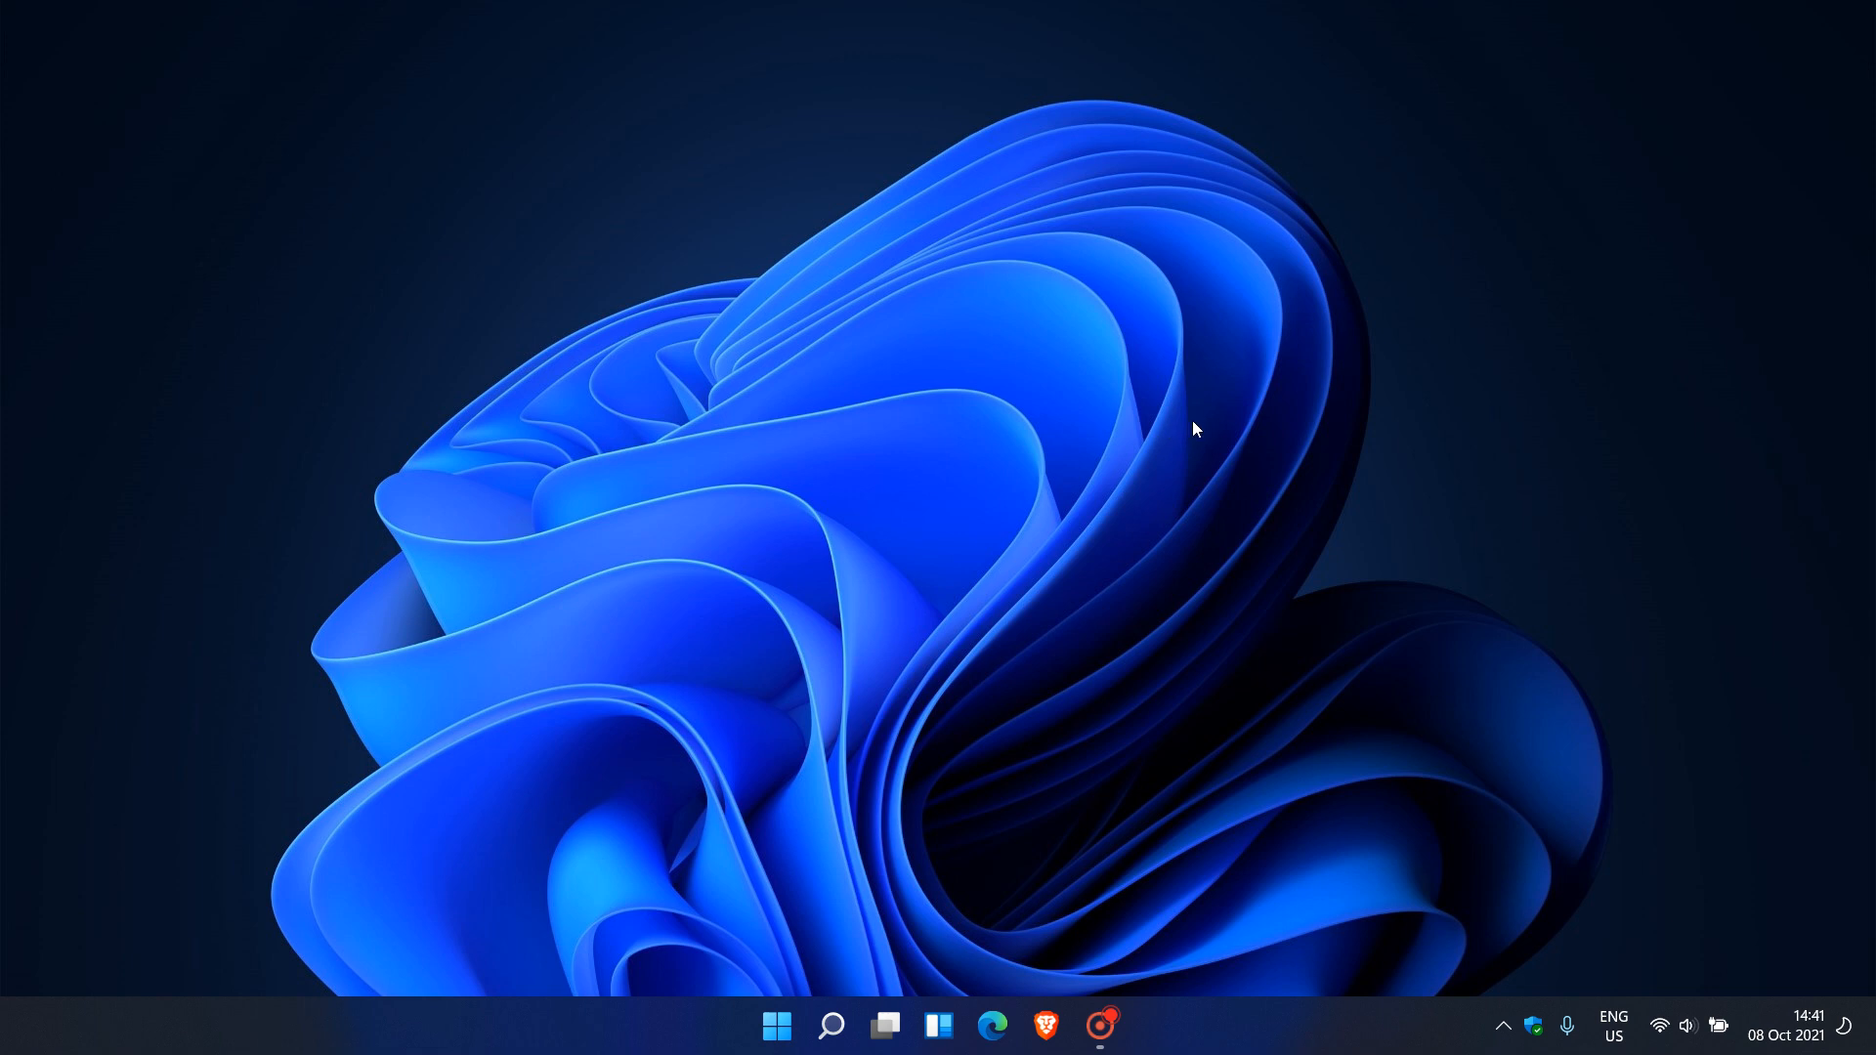
mouse_move(1158, 490)
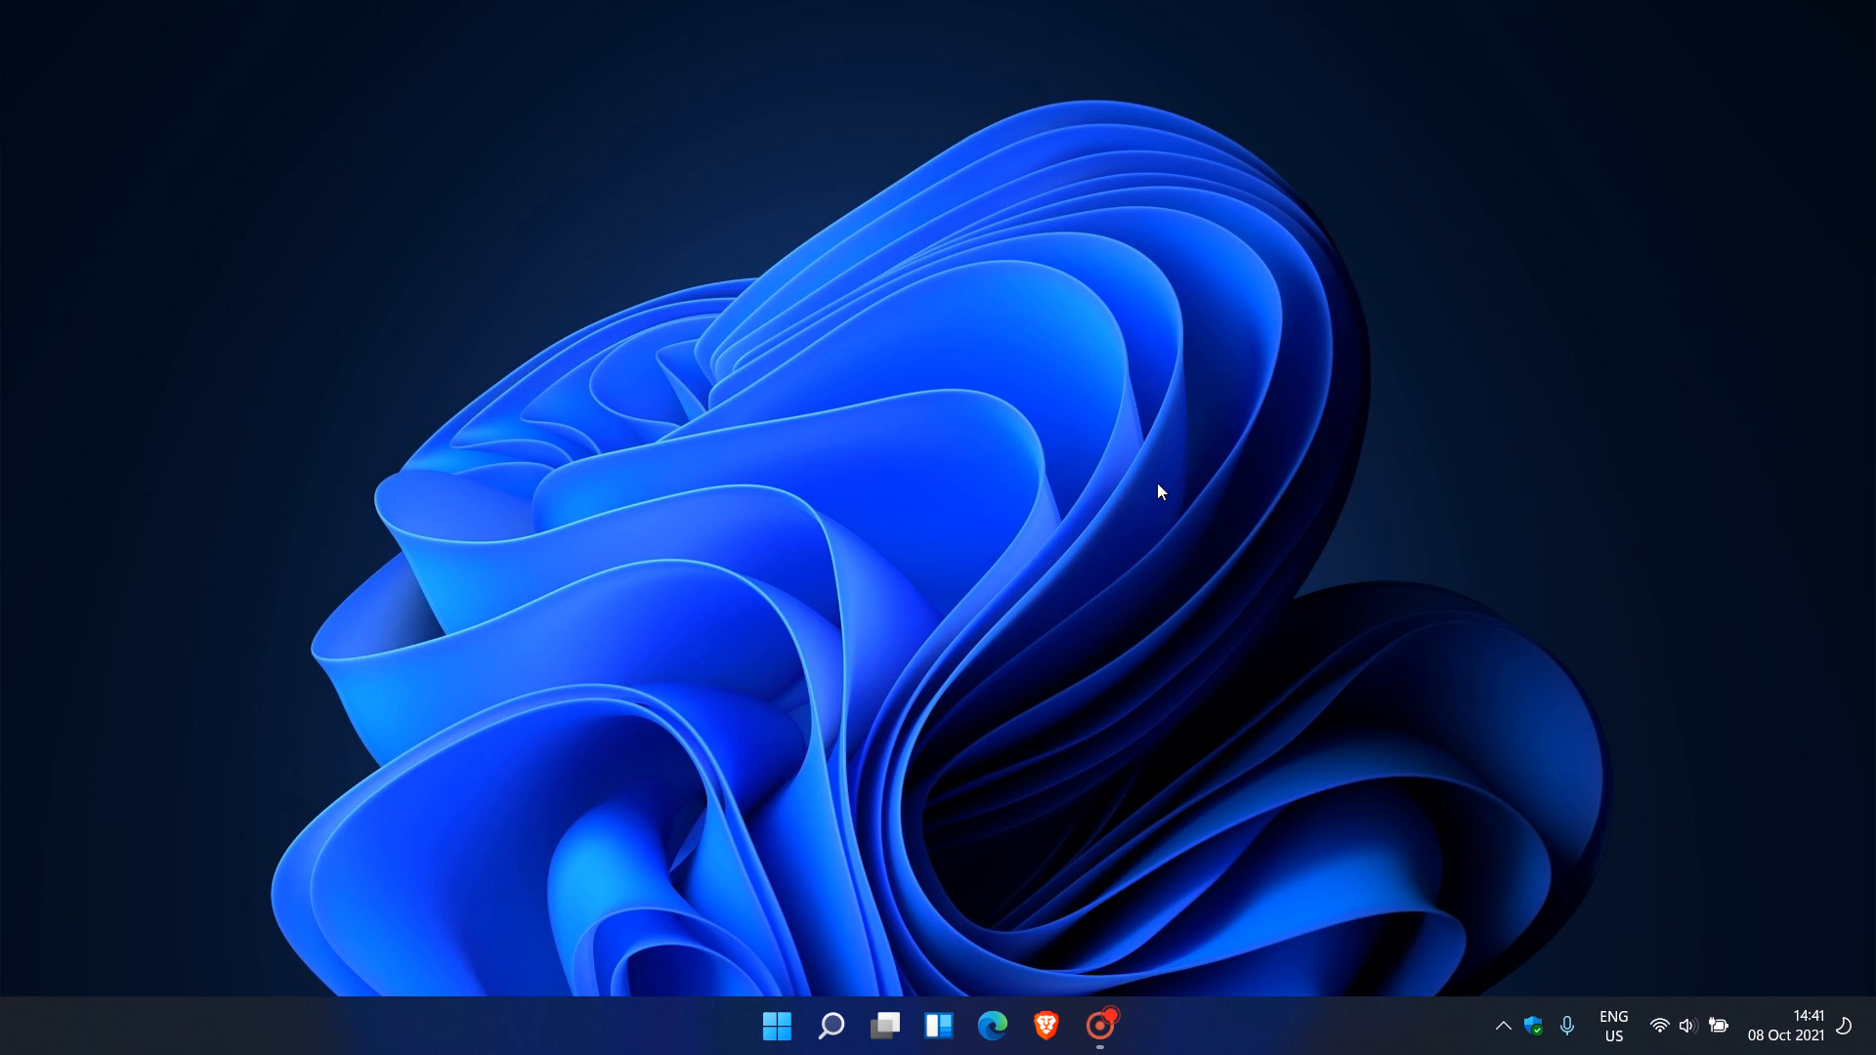
mouse_move(1210, 446)
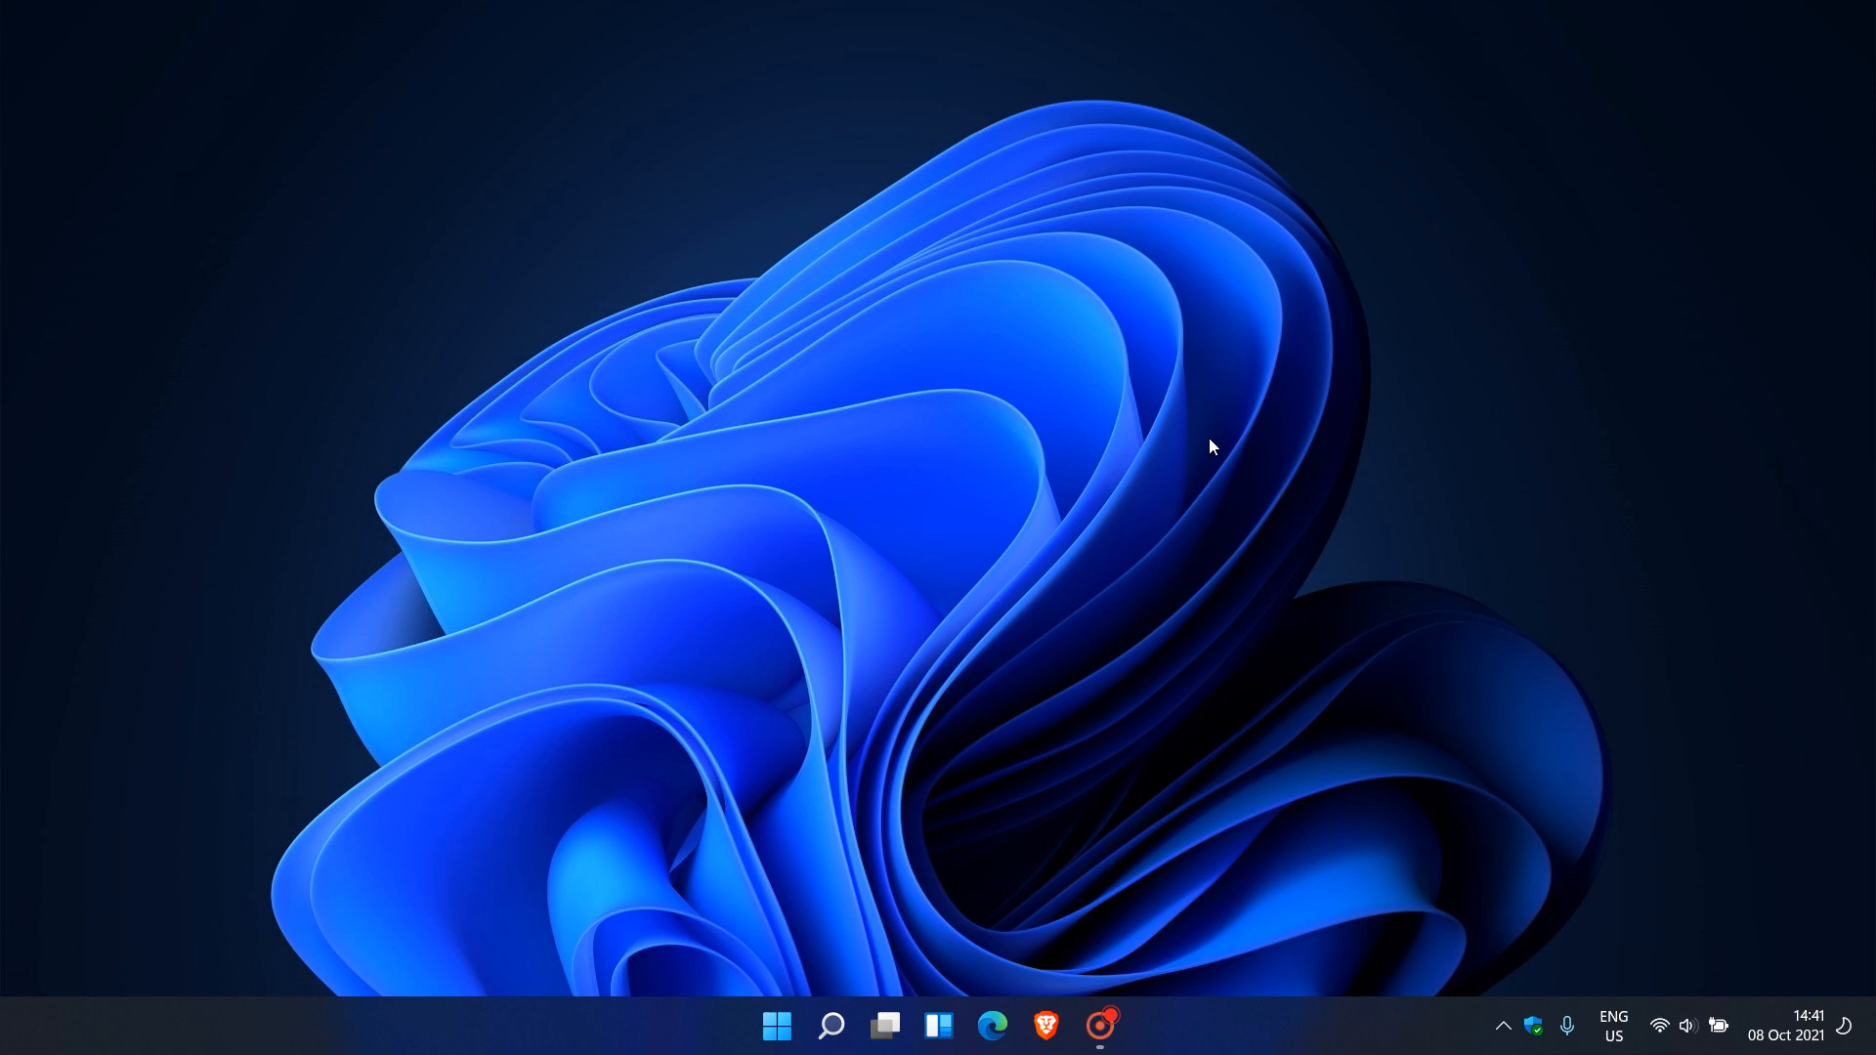
mouse_move(1223, 446)
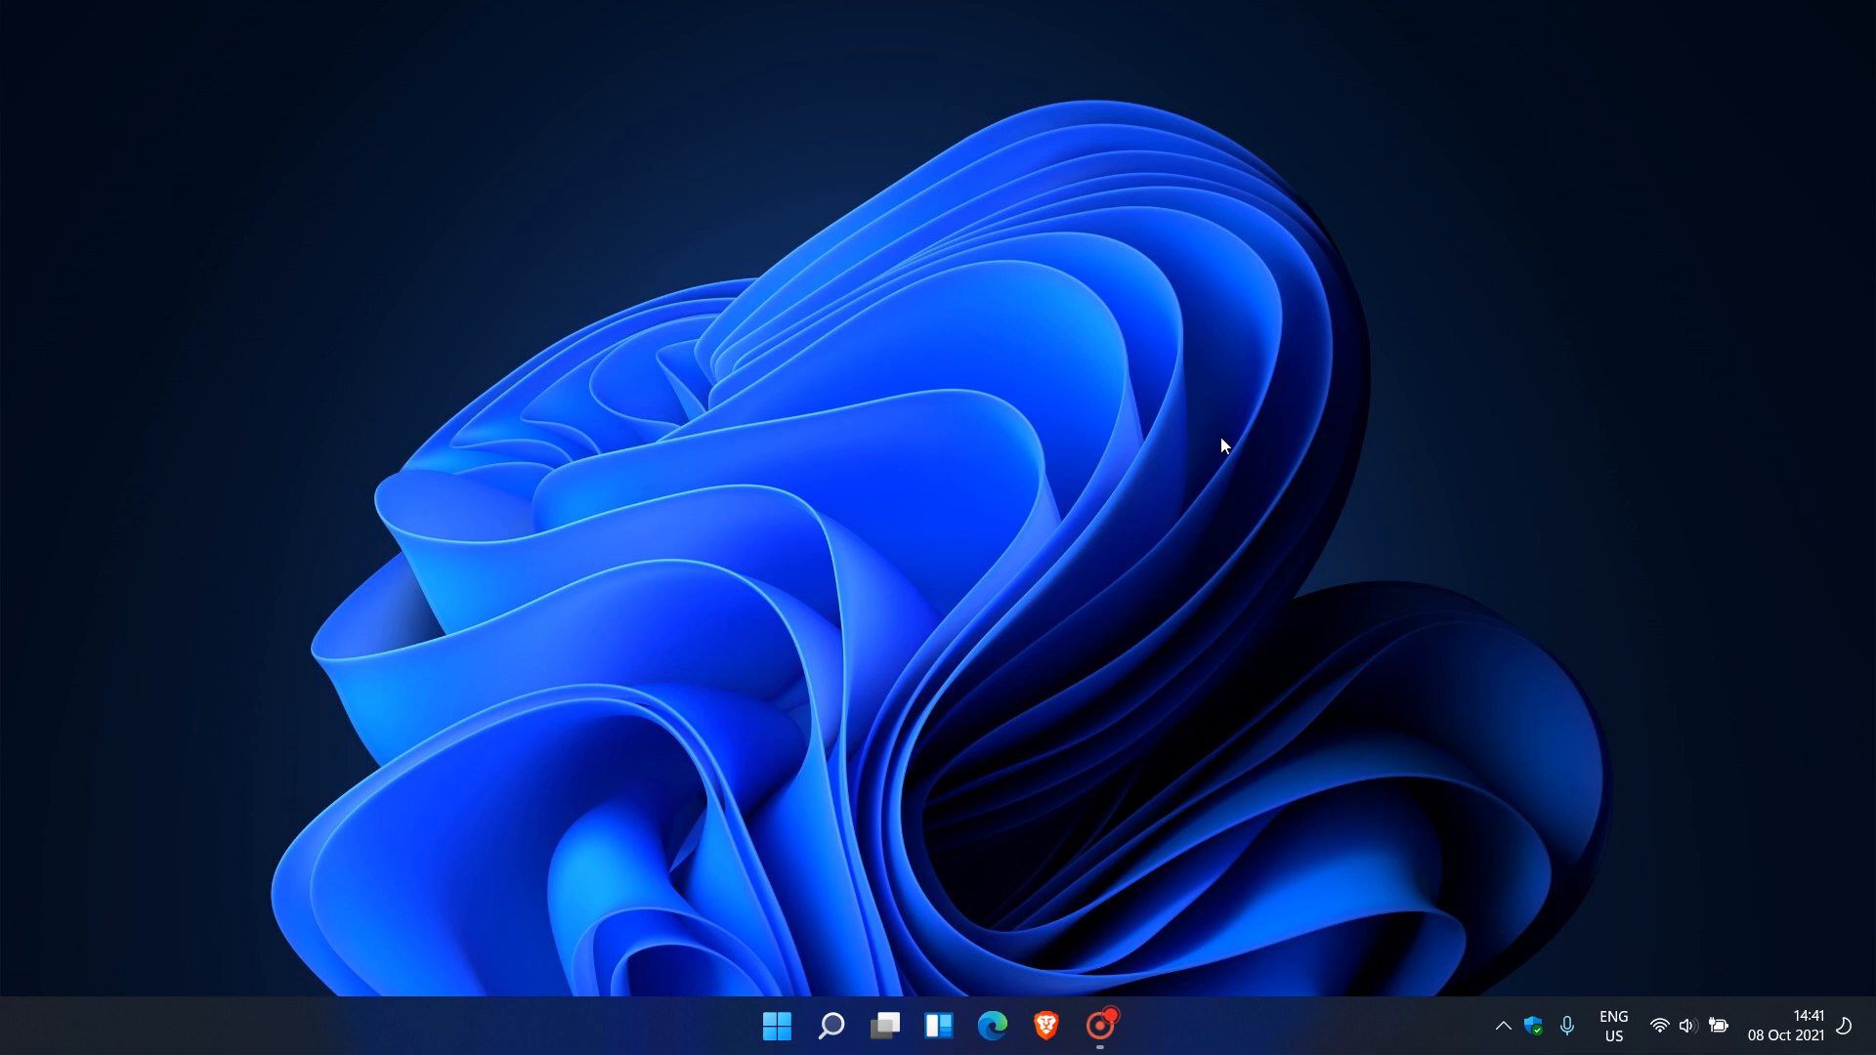
mouse_move(1239, 442)
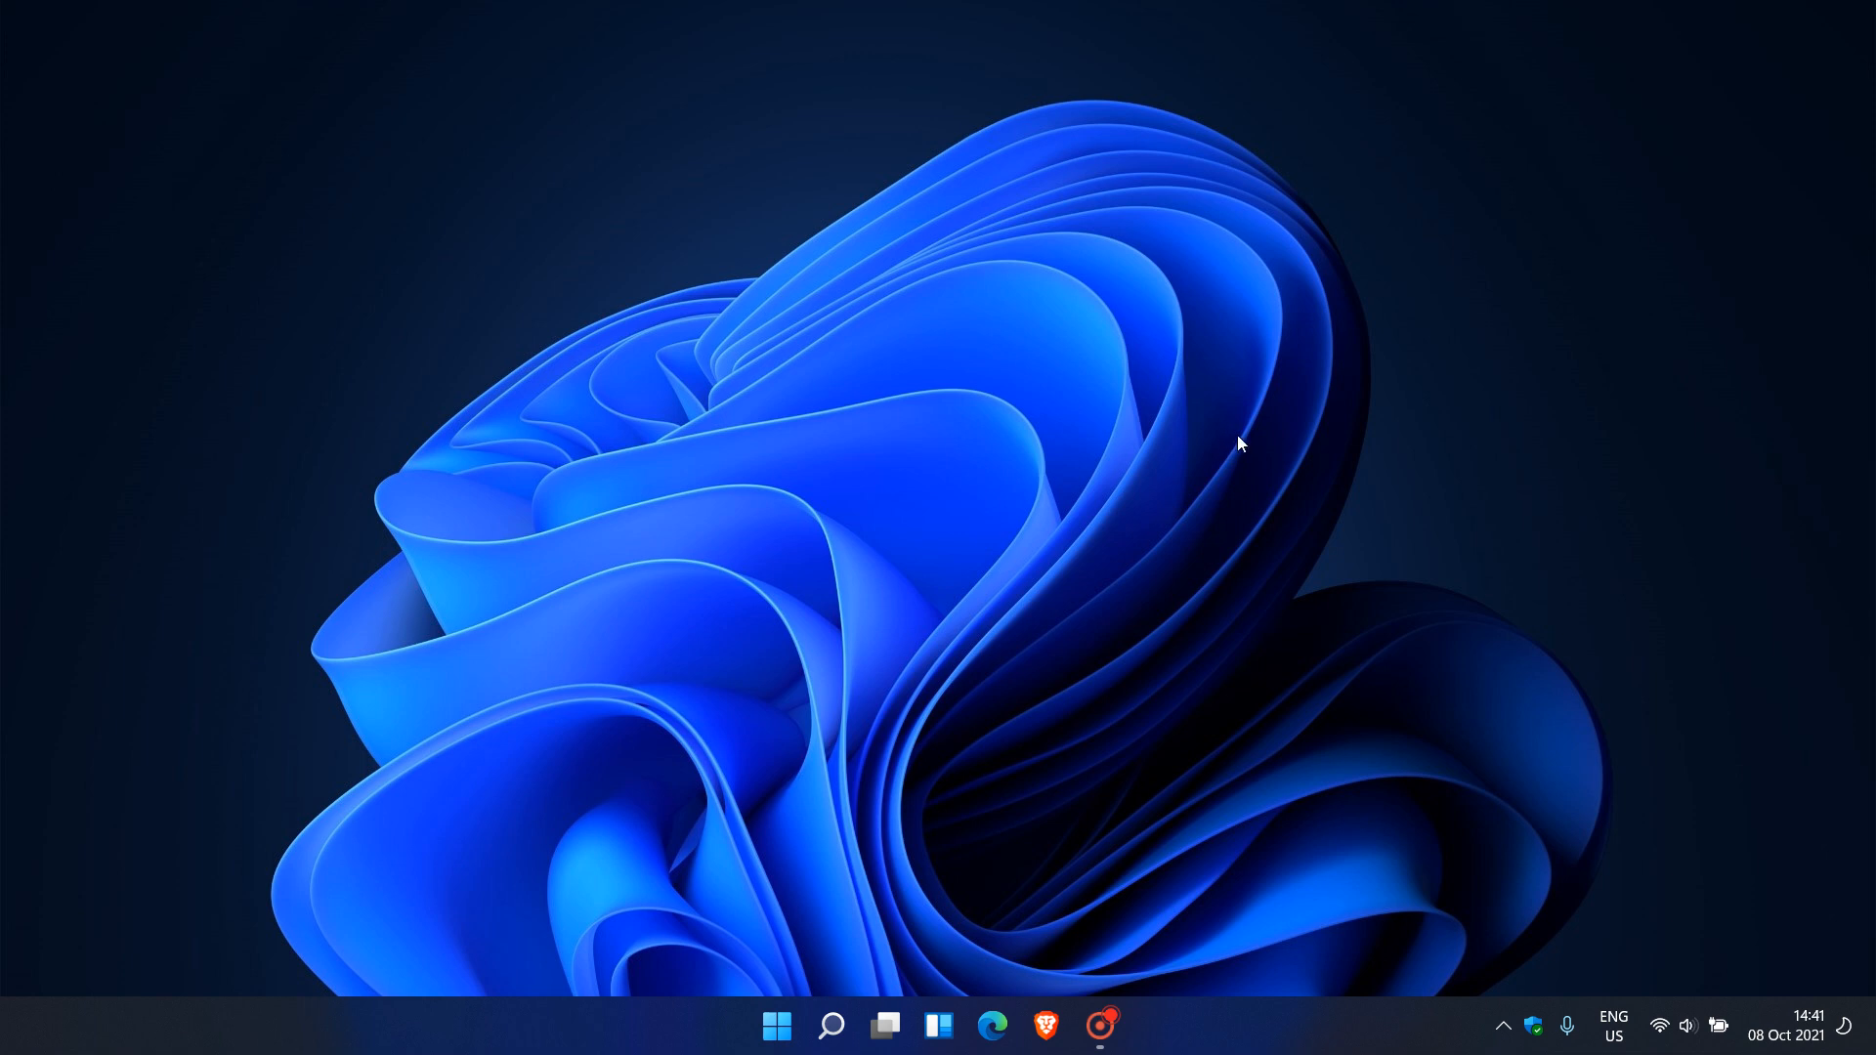
mouse_move(1236, 465)
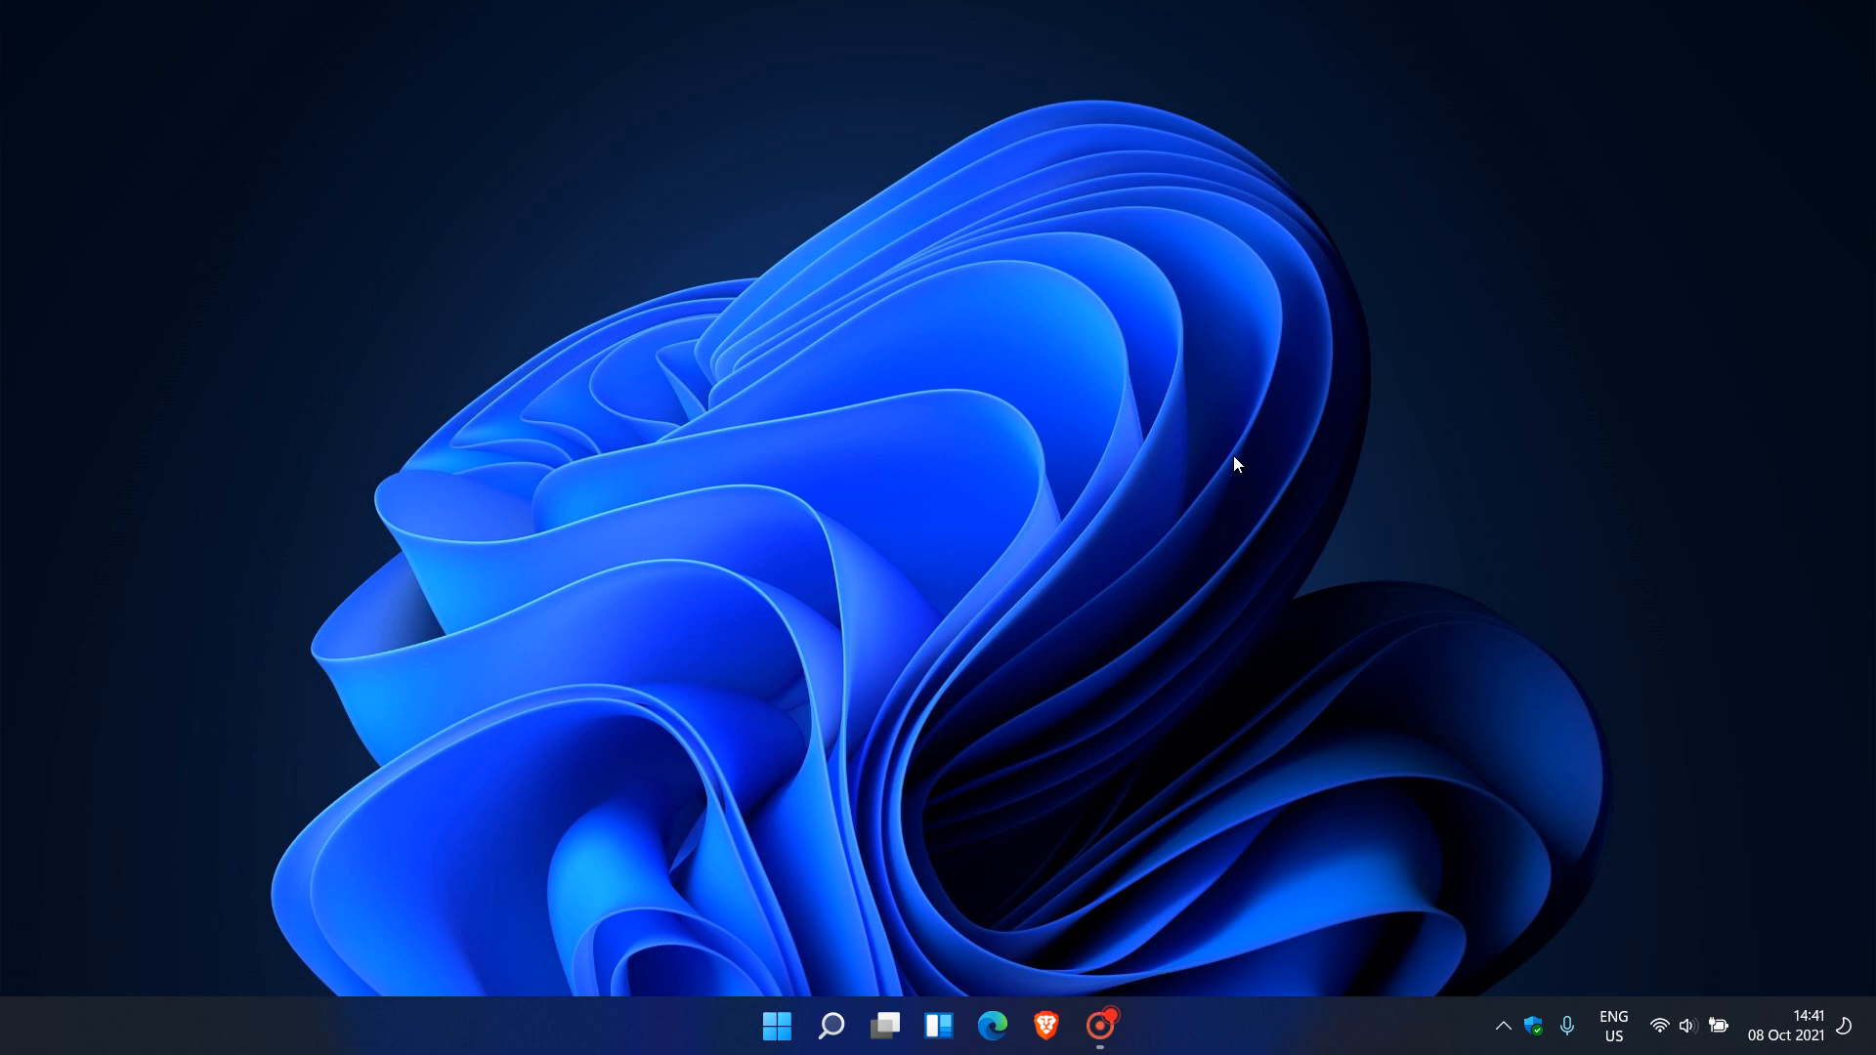
mouse_move(1110, 529)
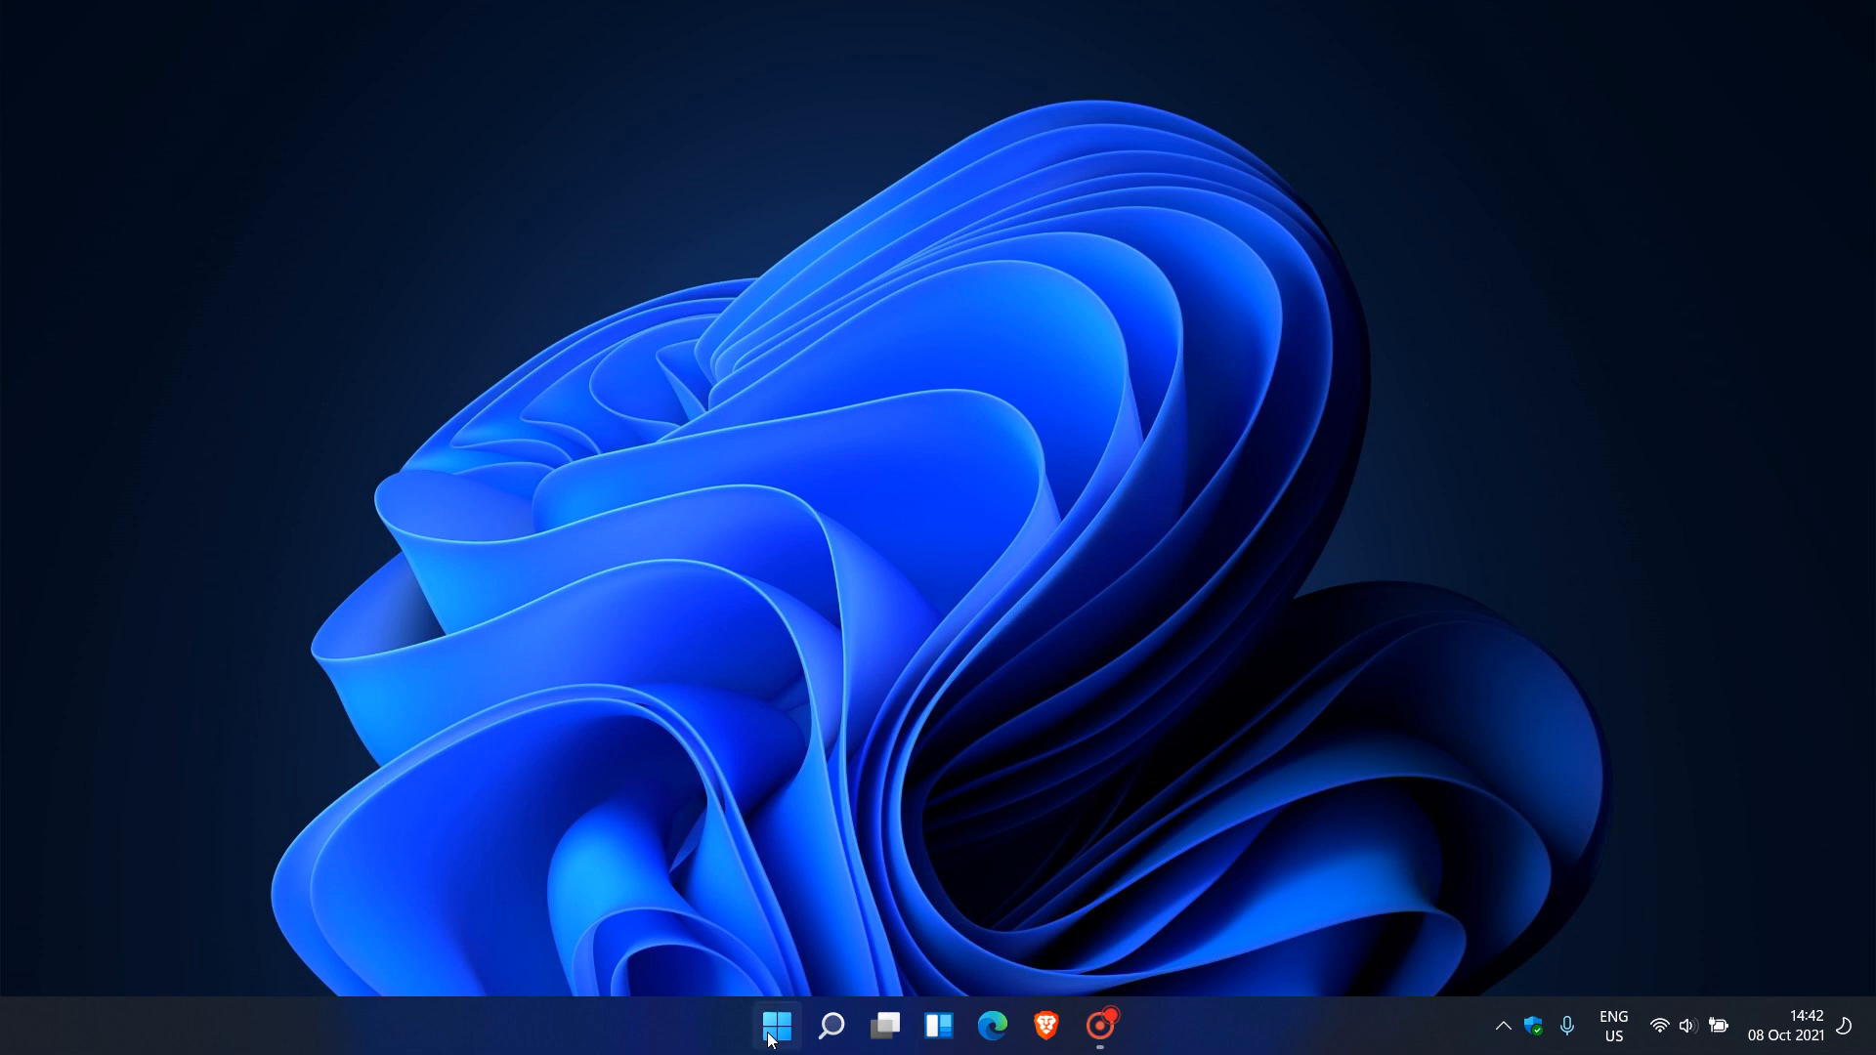
- Launch Task Manager from Start and scroll its process list down to Windows Explorer
click(775, 1025)
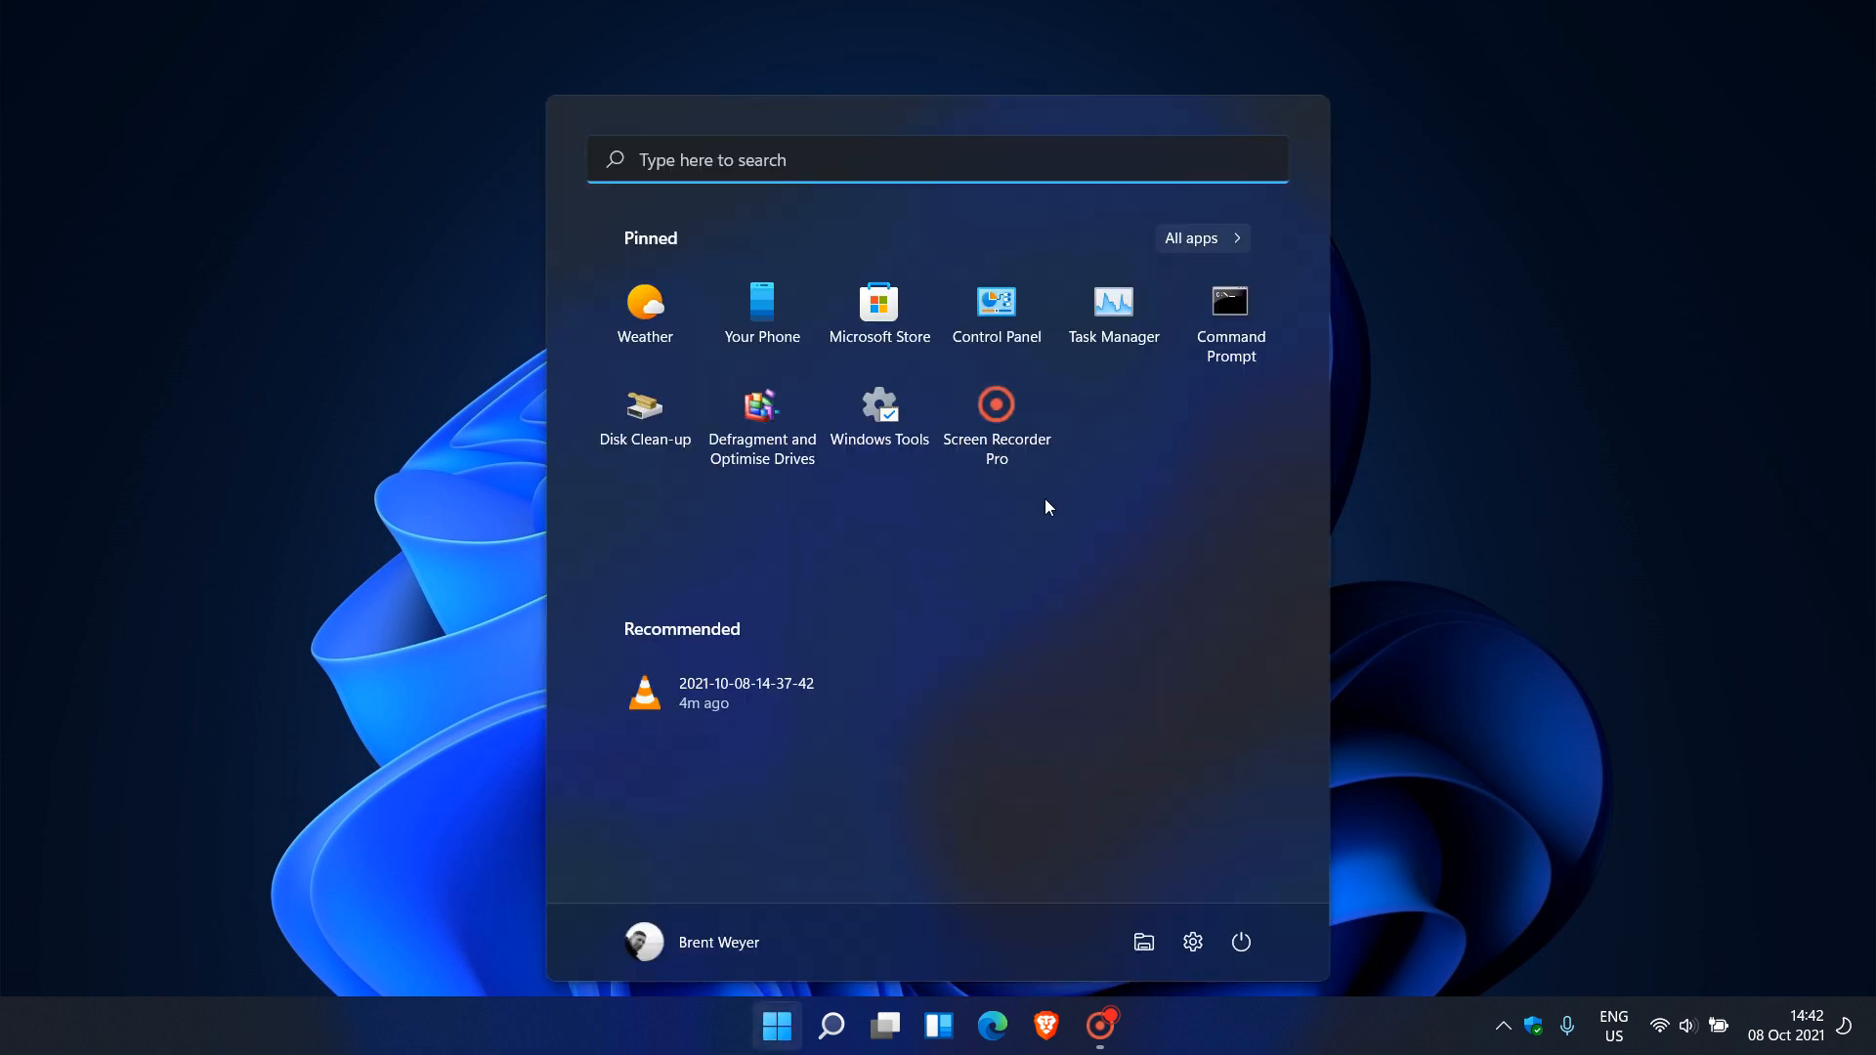
mouse_move(961, 862)
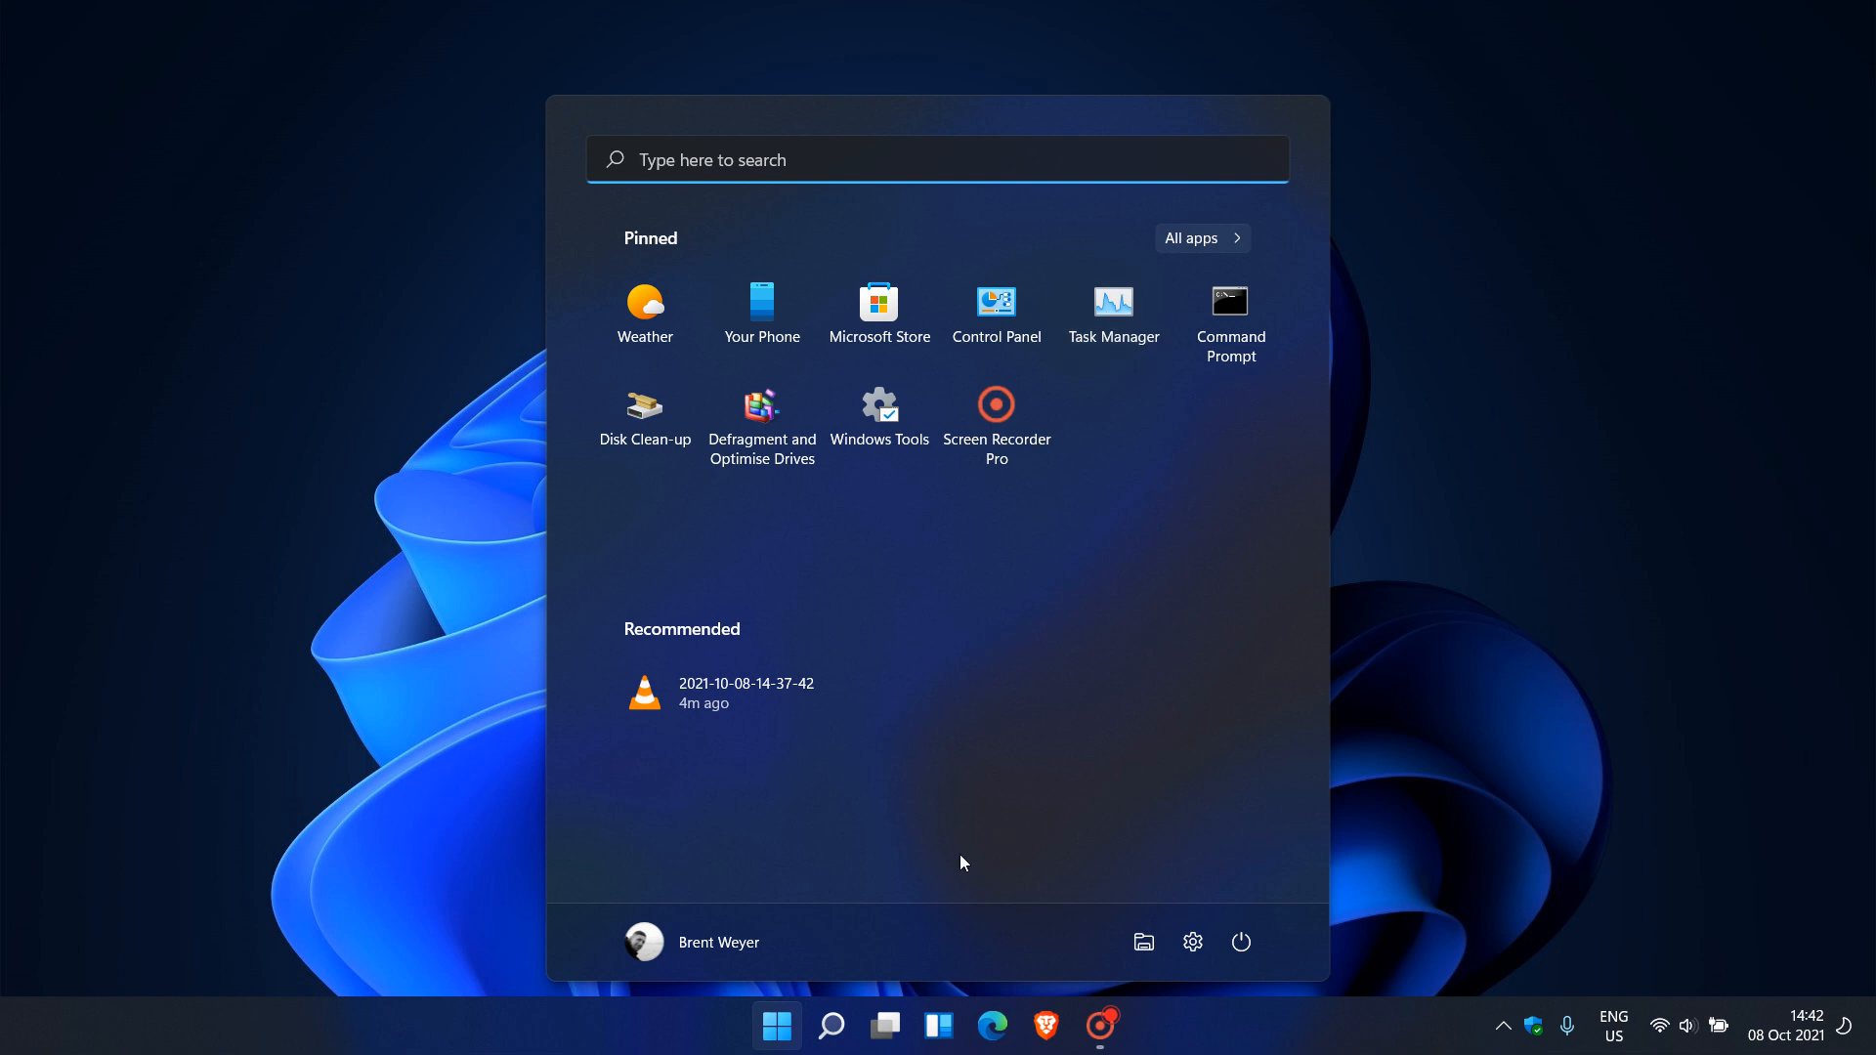
click(830, 1025)
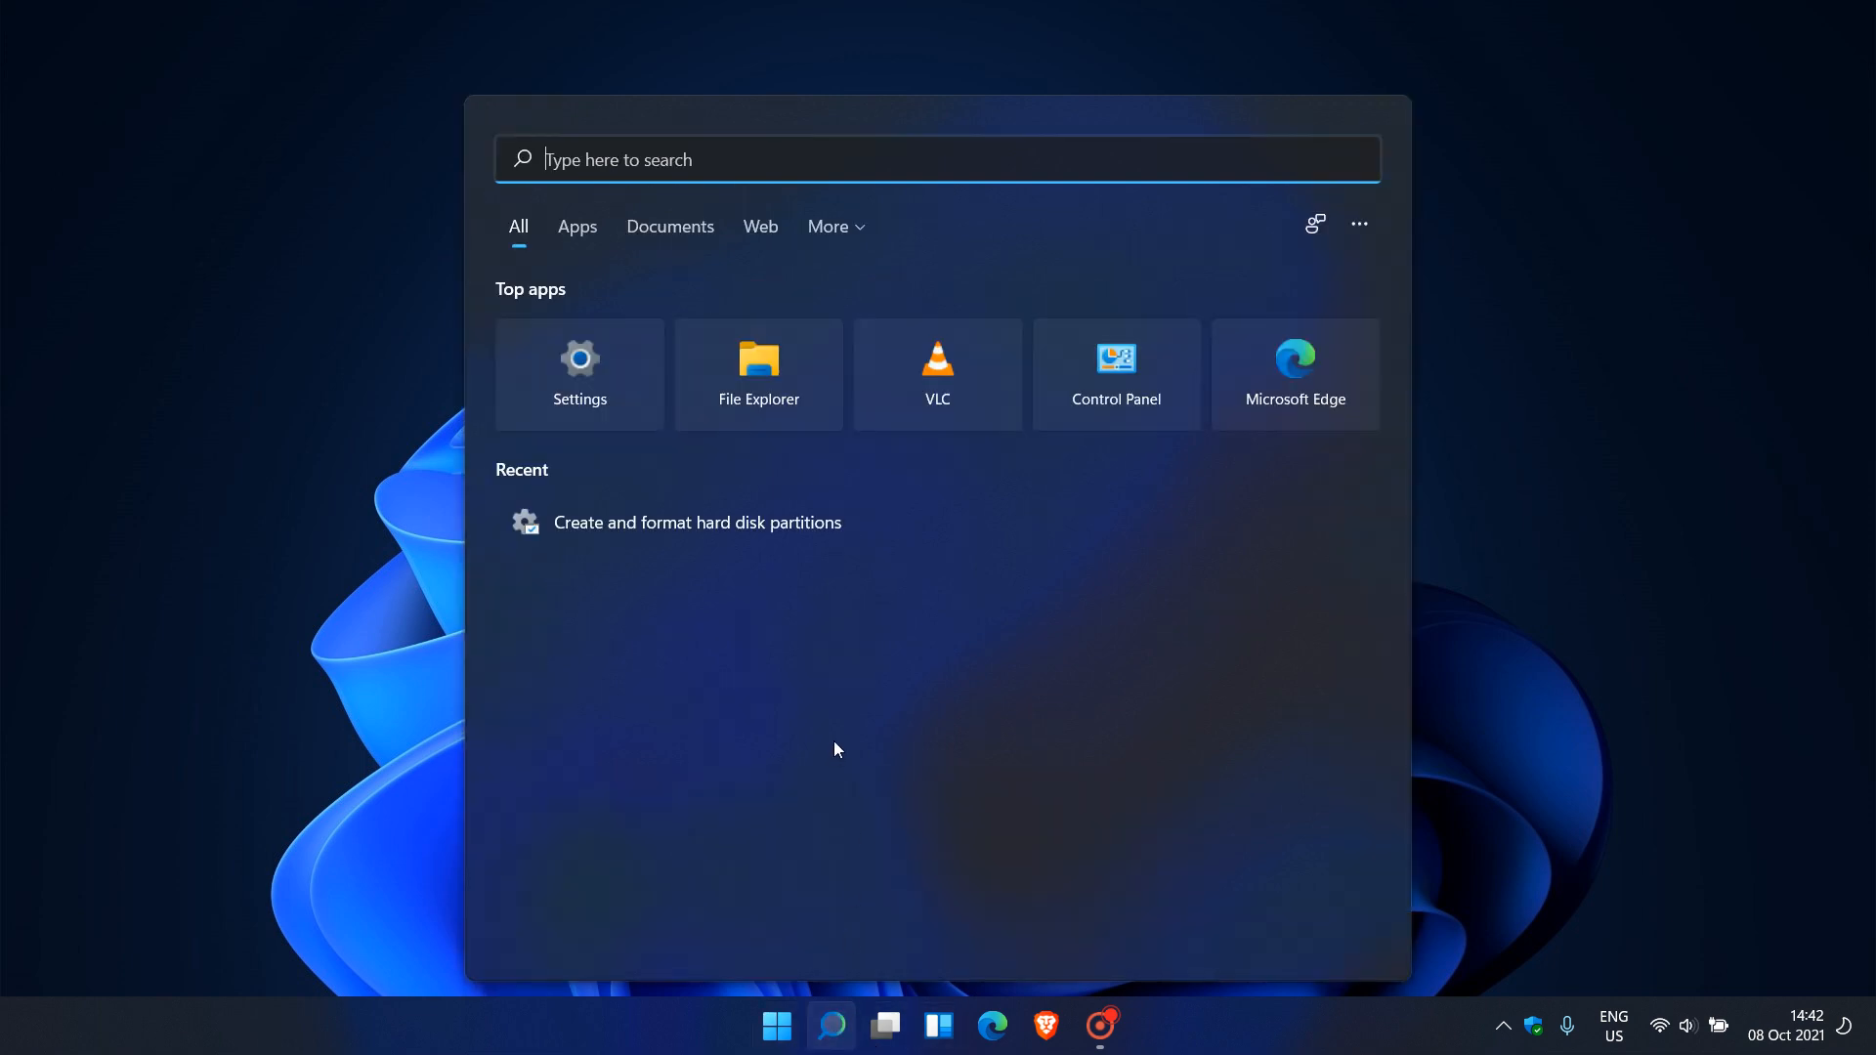
click(775, 1025)
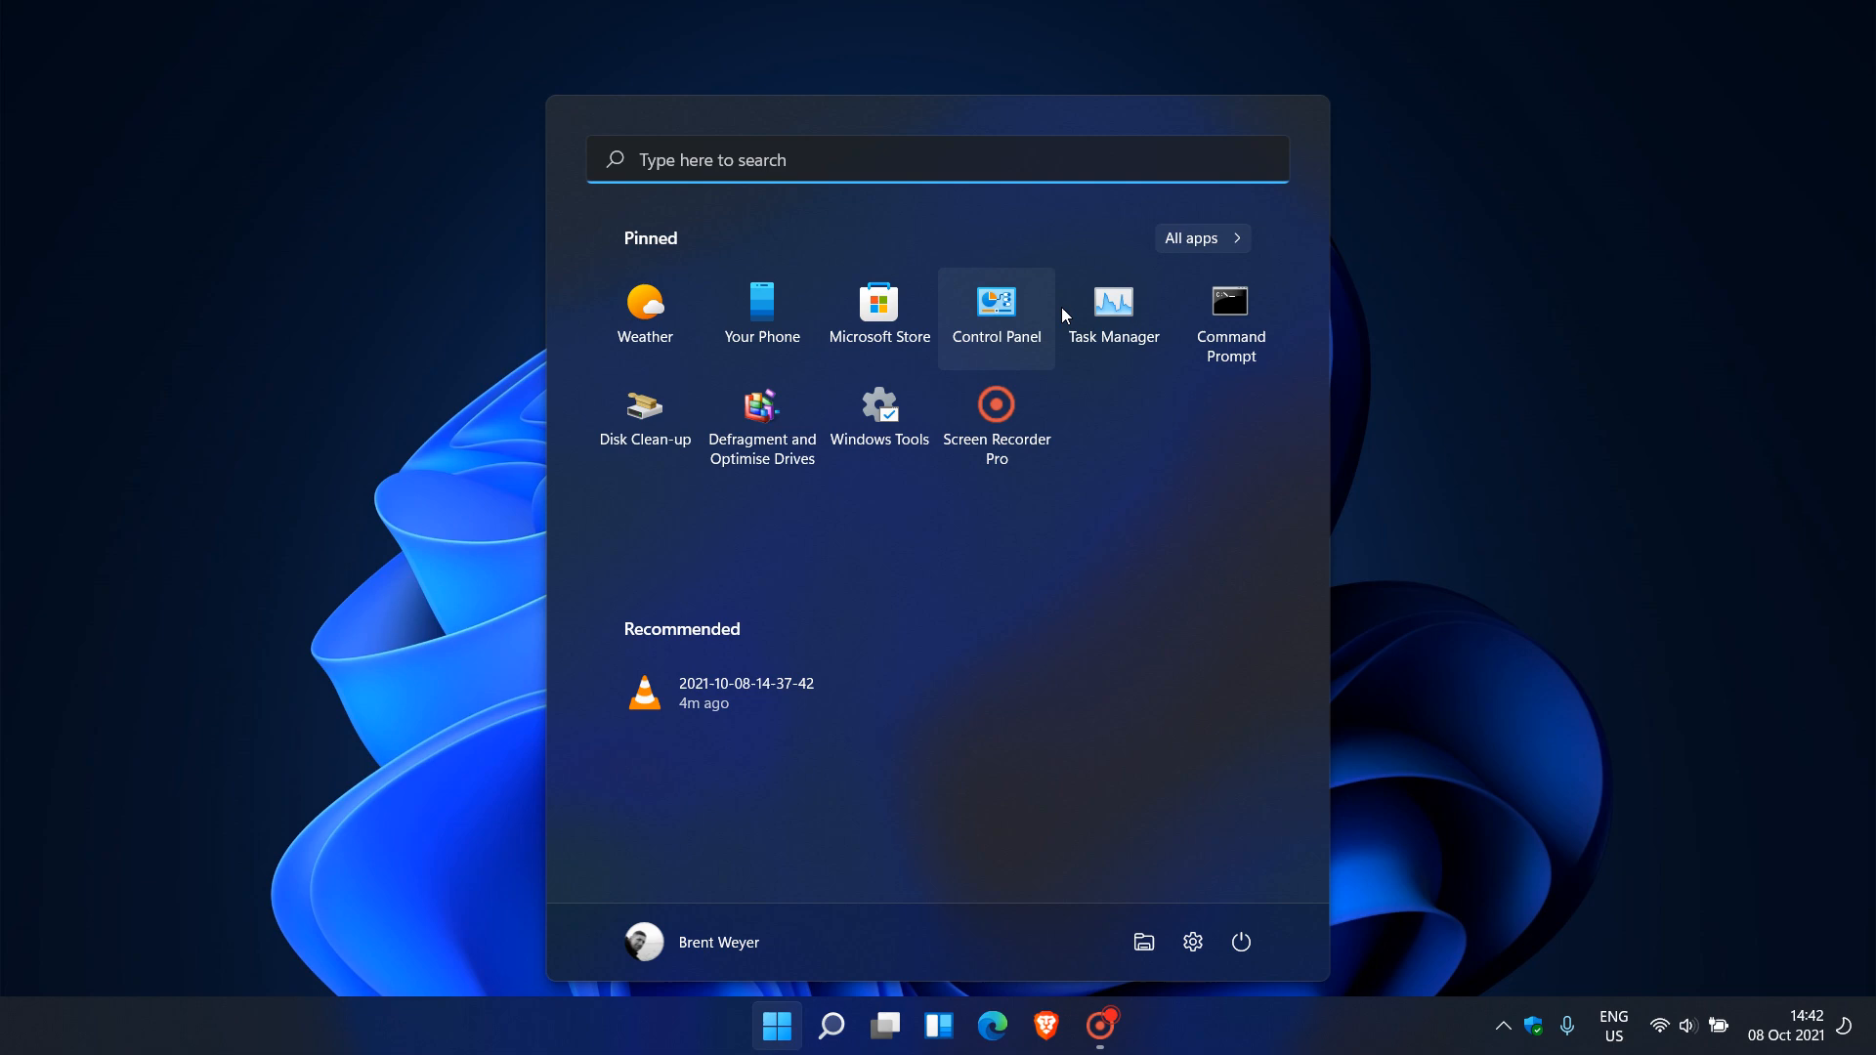
click(1112, 309)
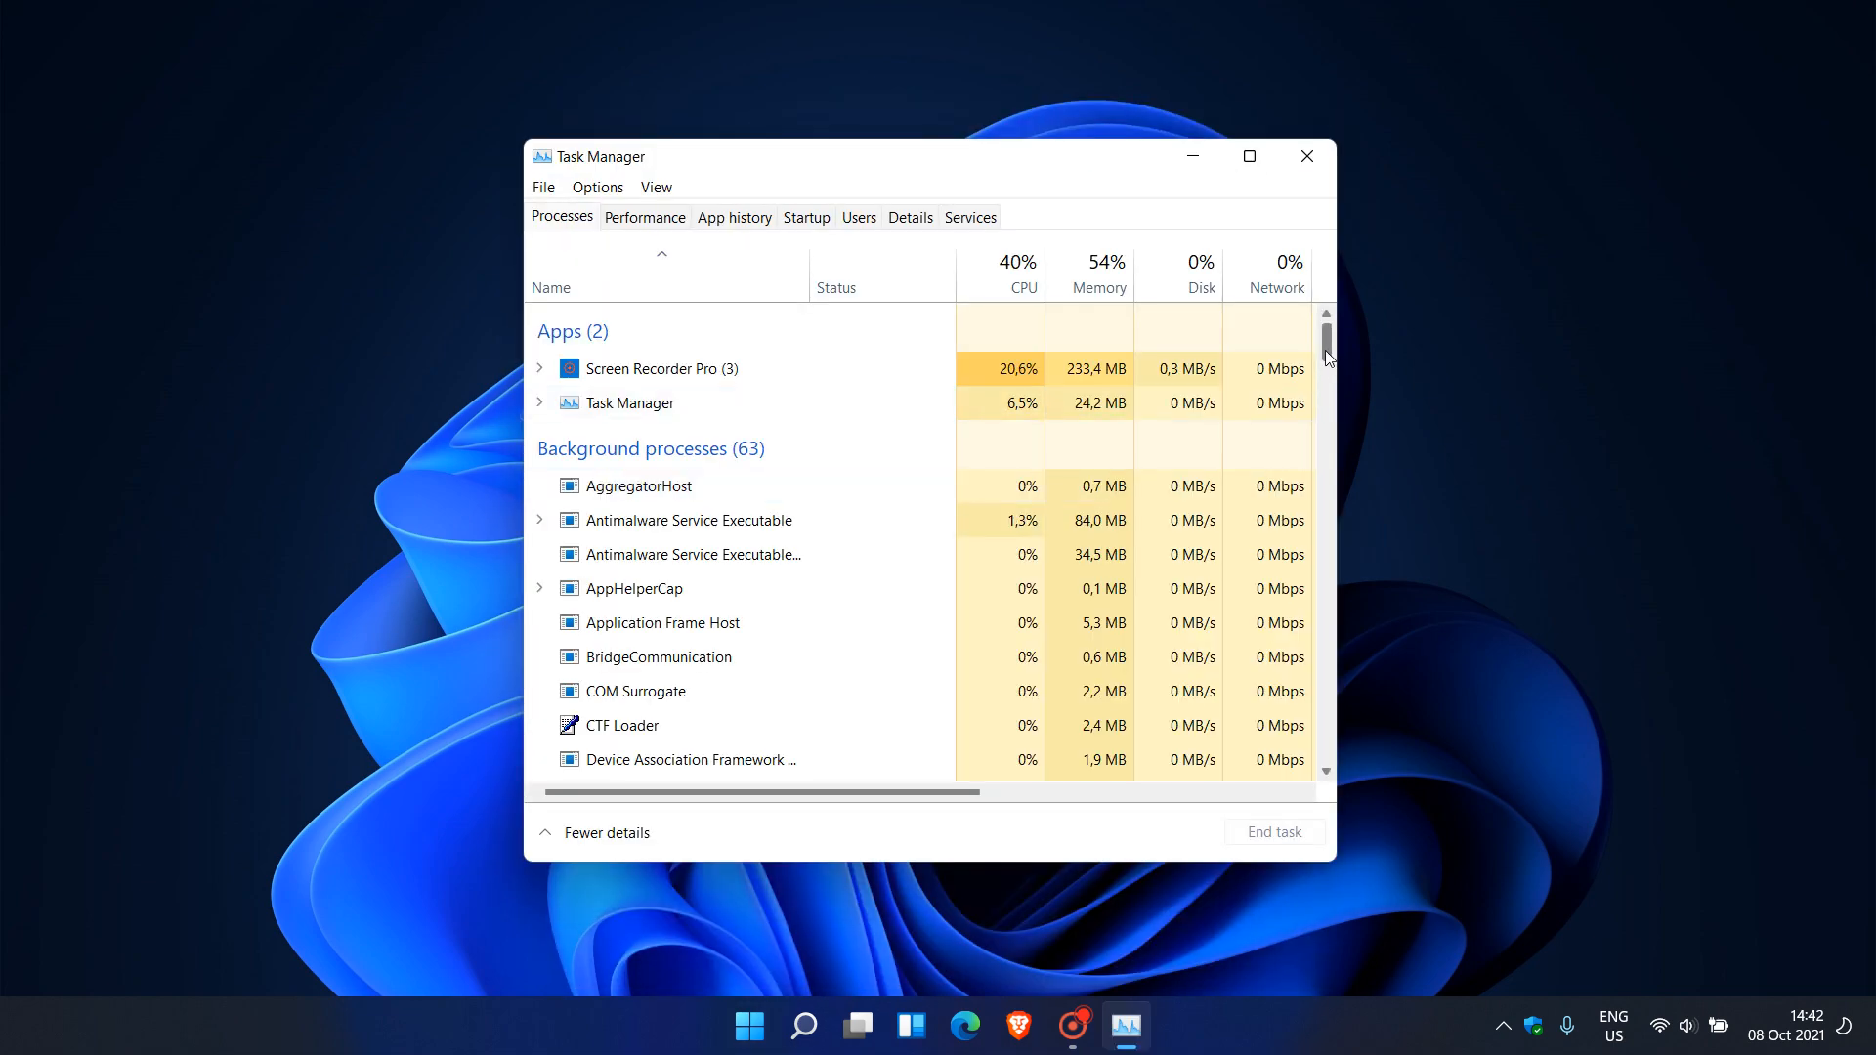
scroll(down, 3)
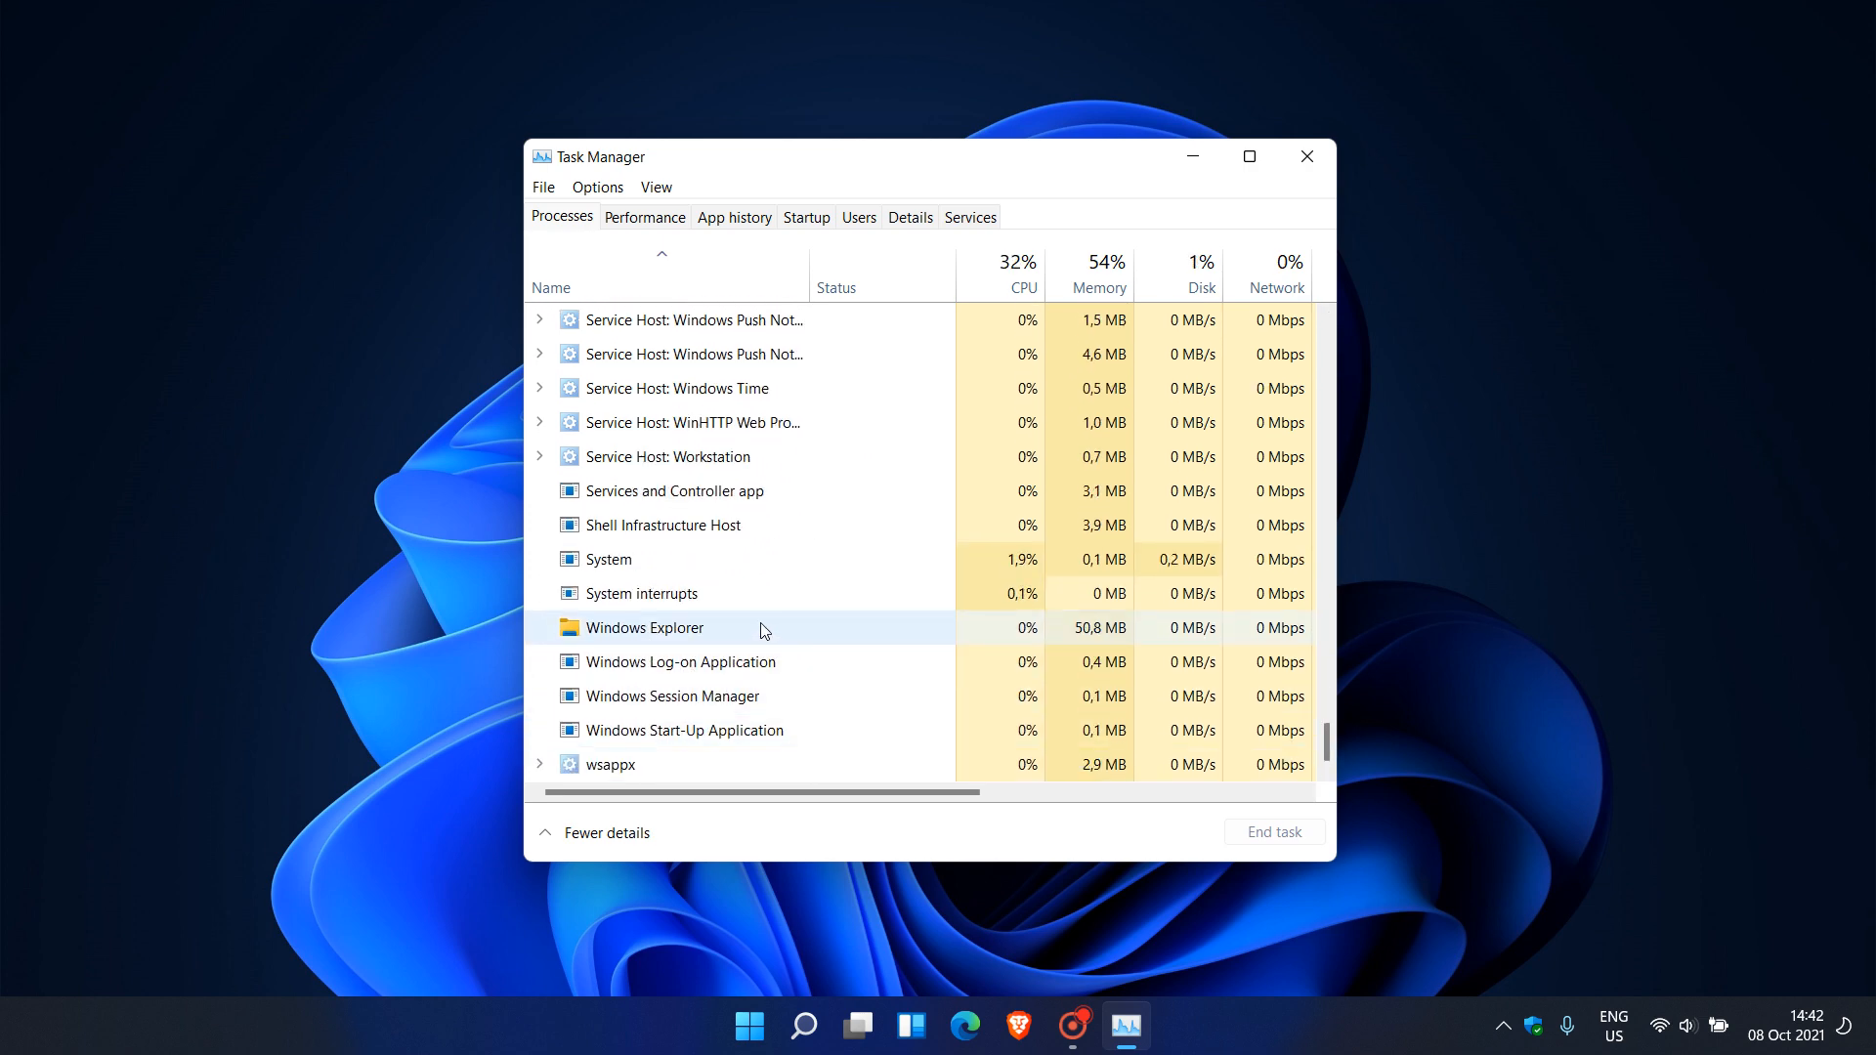
mouse_move(688, 635)
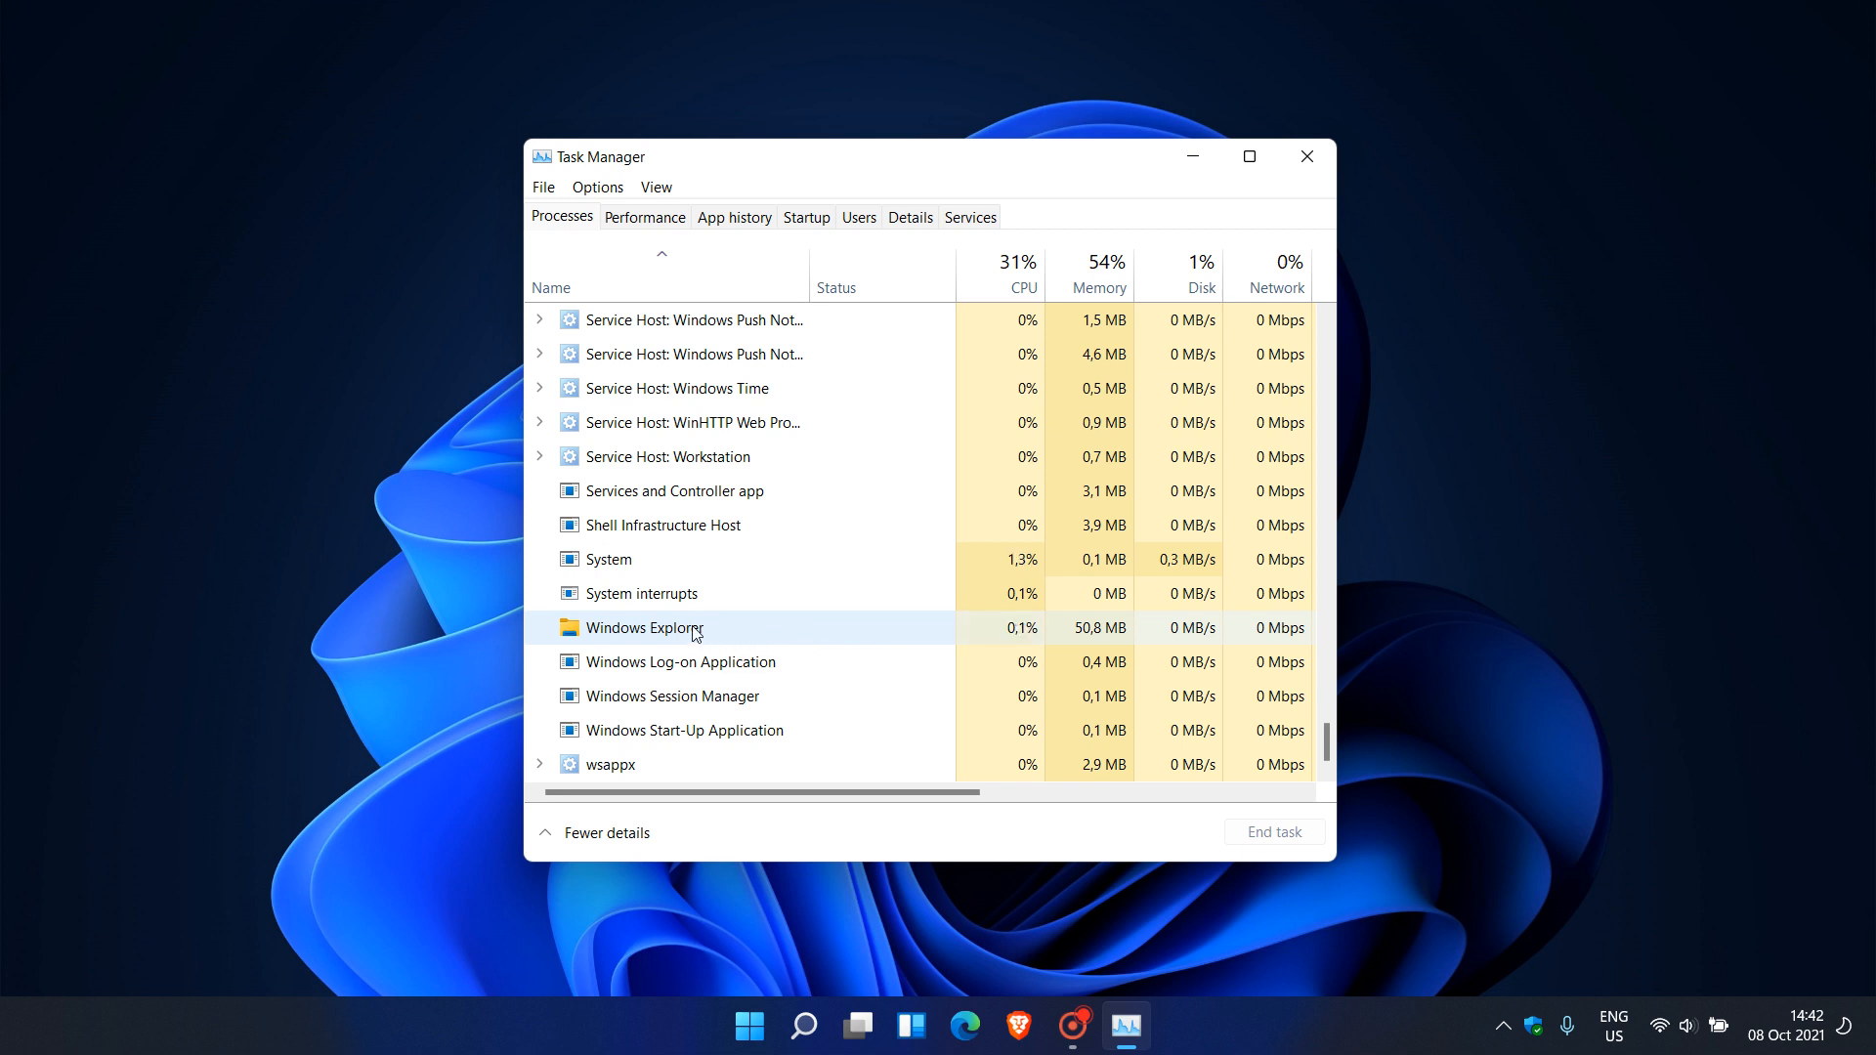
mouse_move(778, 638)
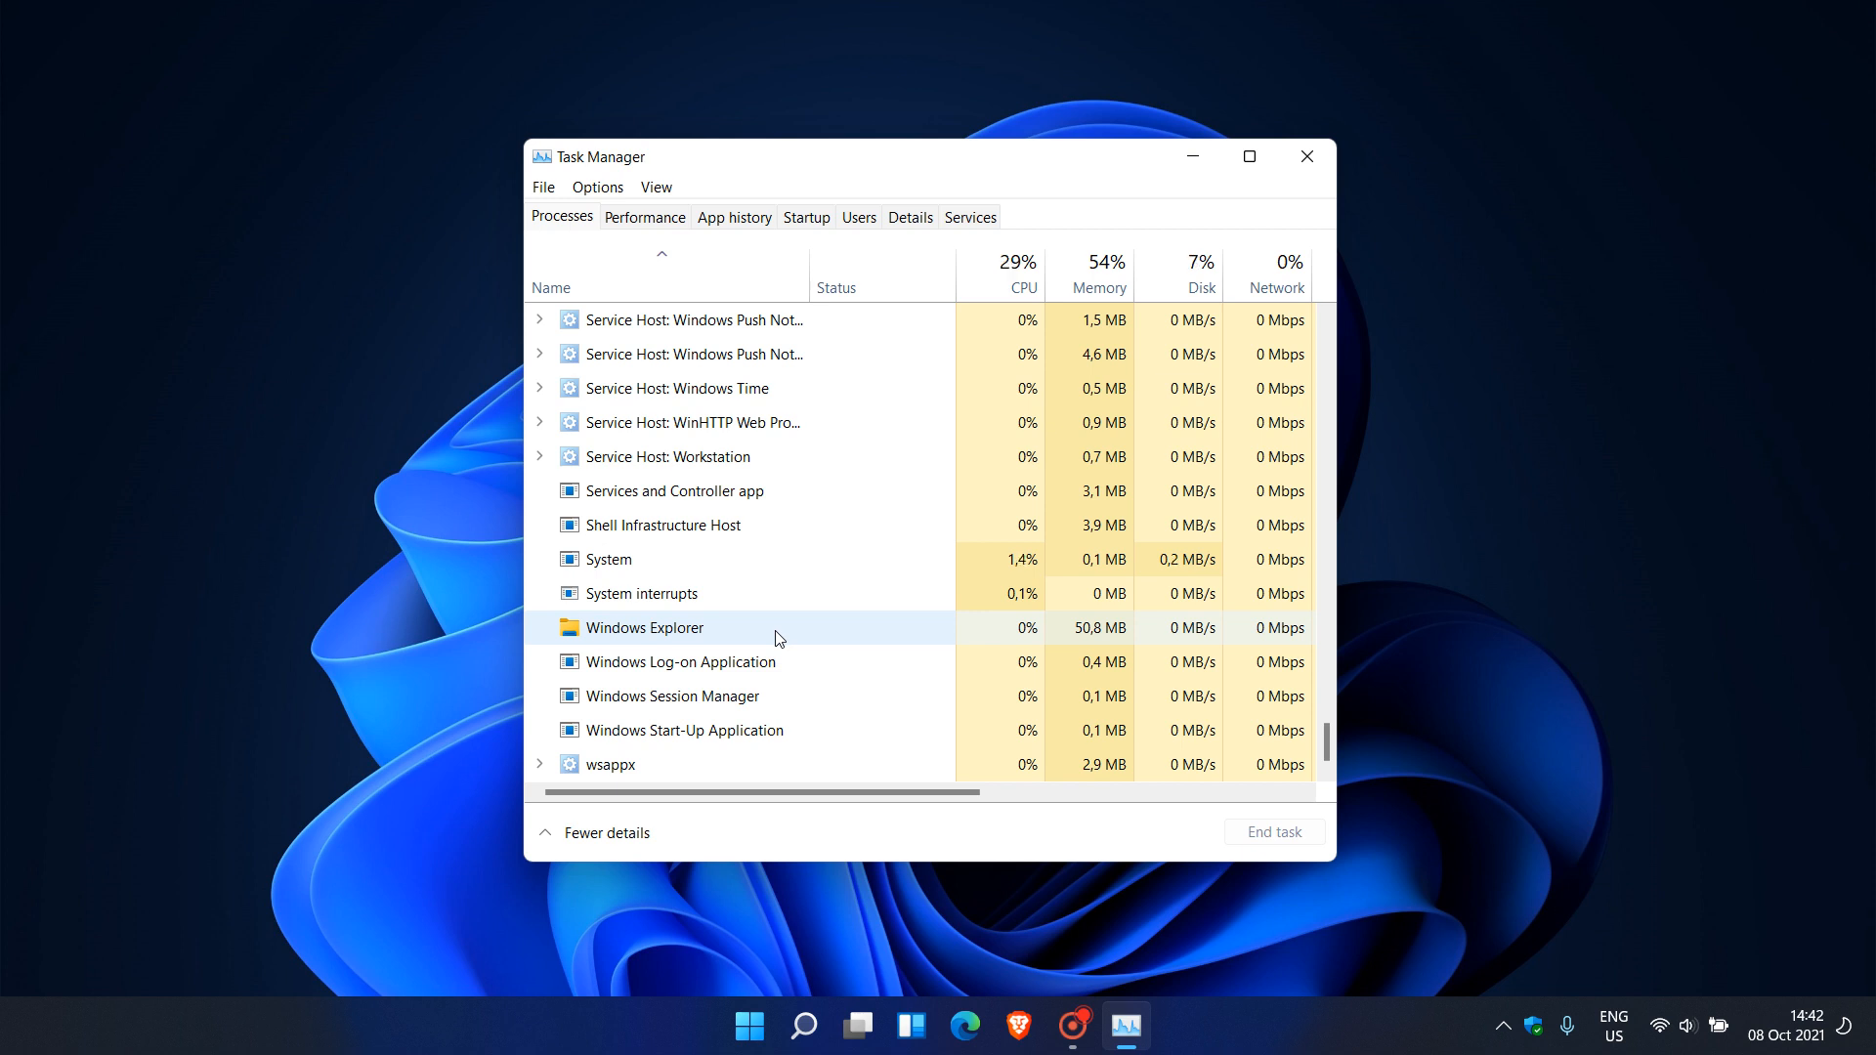
click(641, 593)
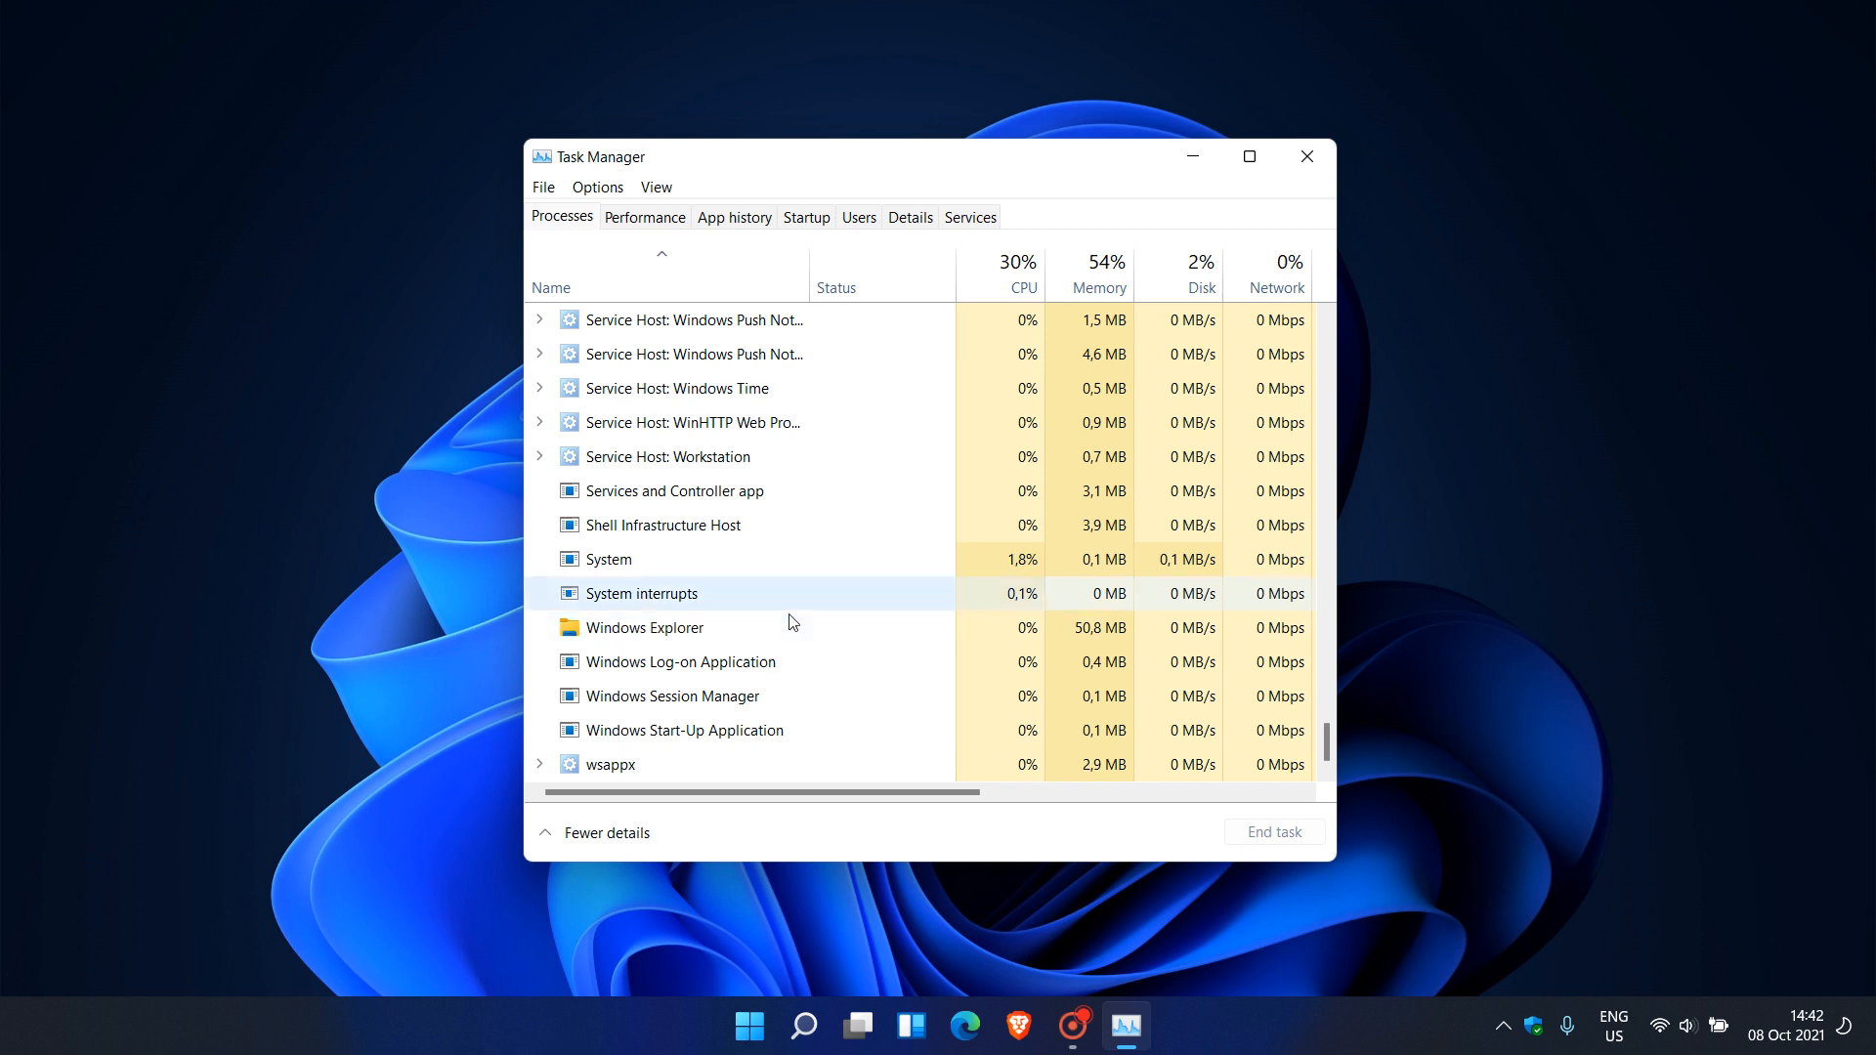
mouse_move(854, 625)
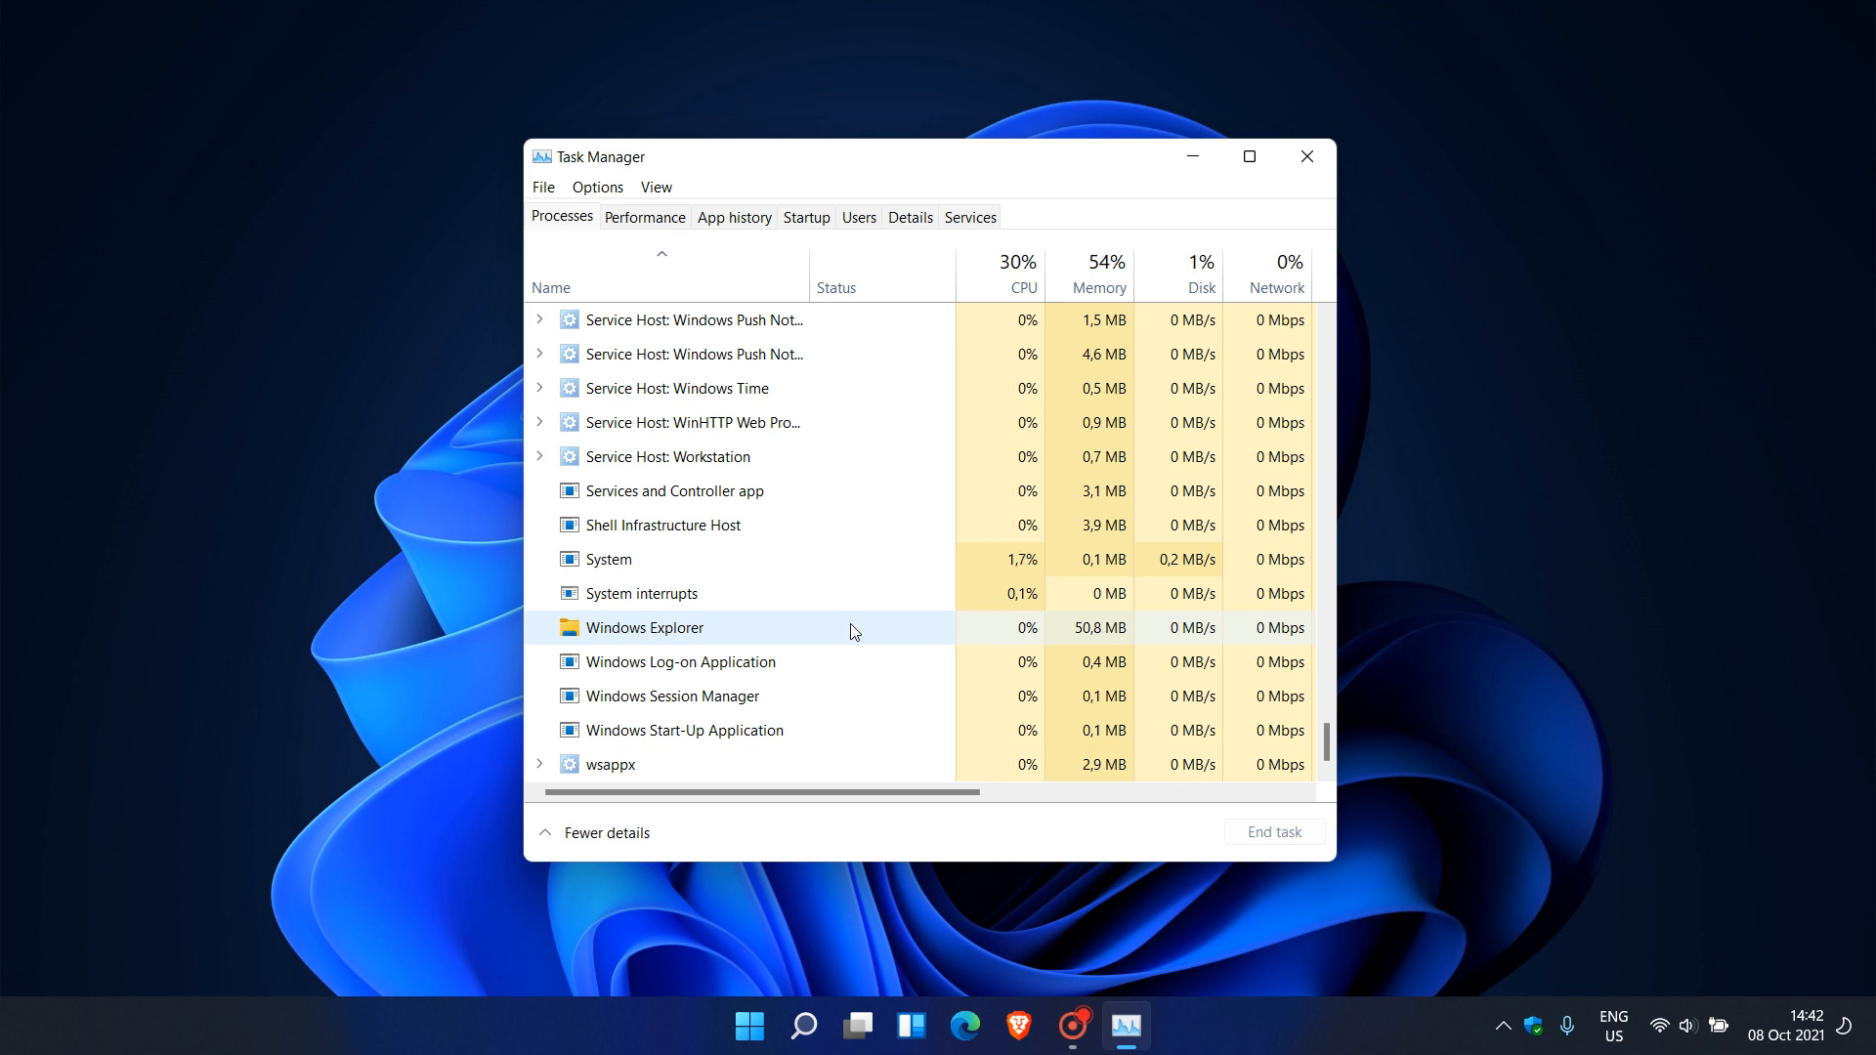
mouse_move(811, 641)
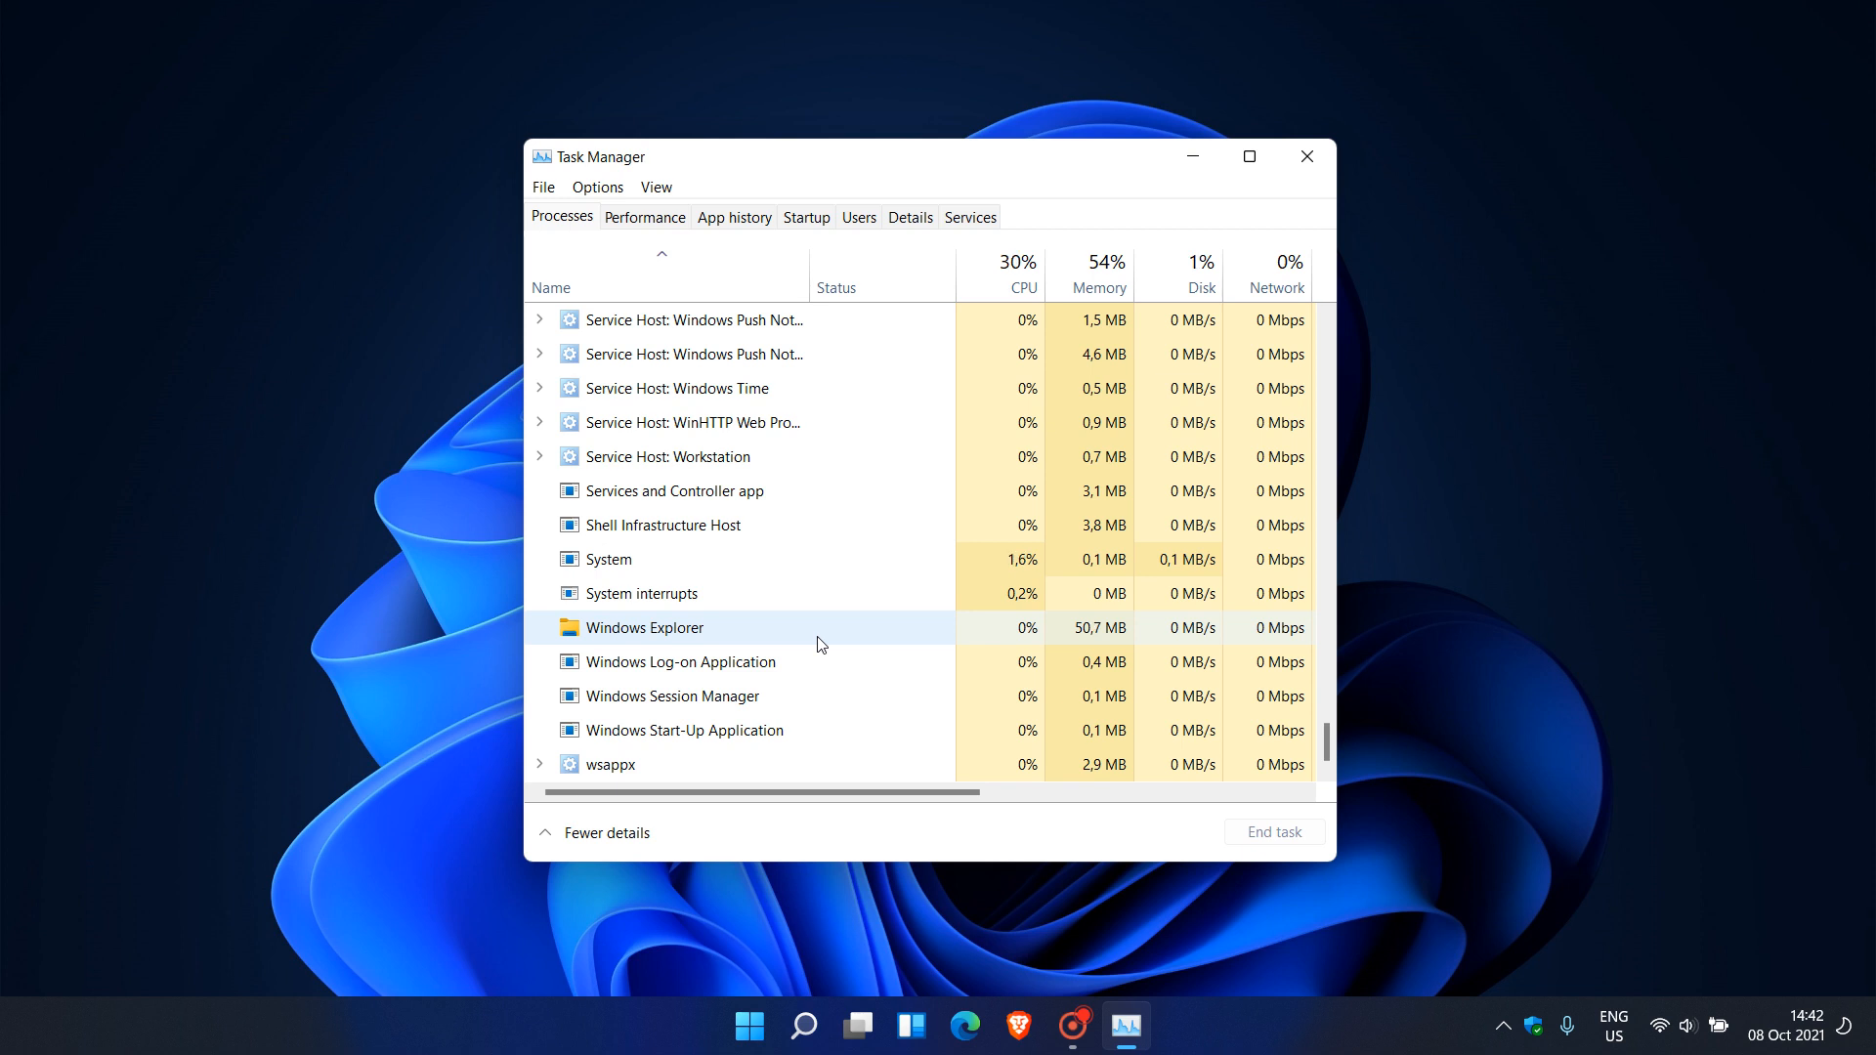
mouse_move(837, 633)
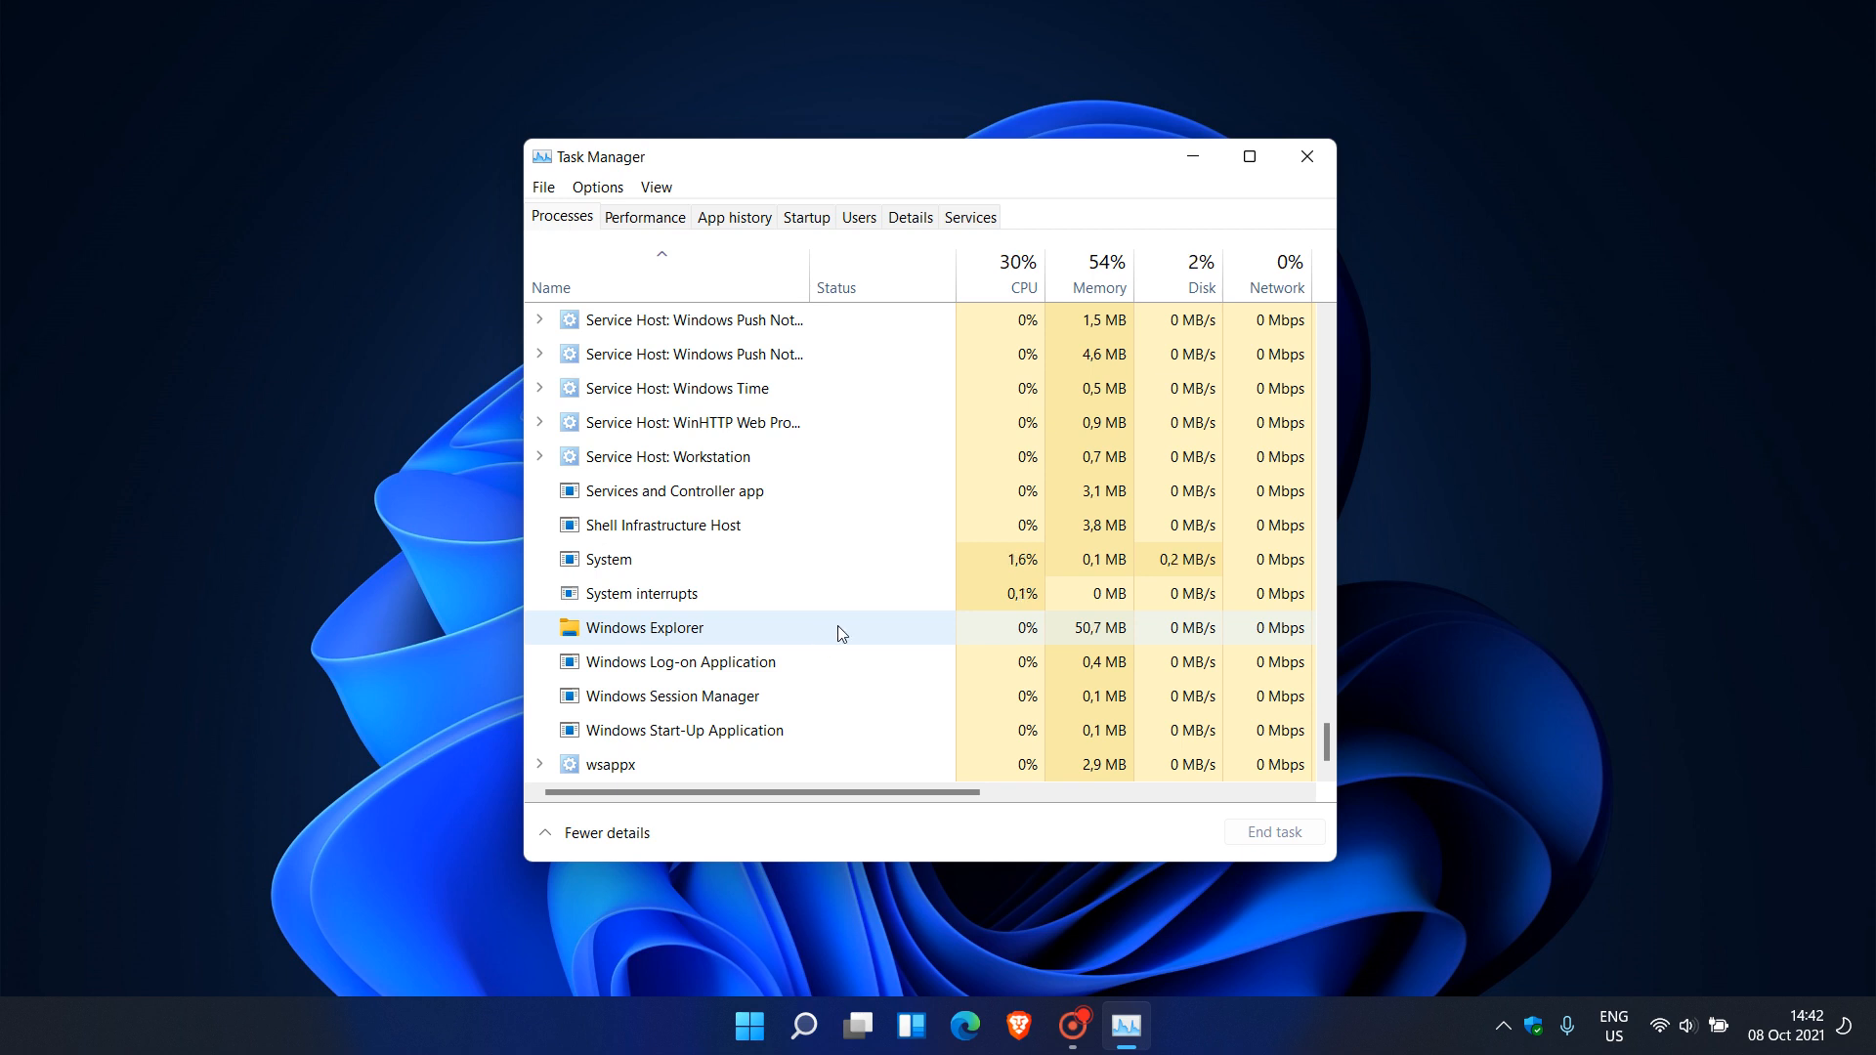
mouse_move(815, 641)
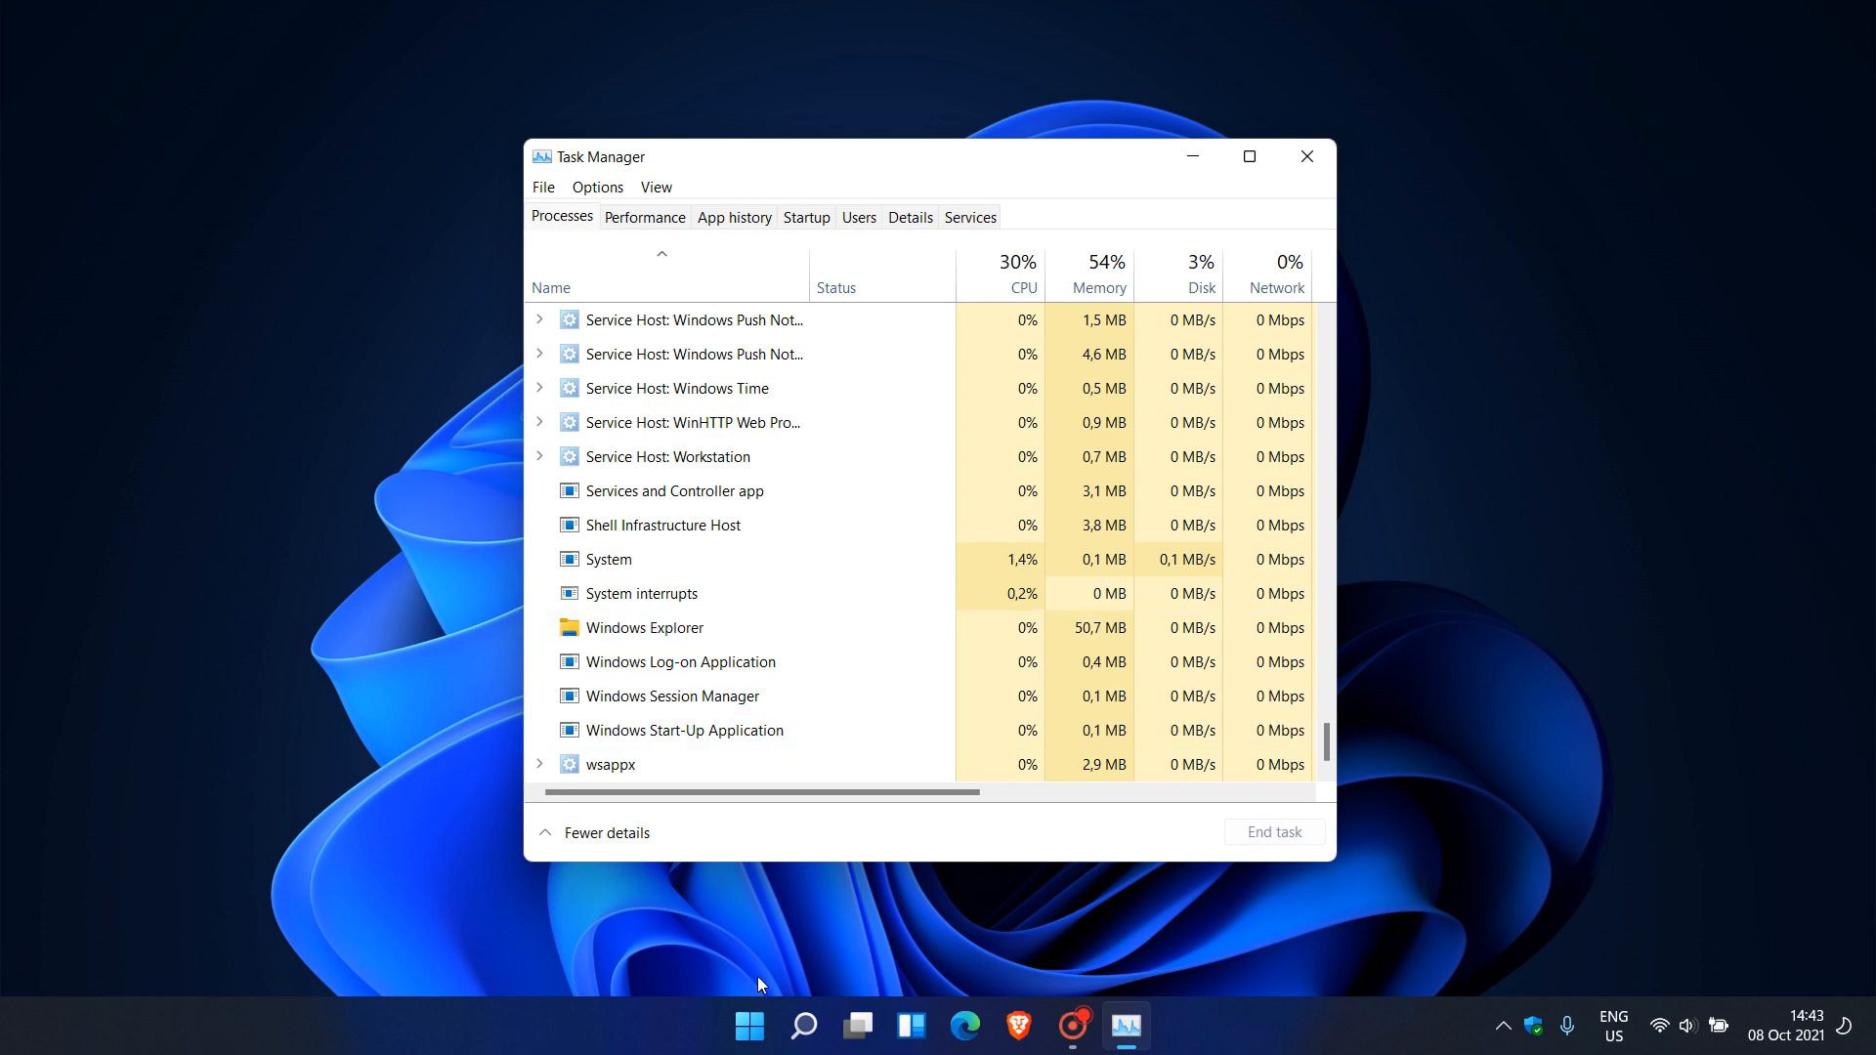
- Open the Start menu from the taskbar while Task Manager stays open
click(748, 1025)
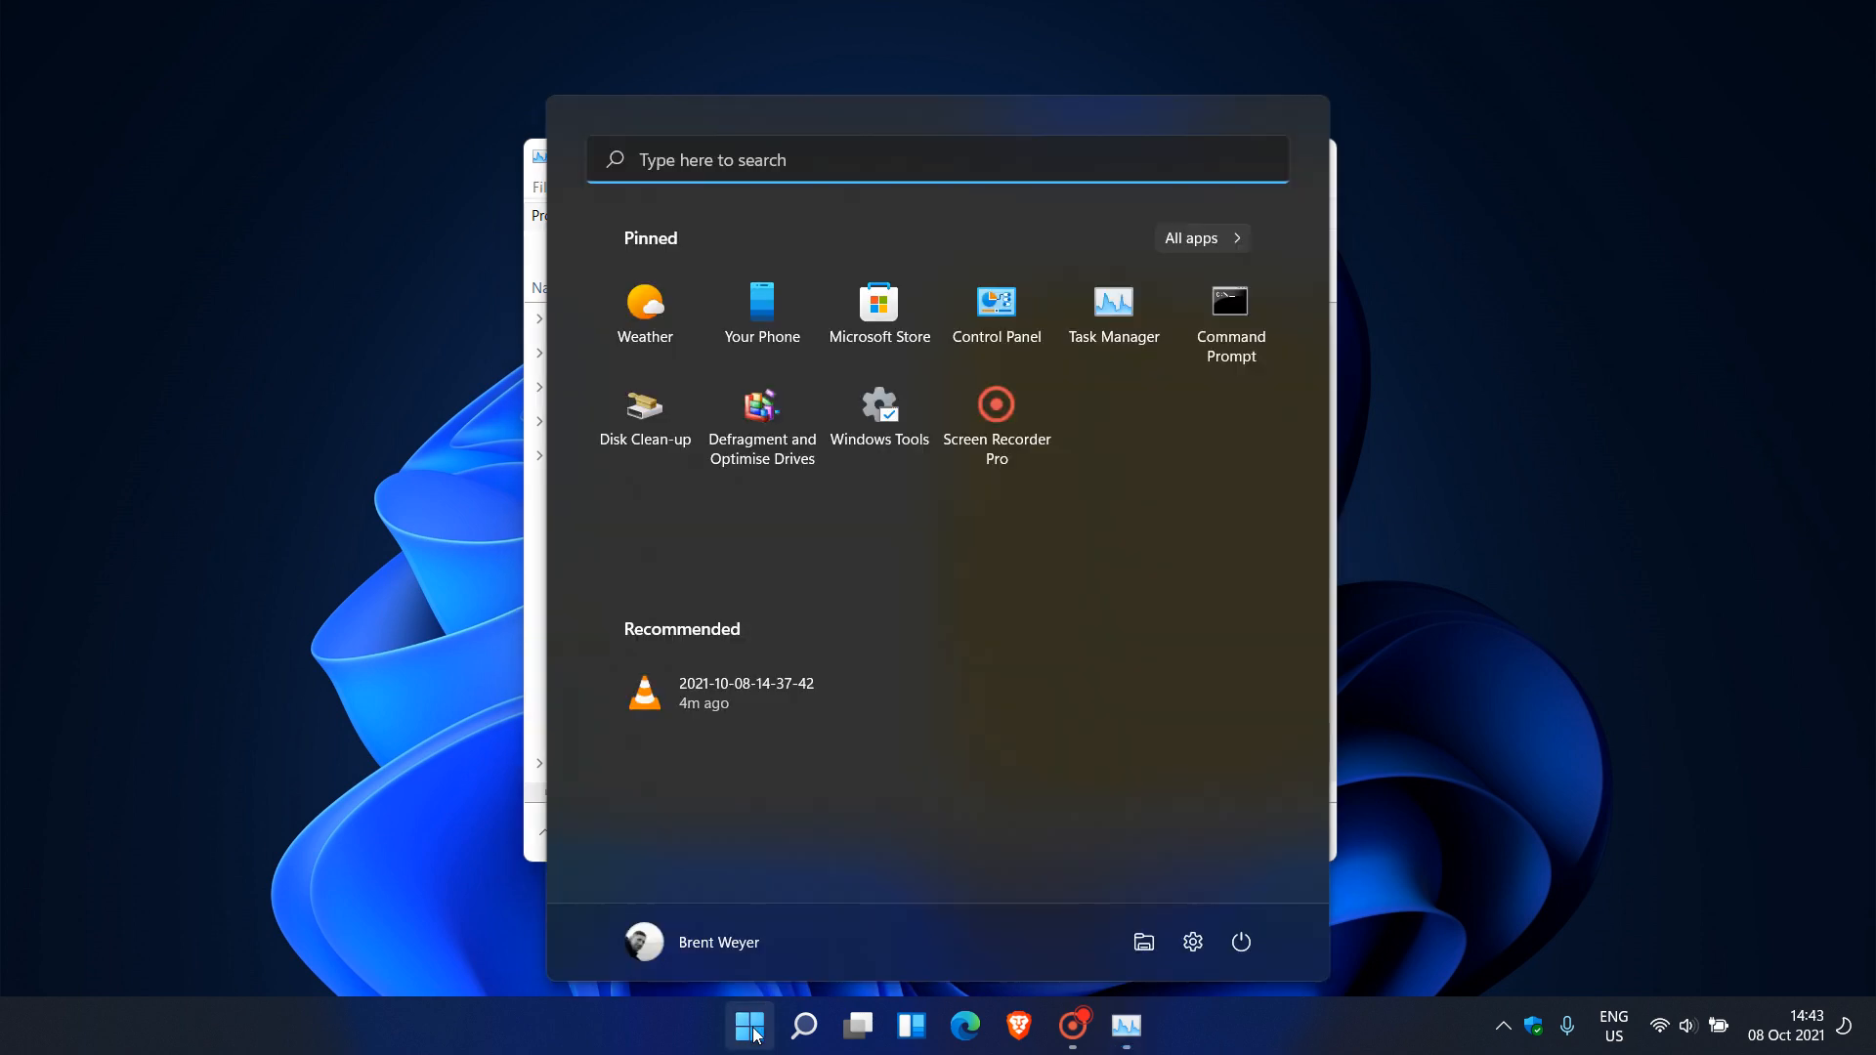
- Launch File Explorer on This PC, then open Settings from Start and close it
click(1112, 308)
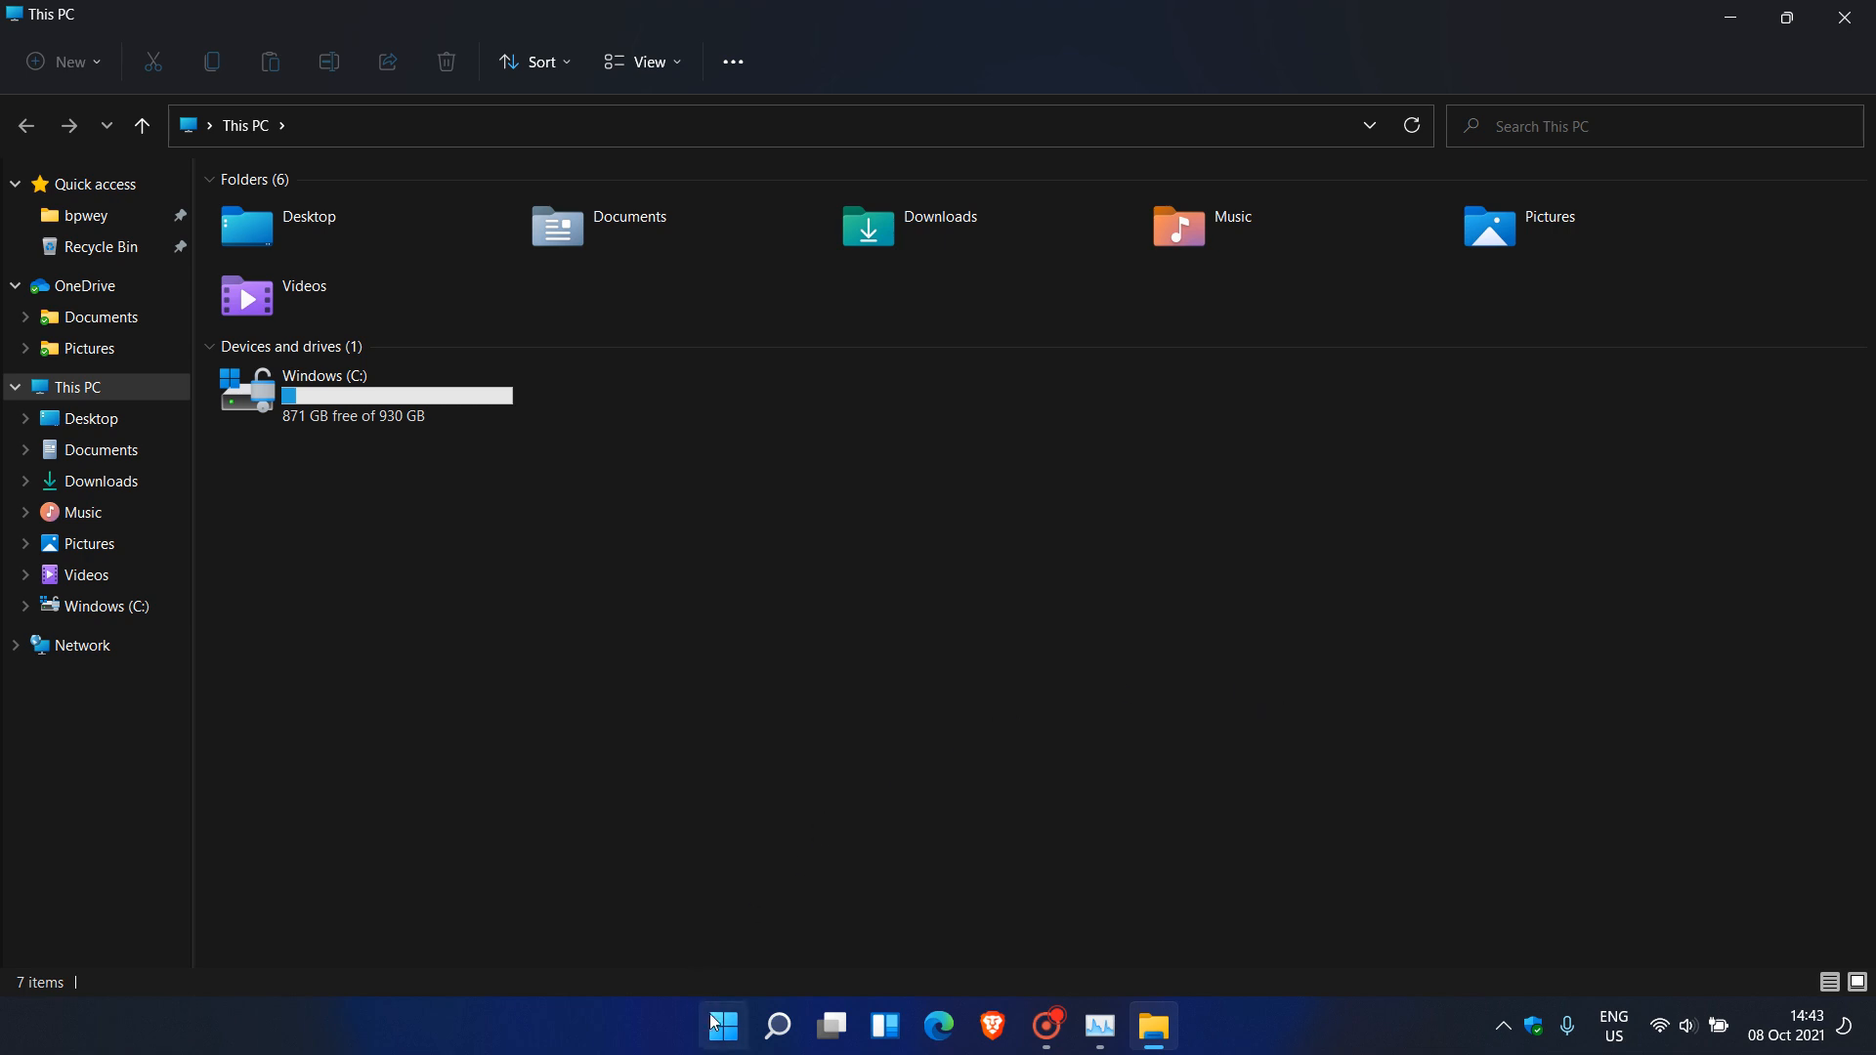
click(720, 1025)
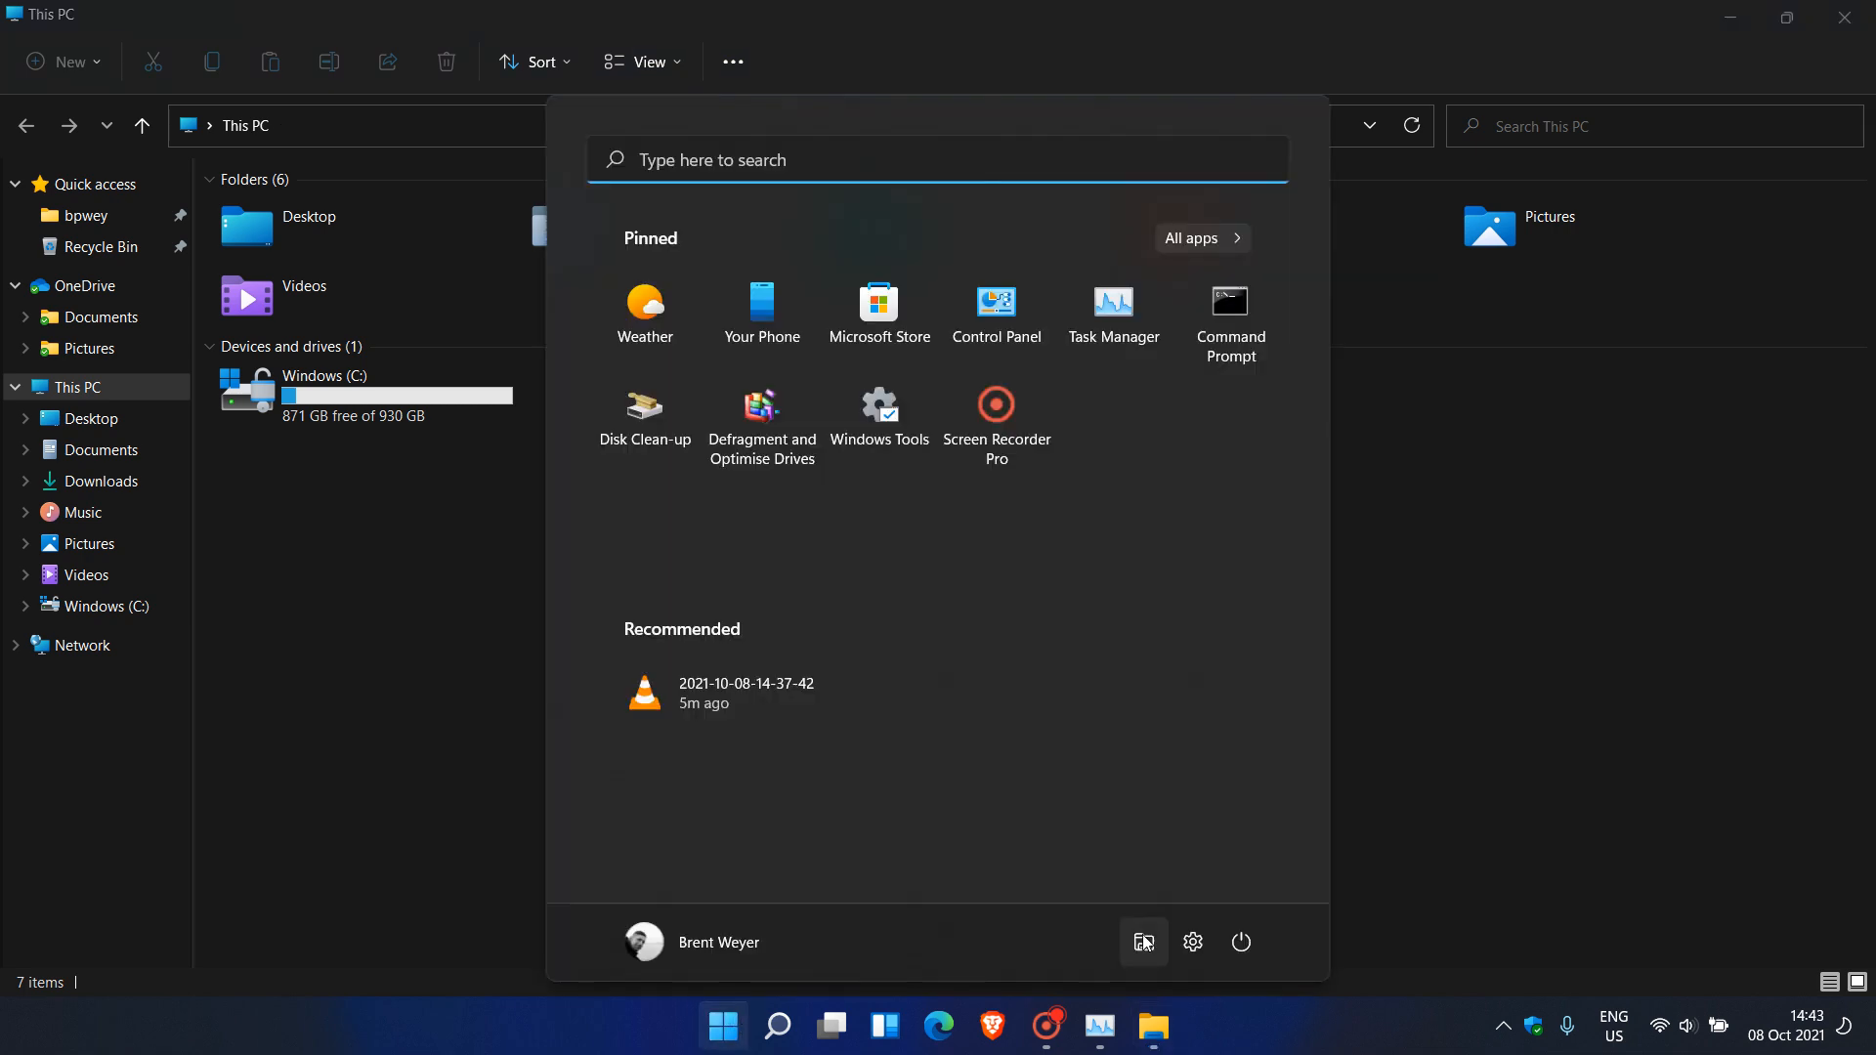
click(1192, 944)
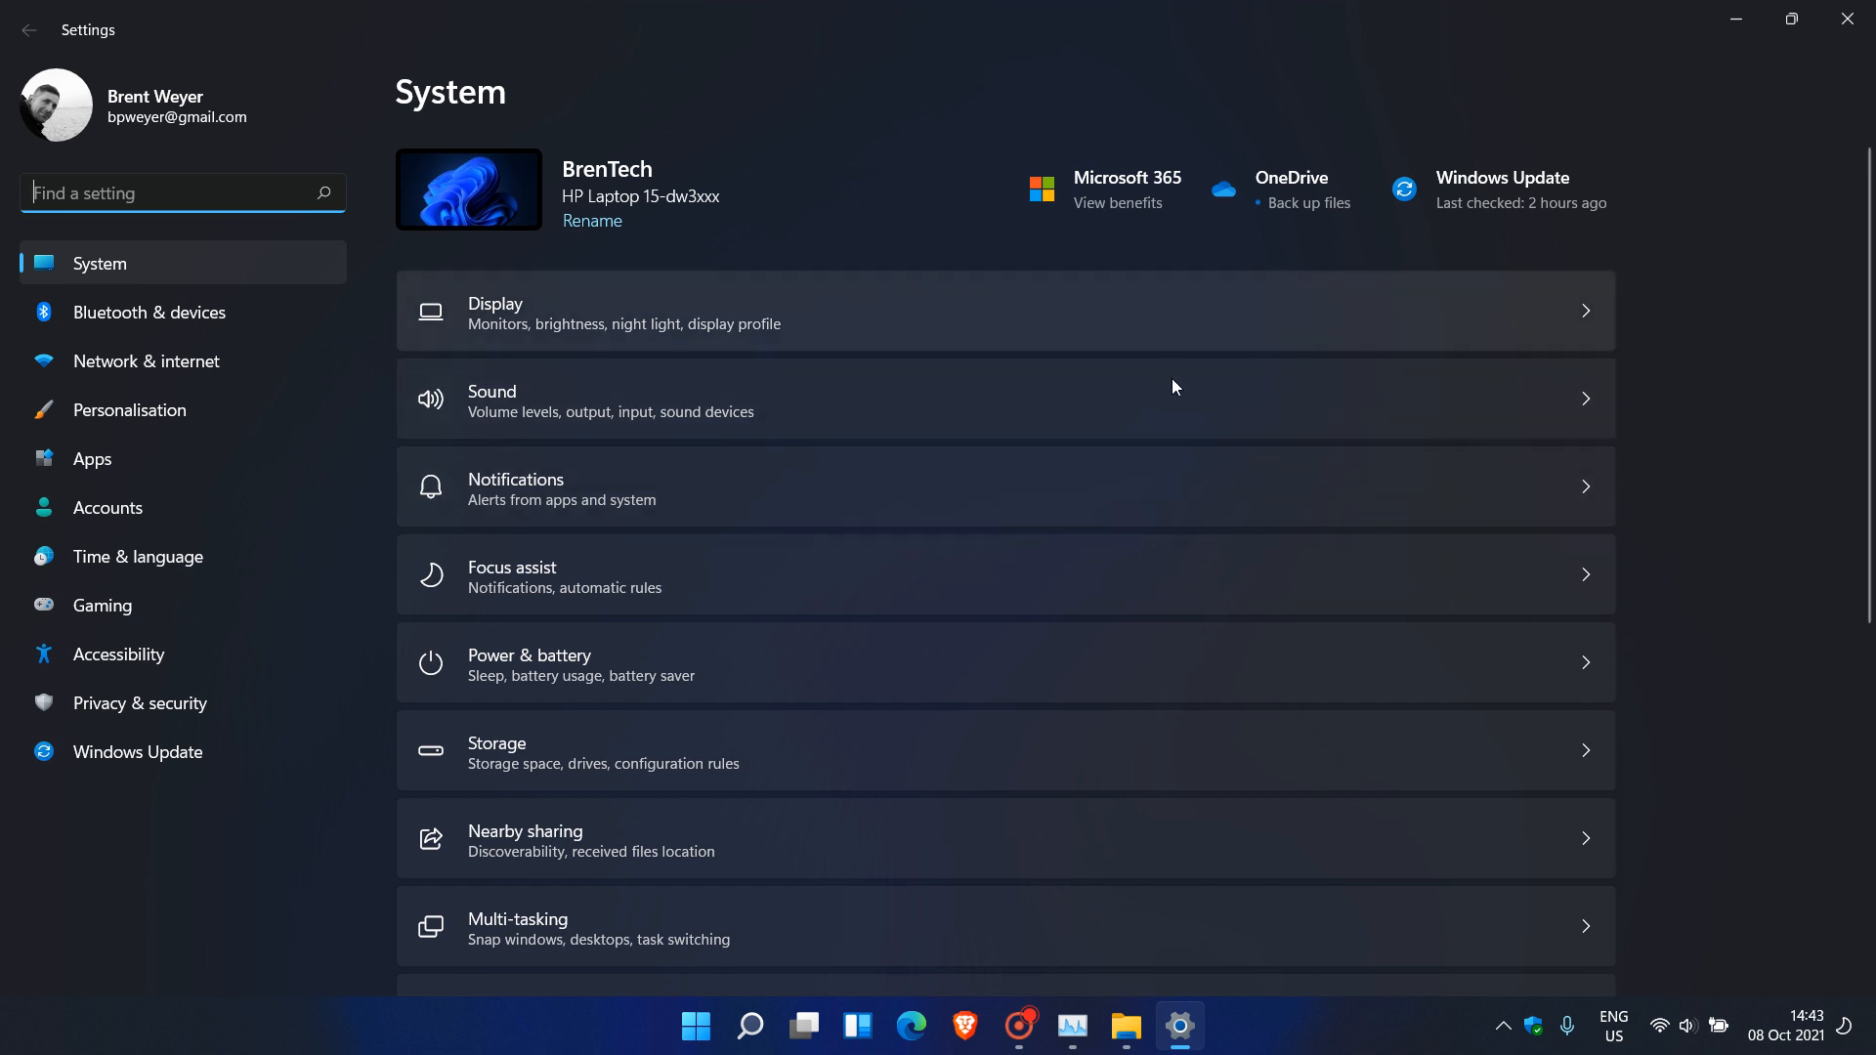
mouse_move(1744, 76)
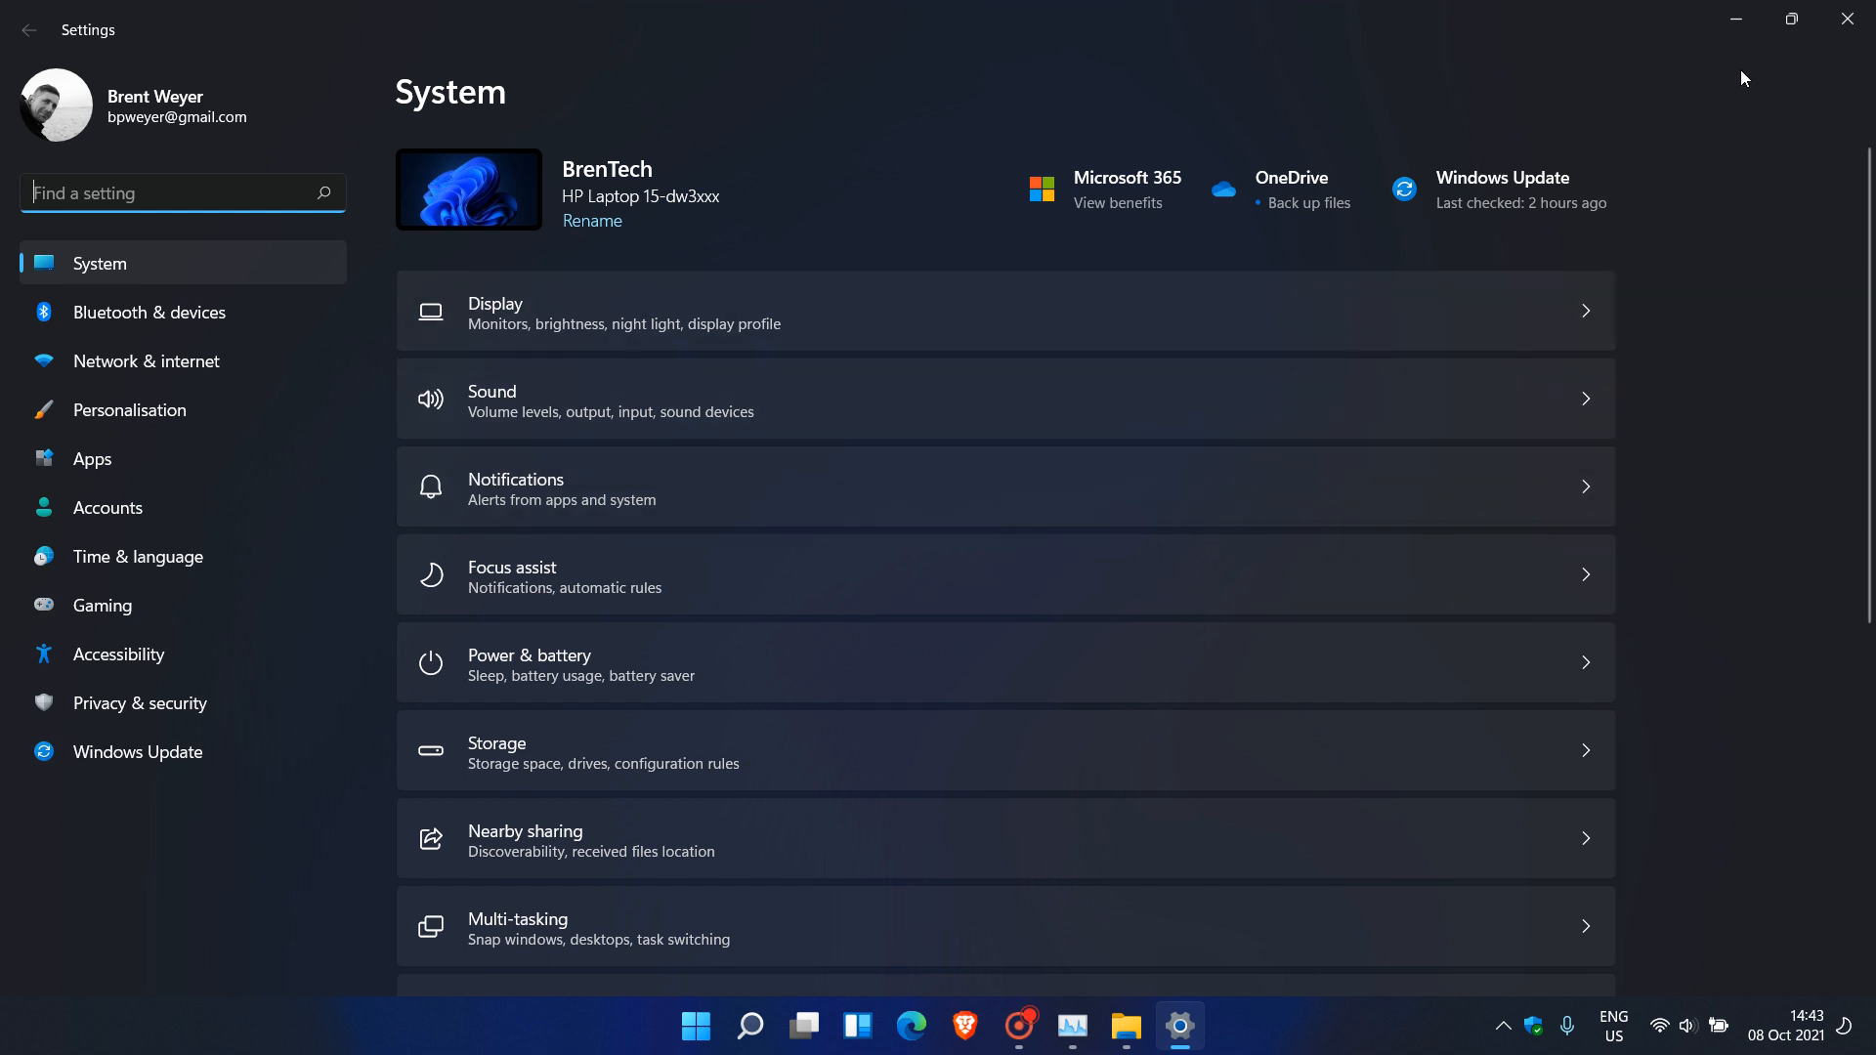
click(1146, 1027)
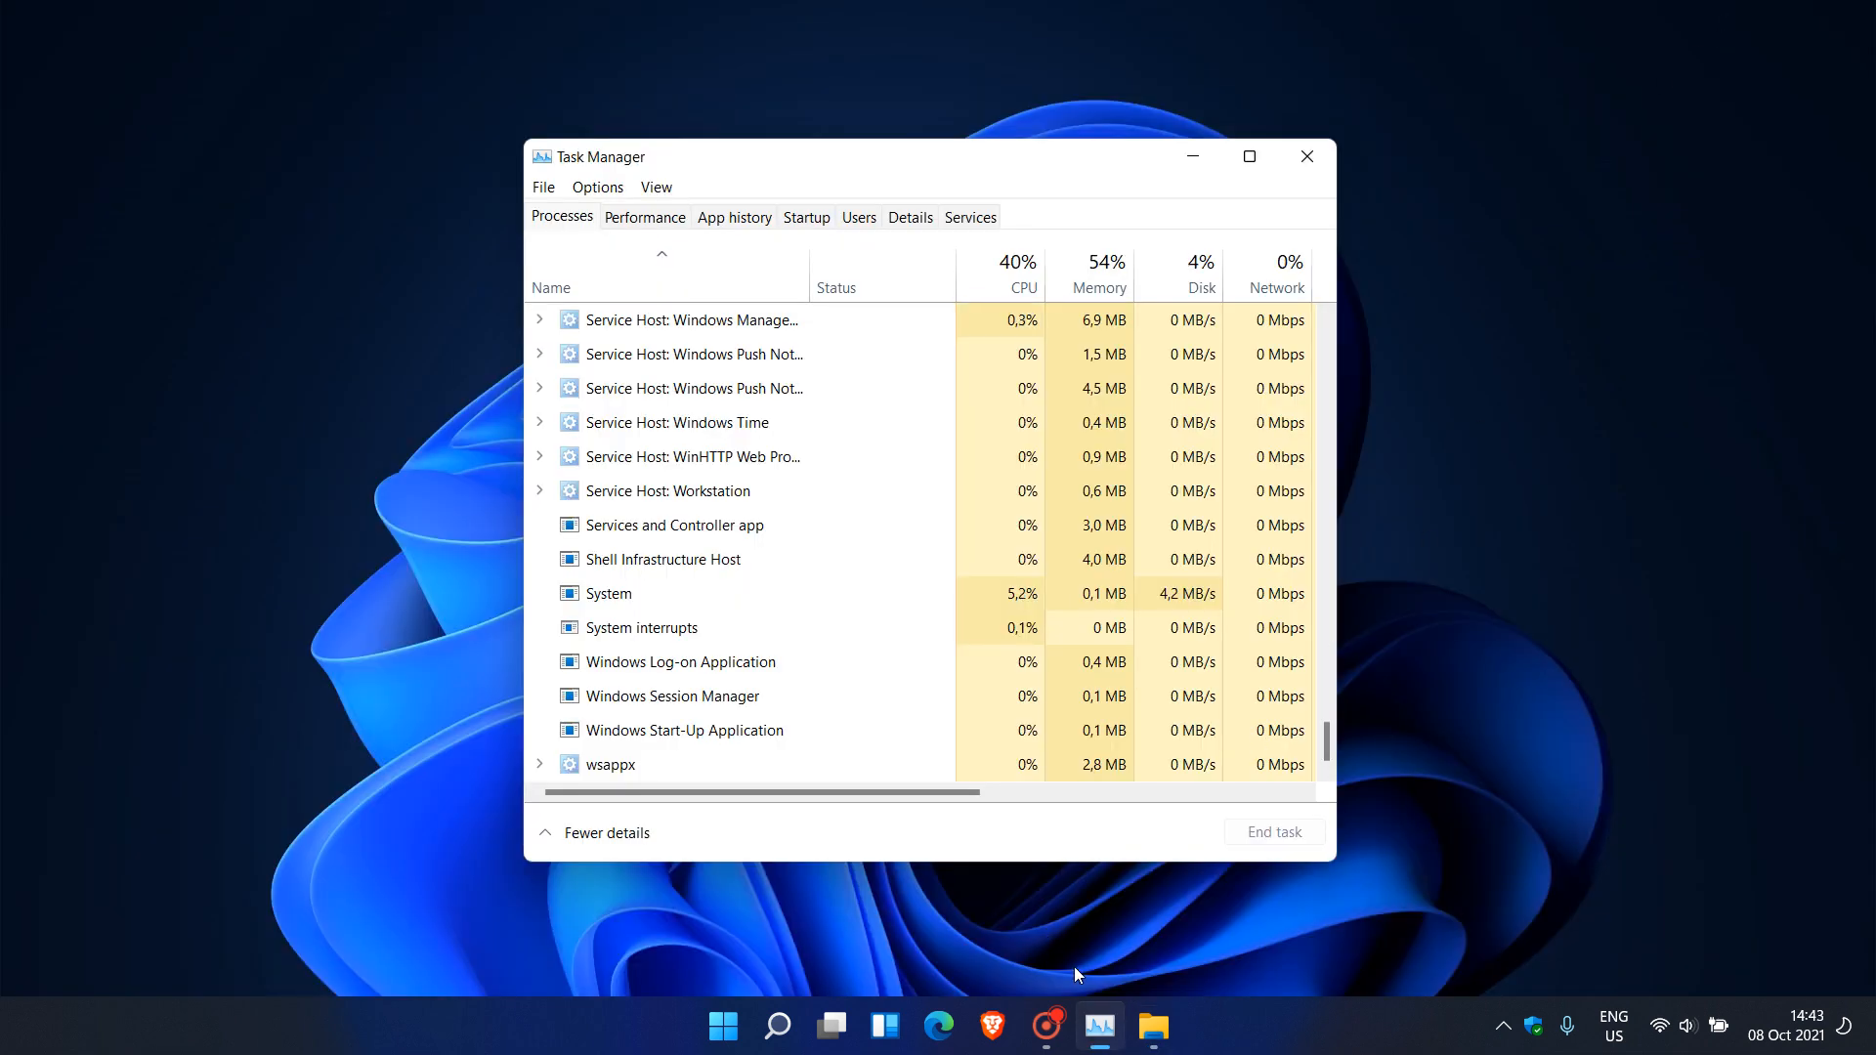
- Bring the This PC window forward from the taskbar, then close Task Manager
click(1151, 1025)
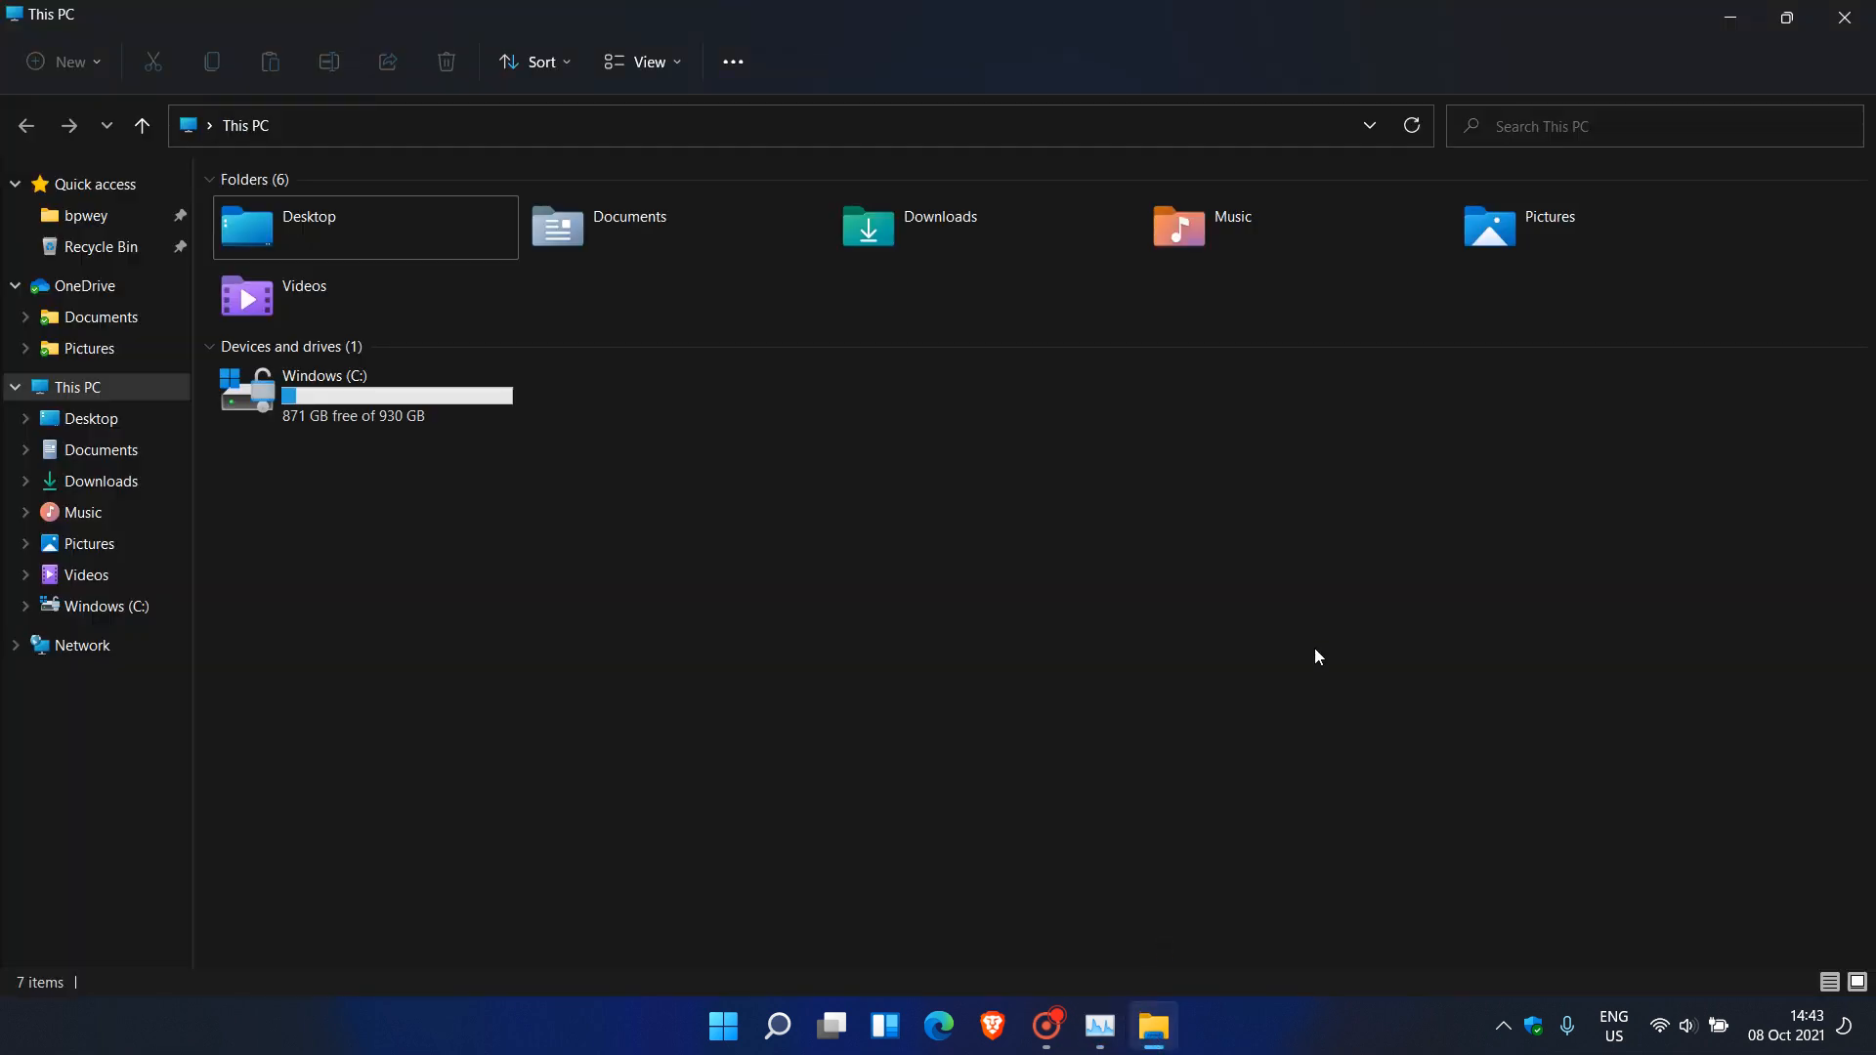
mouse_move(1275, 629)
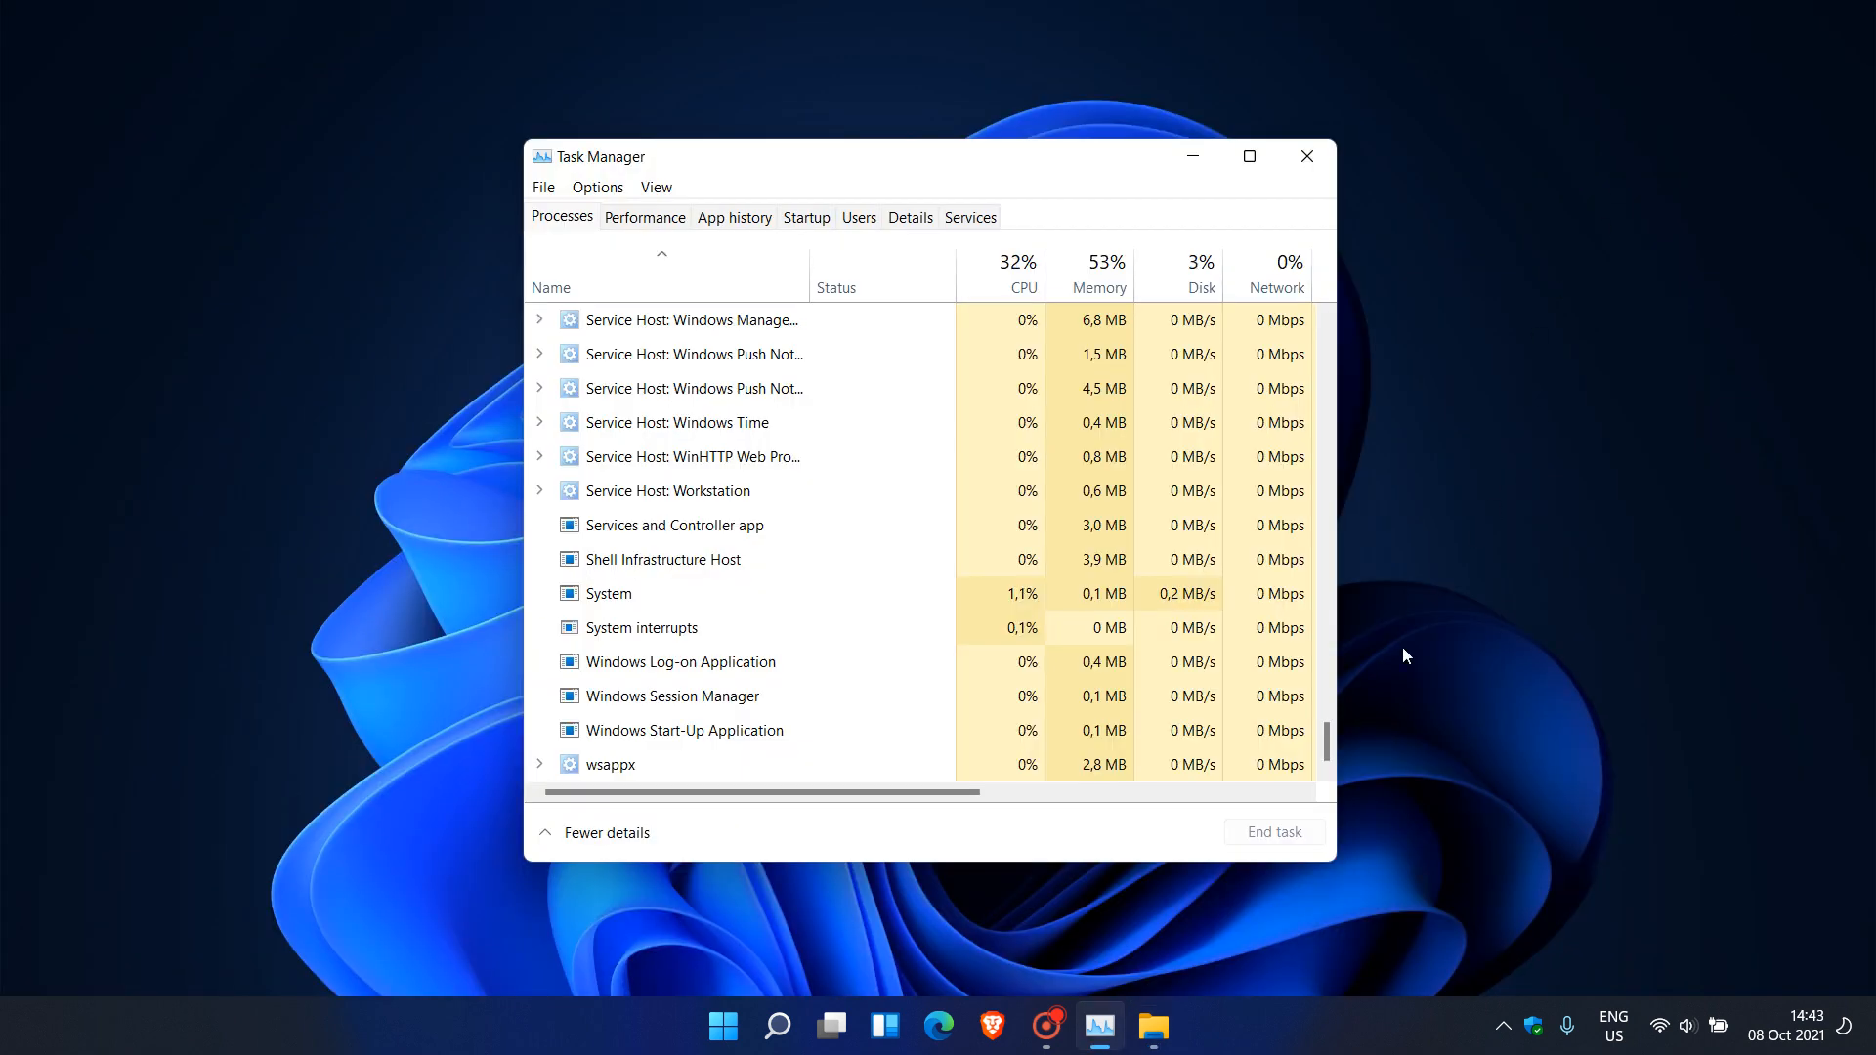
click(1152, 1025)
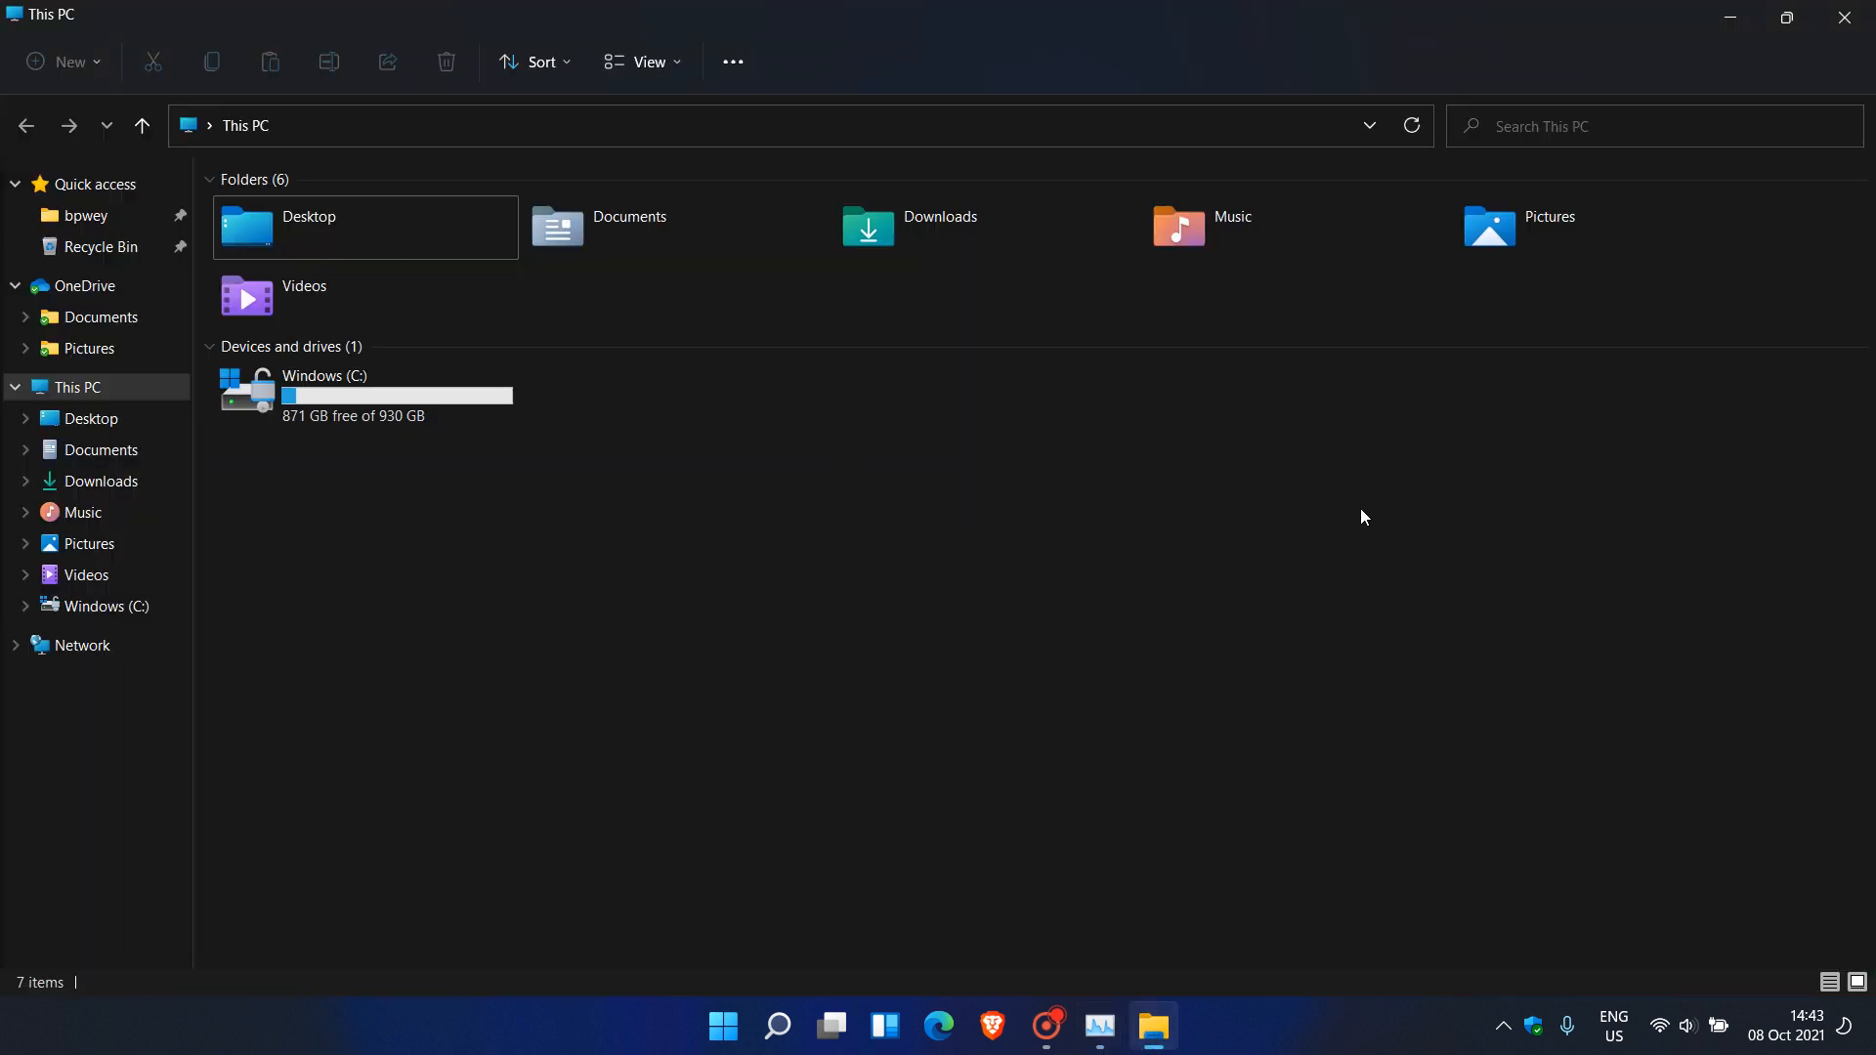
mouse_move(1268, 475)
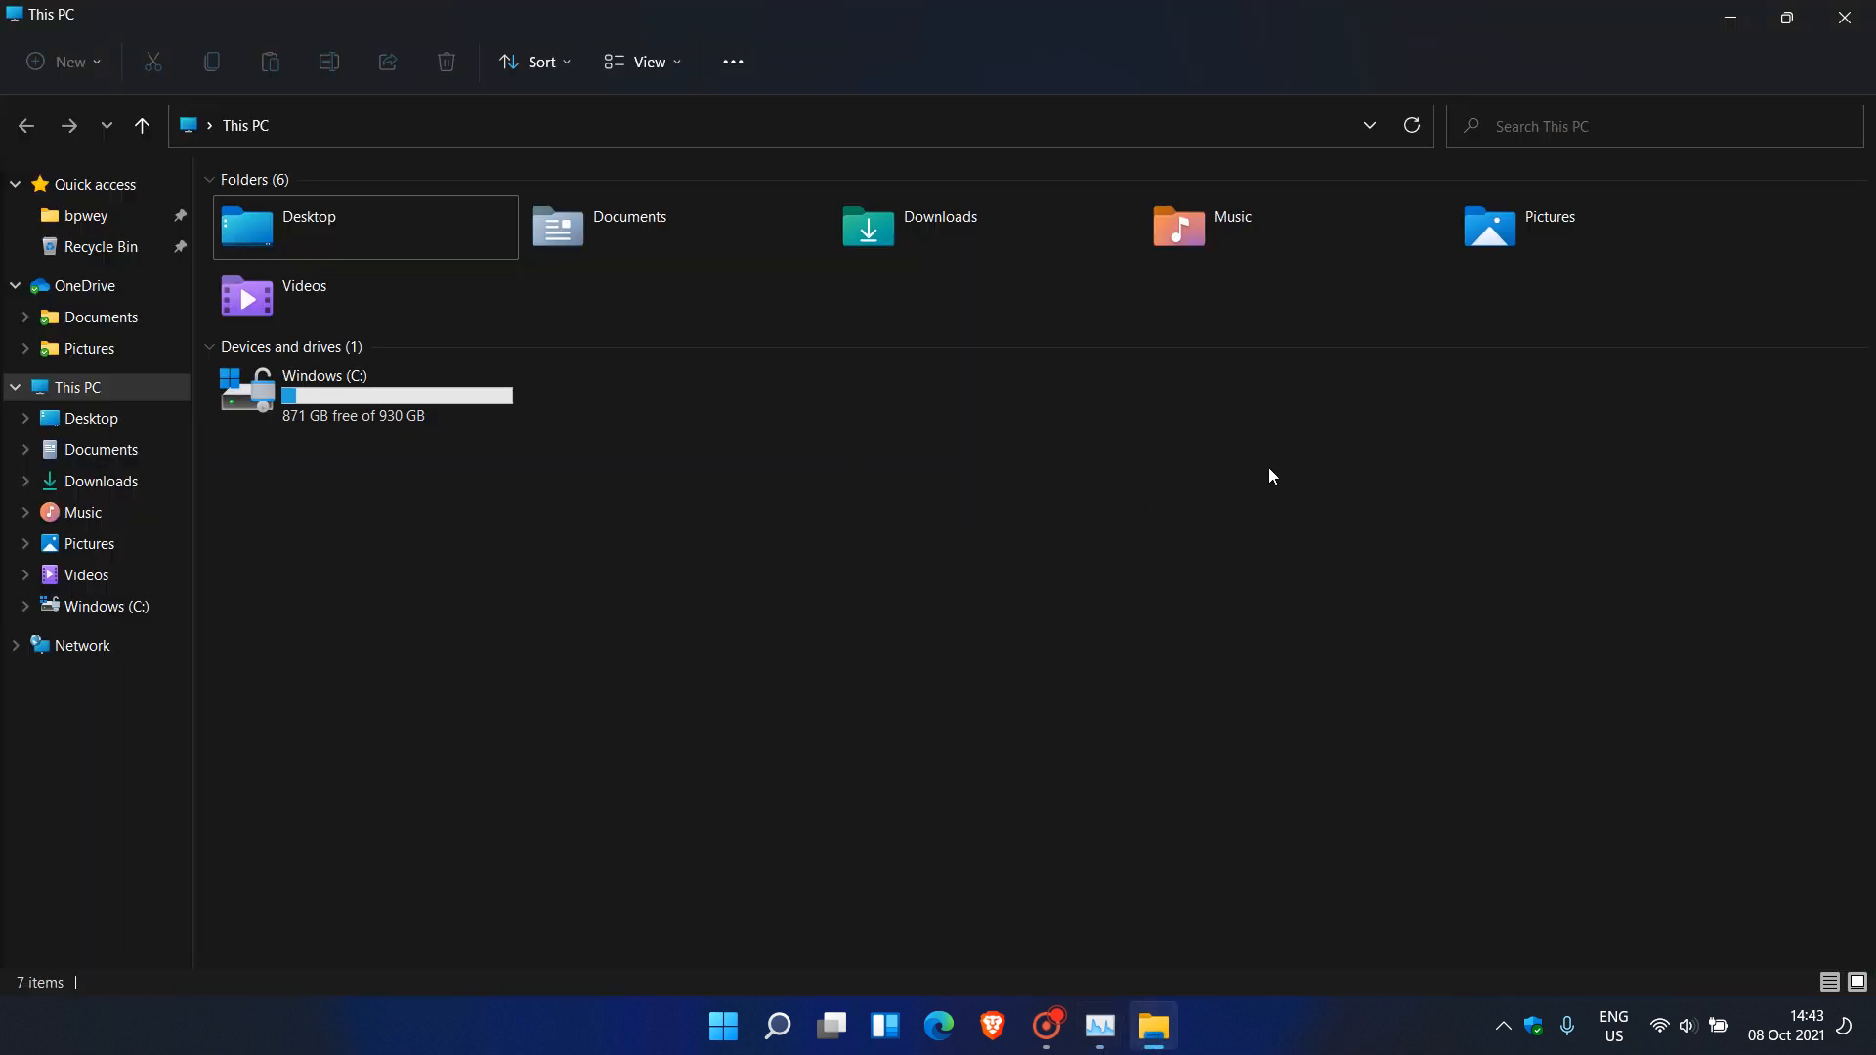
mouse_move(1270, 506)
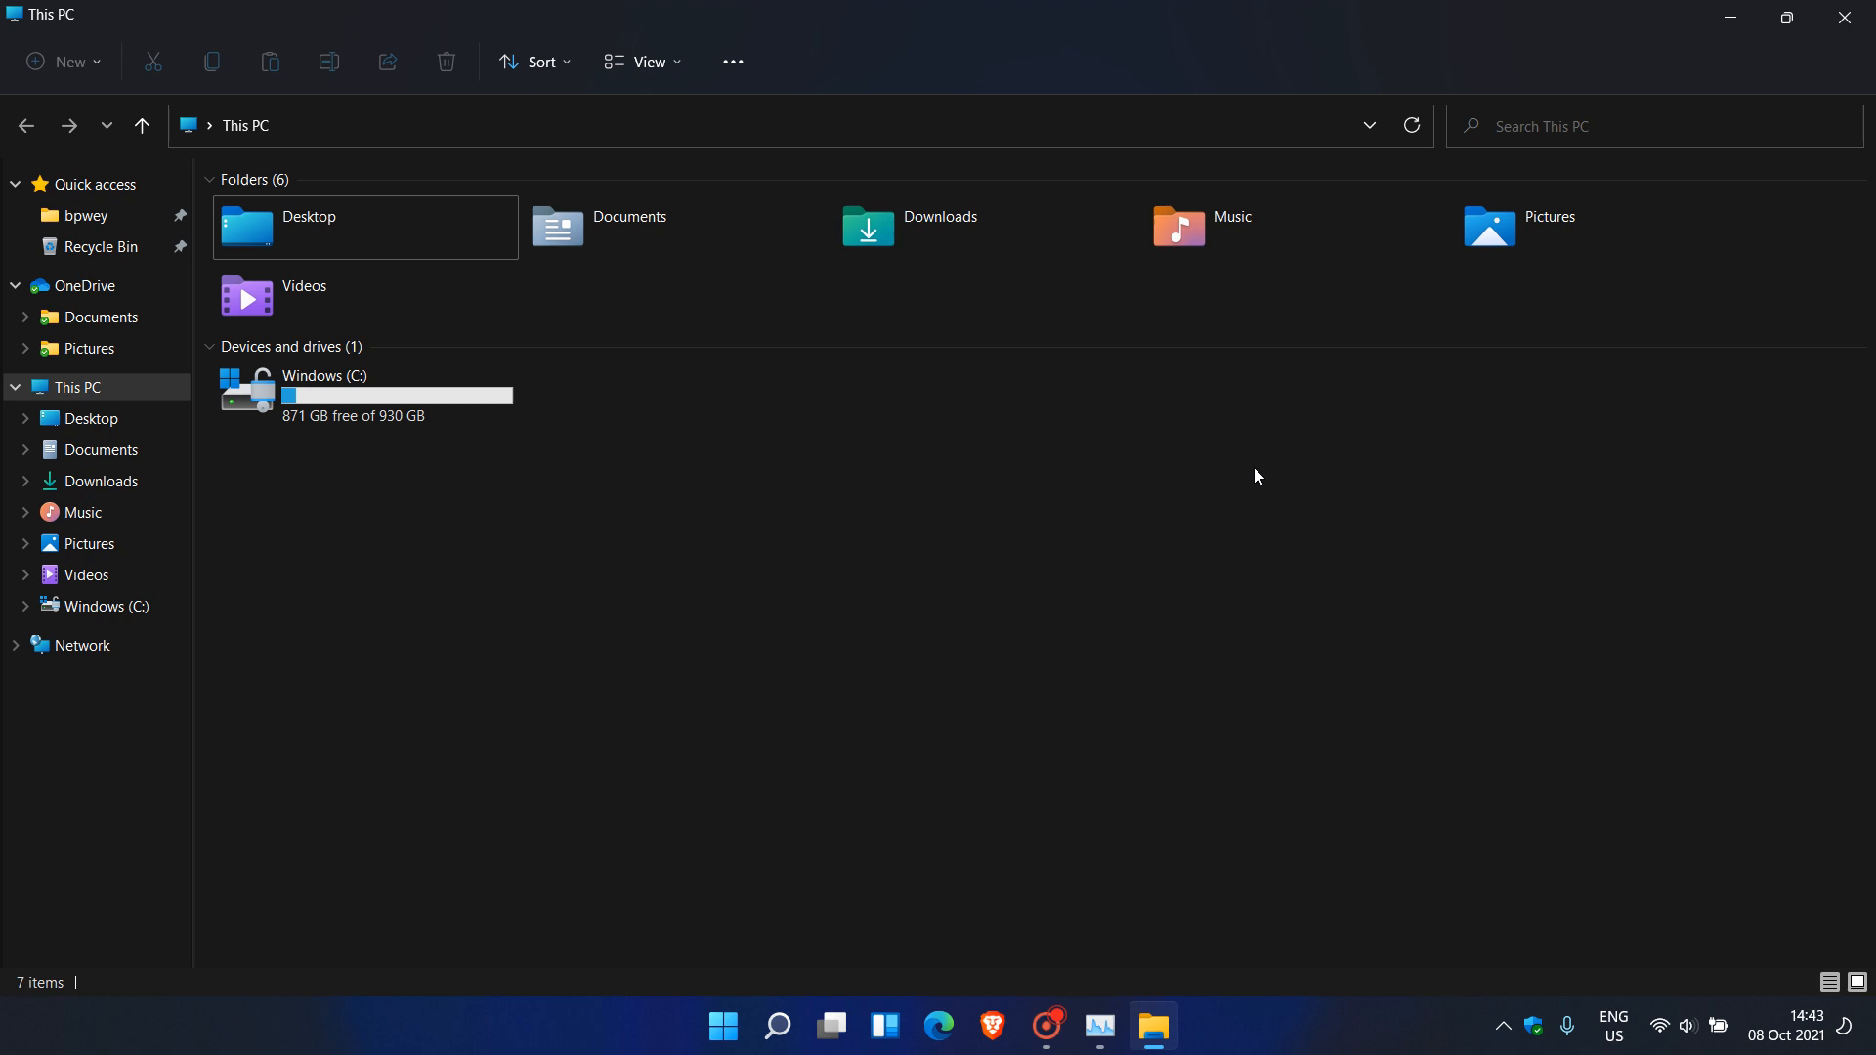
mouse_move(1300, 484)
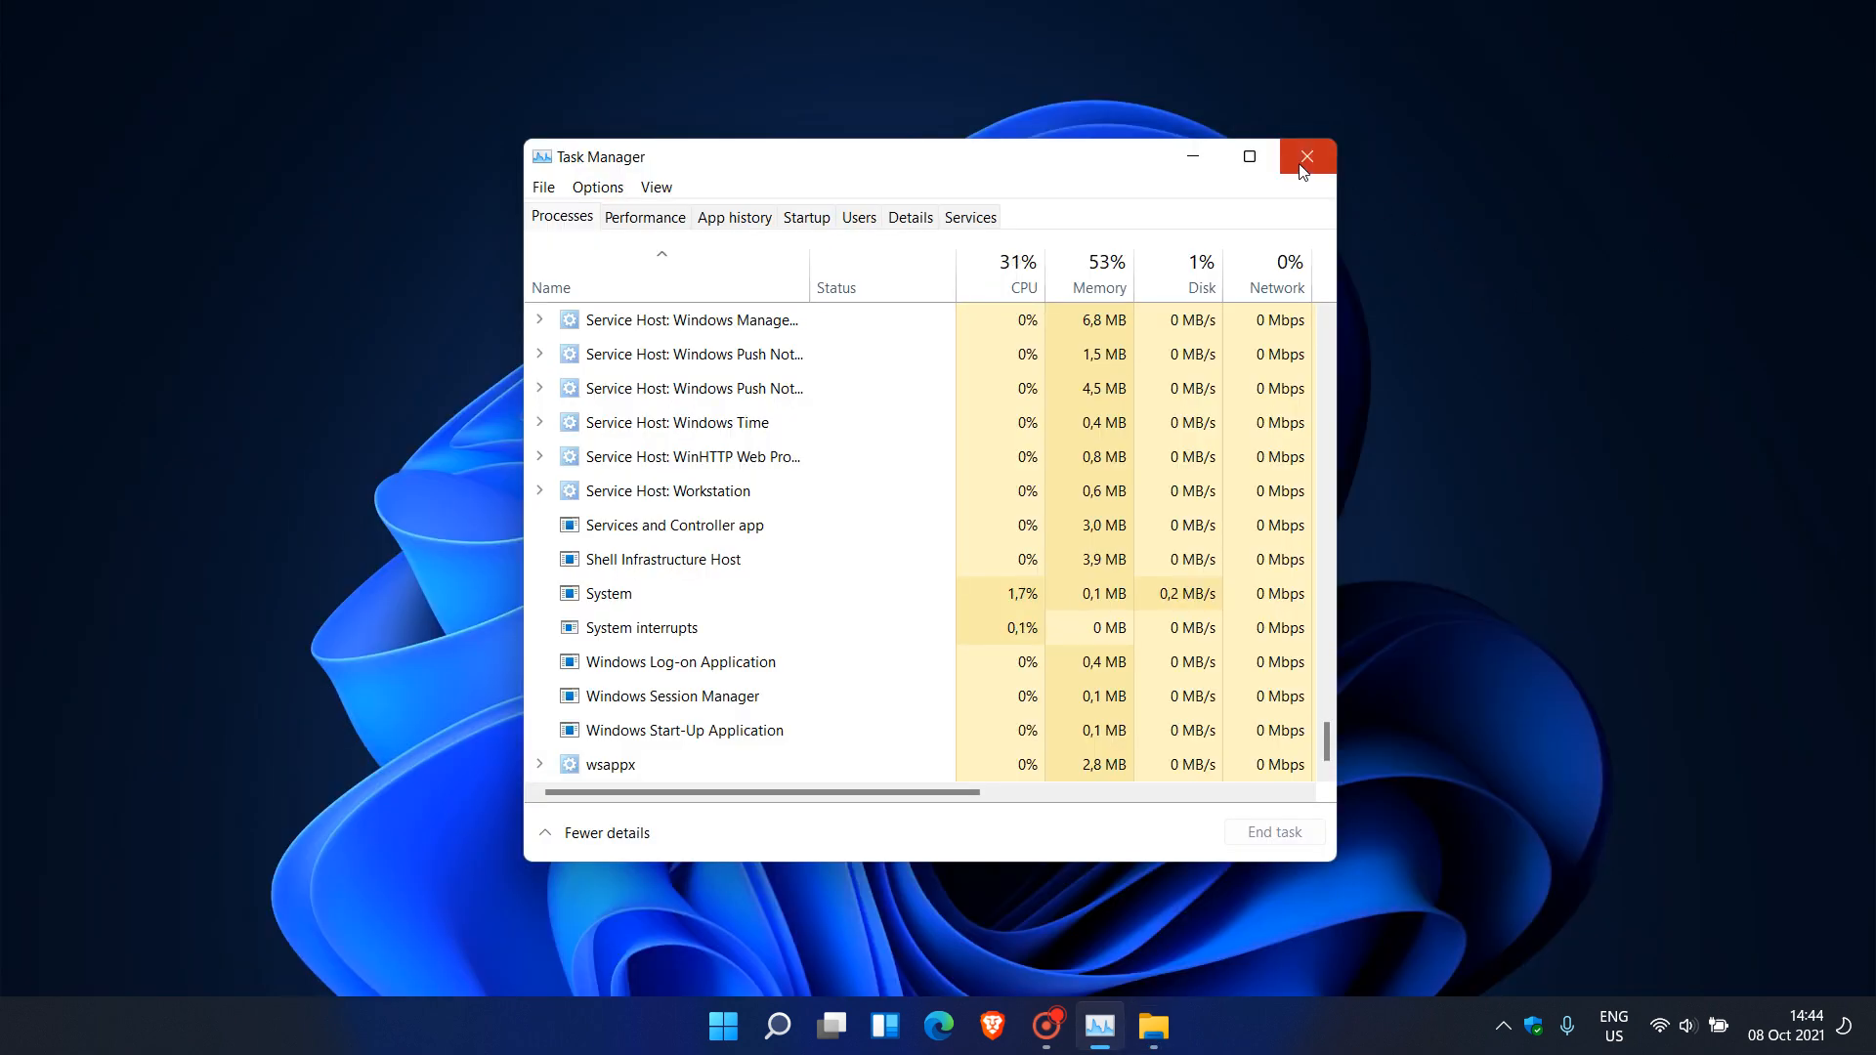
click(1305, 157)
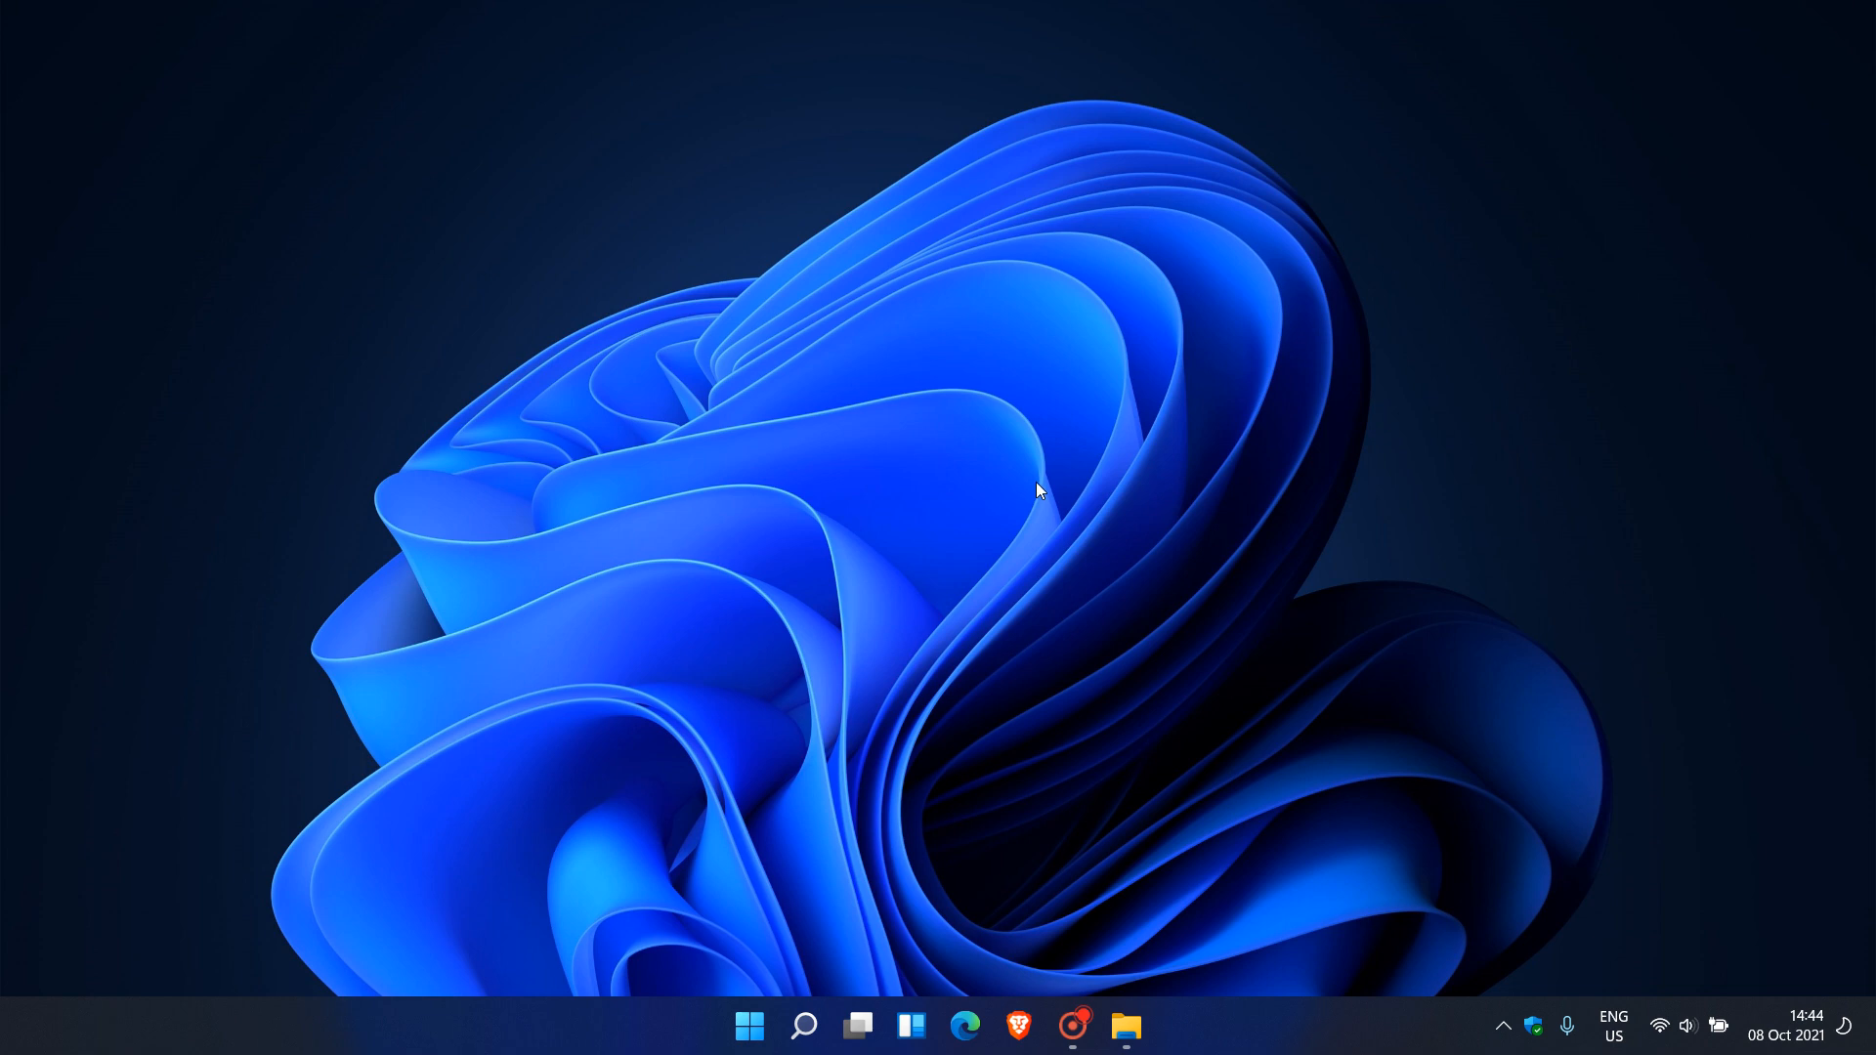